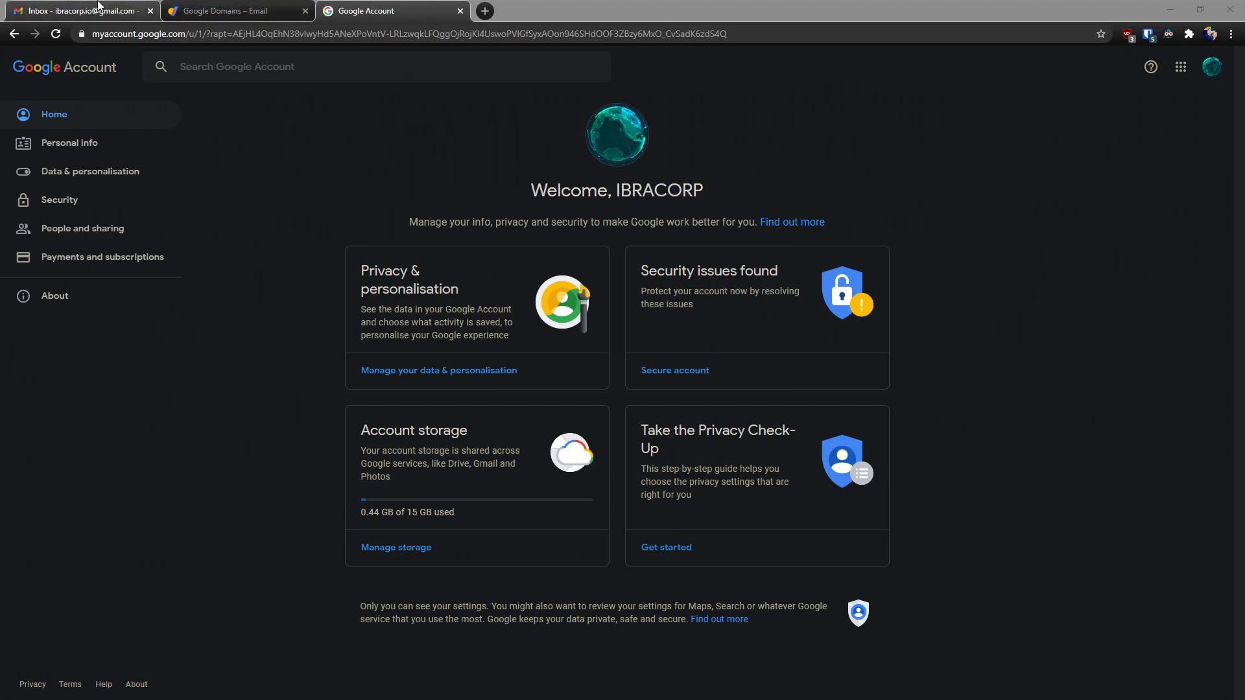
# Step: Switch from the Google Account tab to the Gmail inbox tab
pyautogui.click(79, 10)
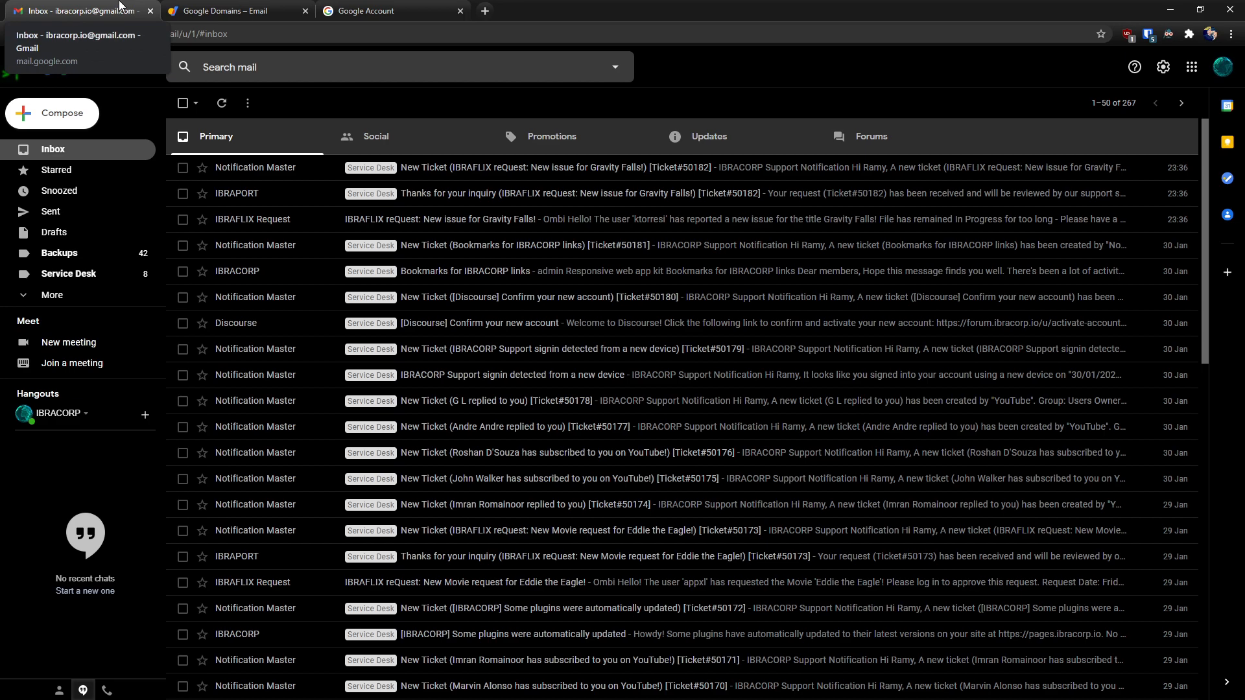
pyautogui.moveTo(355, 81)
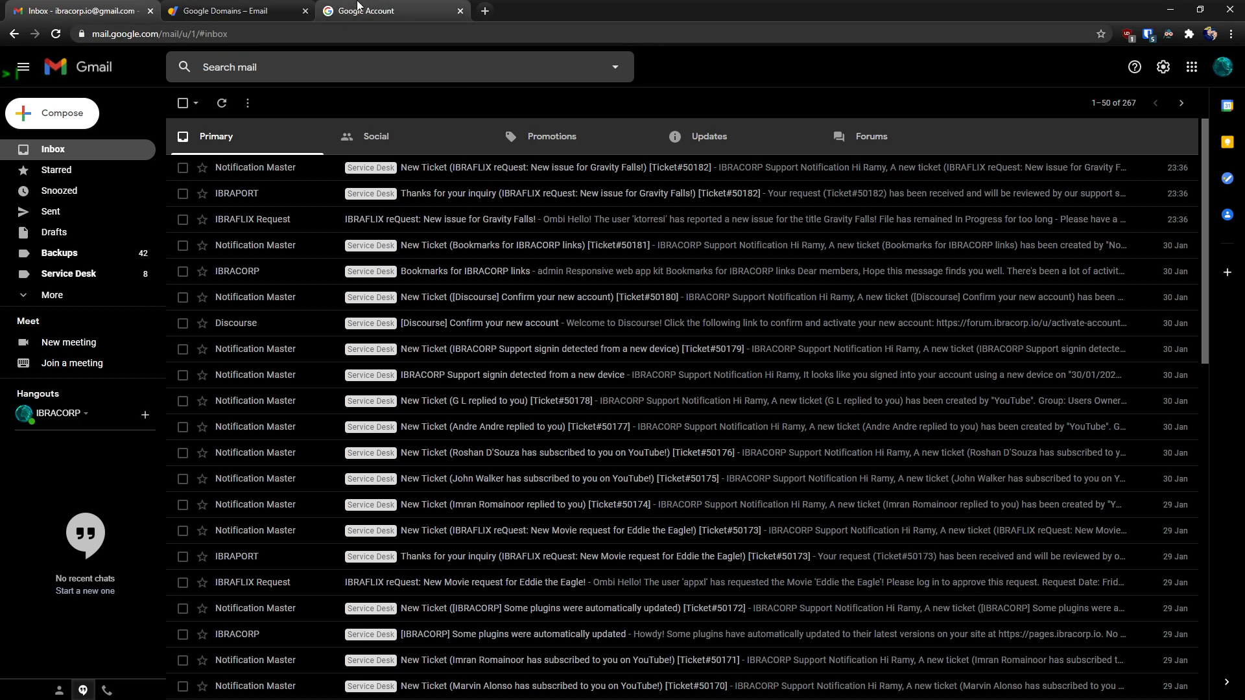
# Step: Return to the ibracorp.io Email page and review the Google Workspace and forwarding sections
pyautogui.click(231, 10)
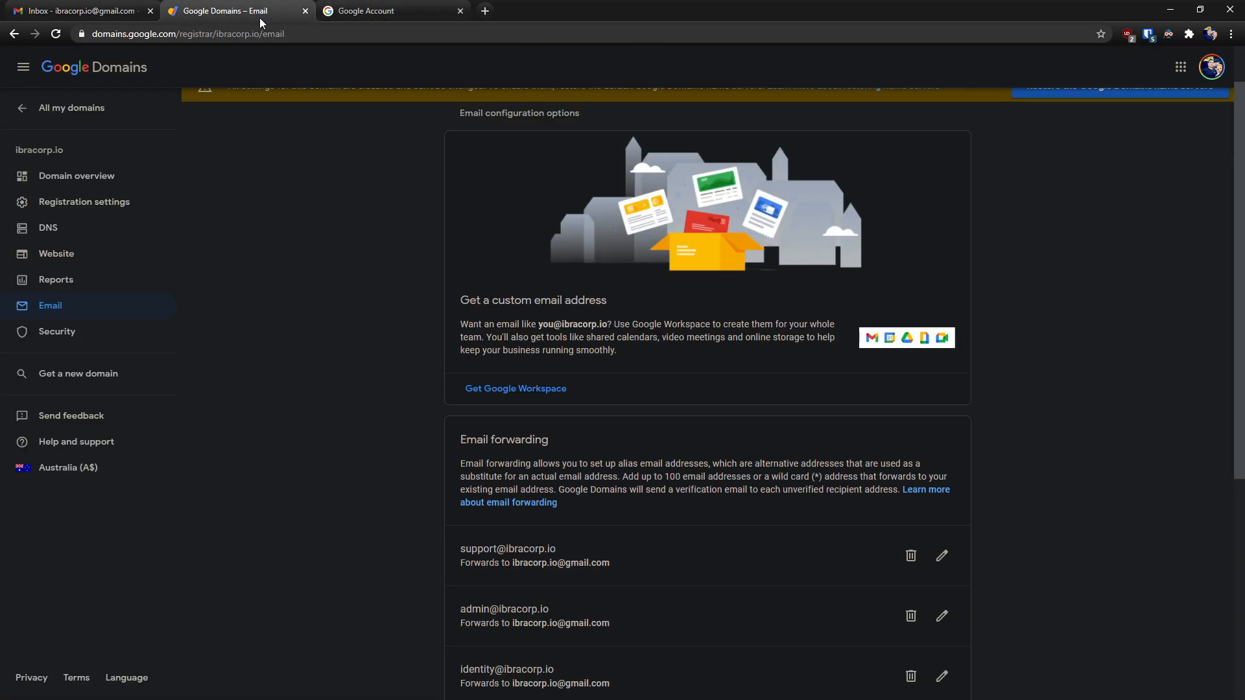
pyautogui.scroll(3)
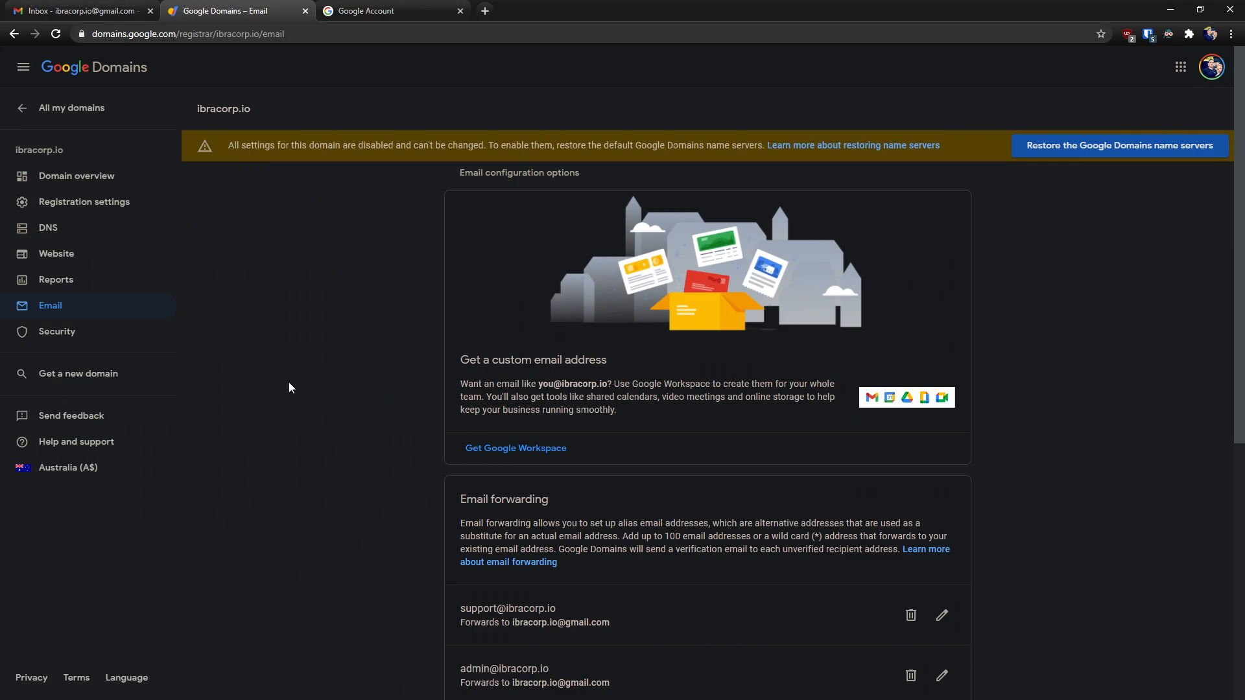
pyautogui.moveTo(248, 273)
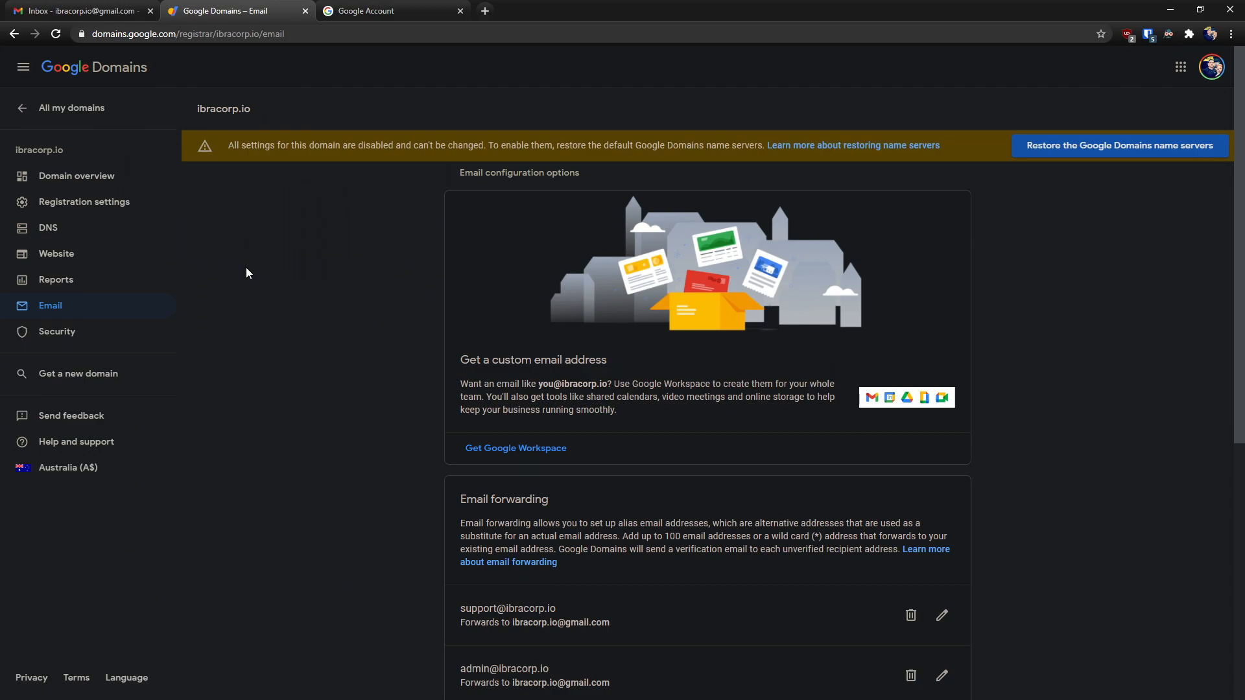
pyautogui.moveTo(254, 268)
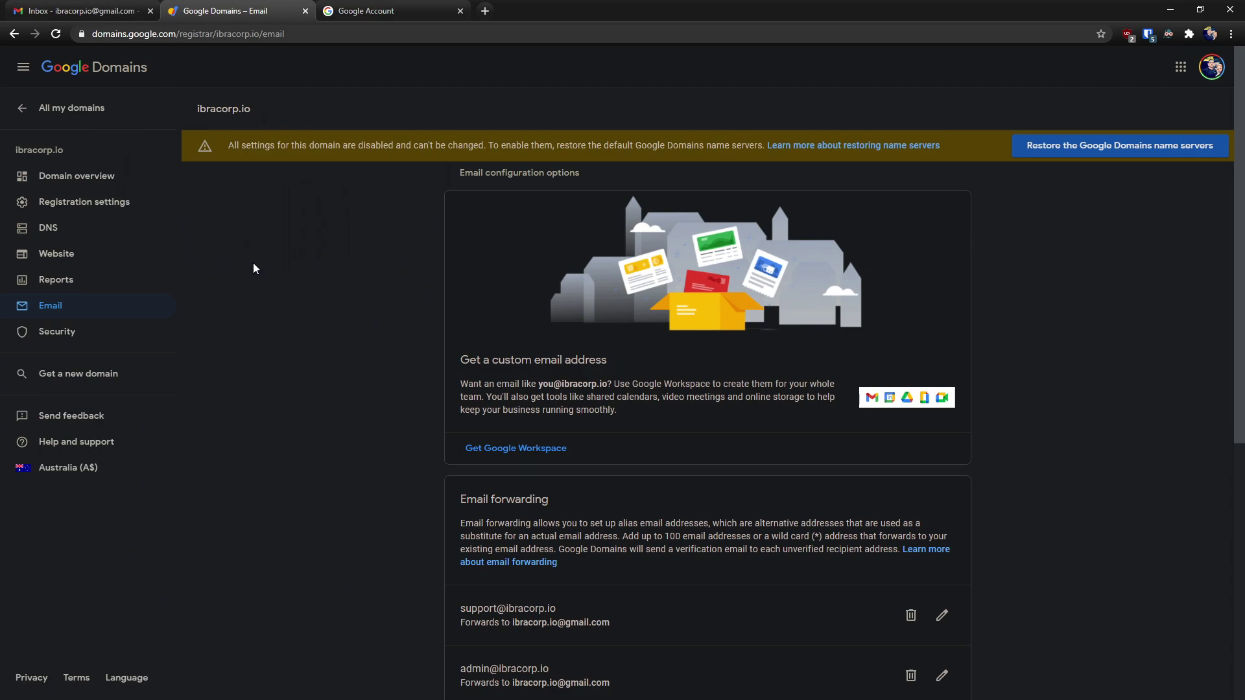
pyautogui.moveTo(79, 319)
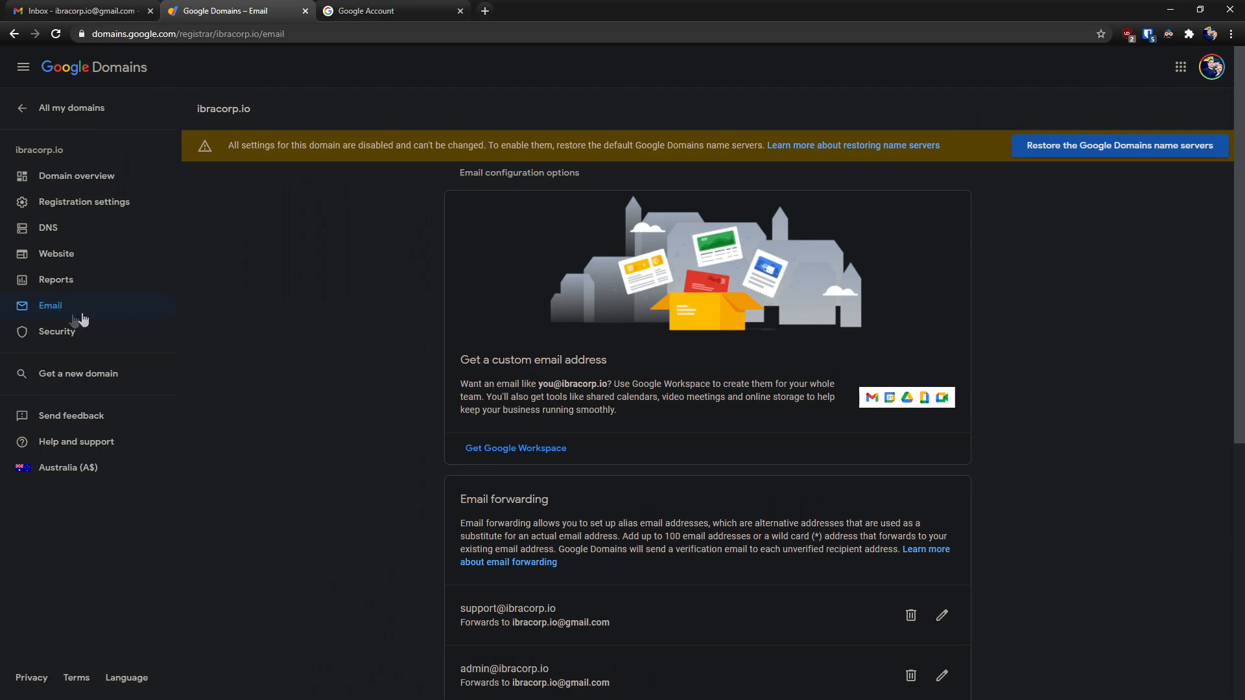
pyautogui.scroll(-3)
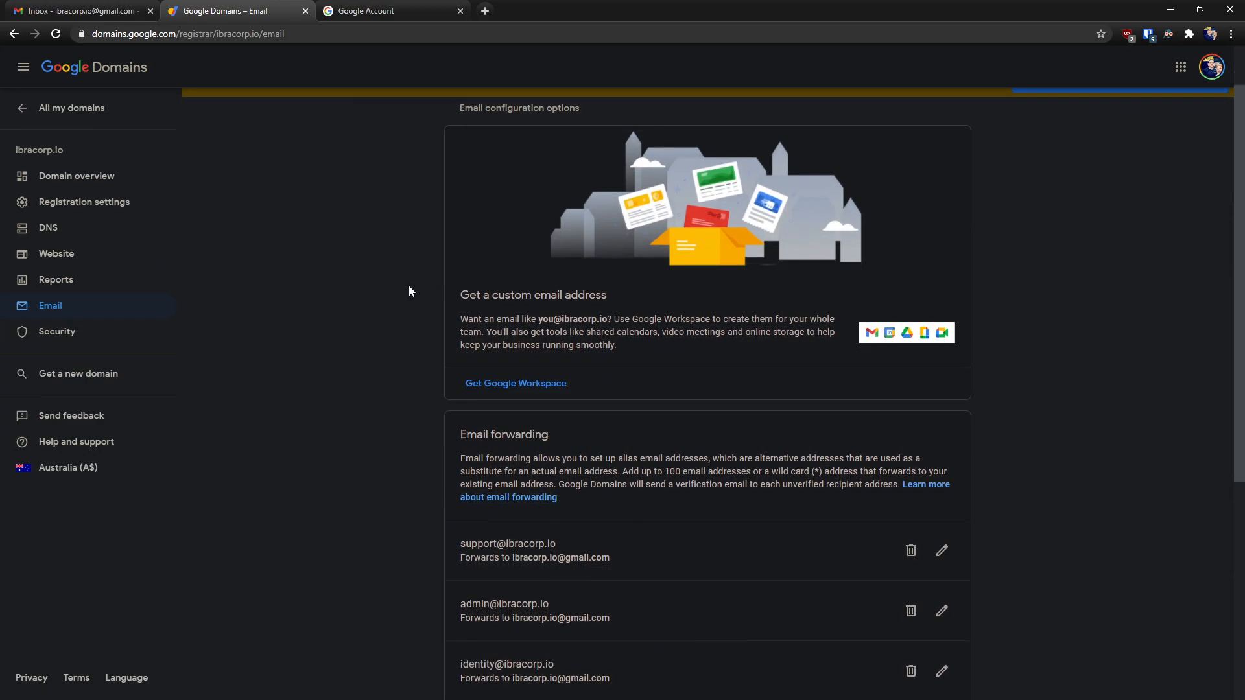
pyautogui.scroll(-3)
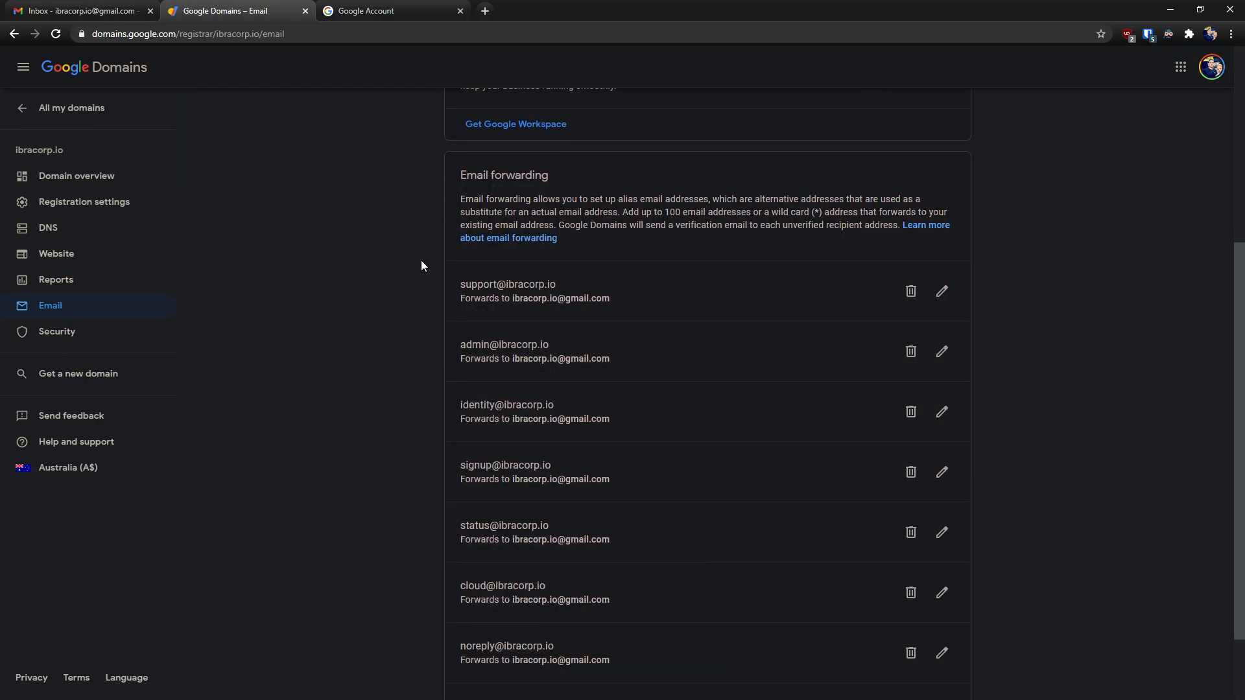
pyautogui.scroll(3)
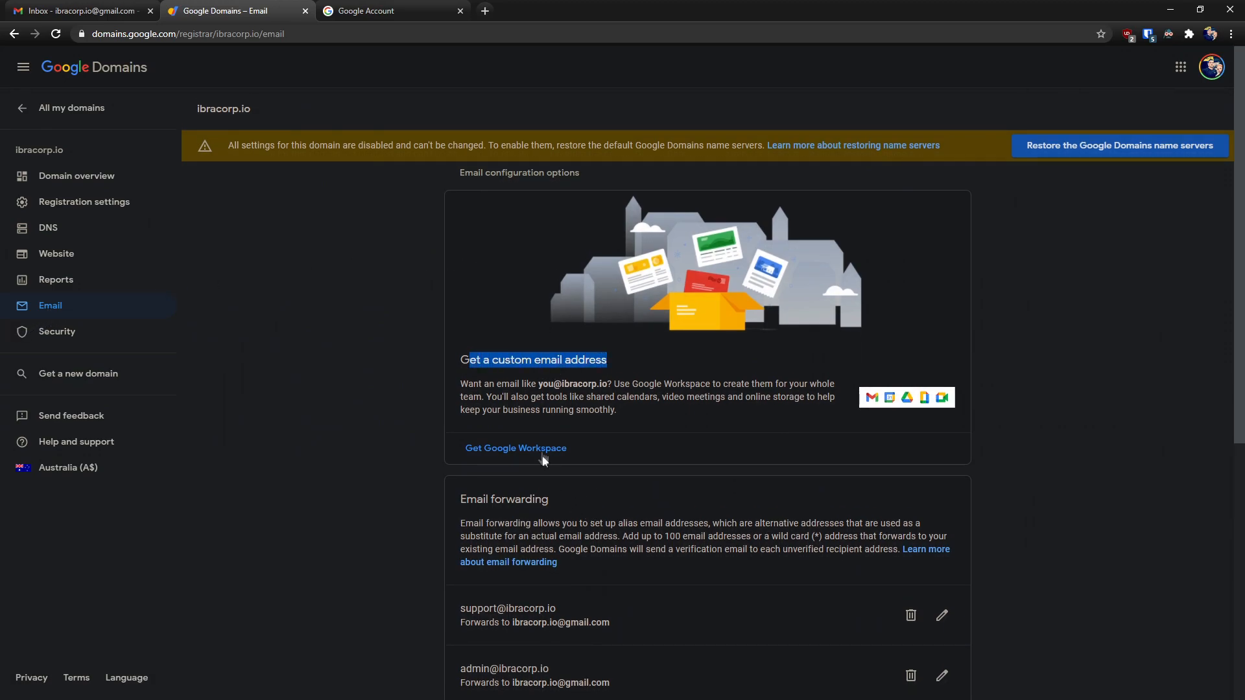
pyautogui.moveTo(619, 435)
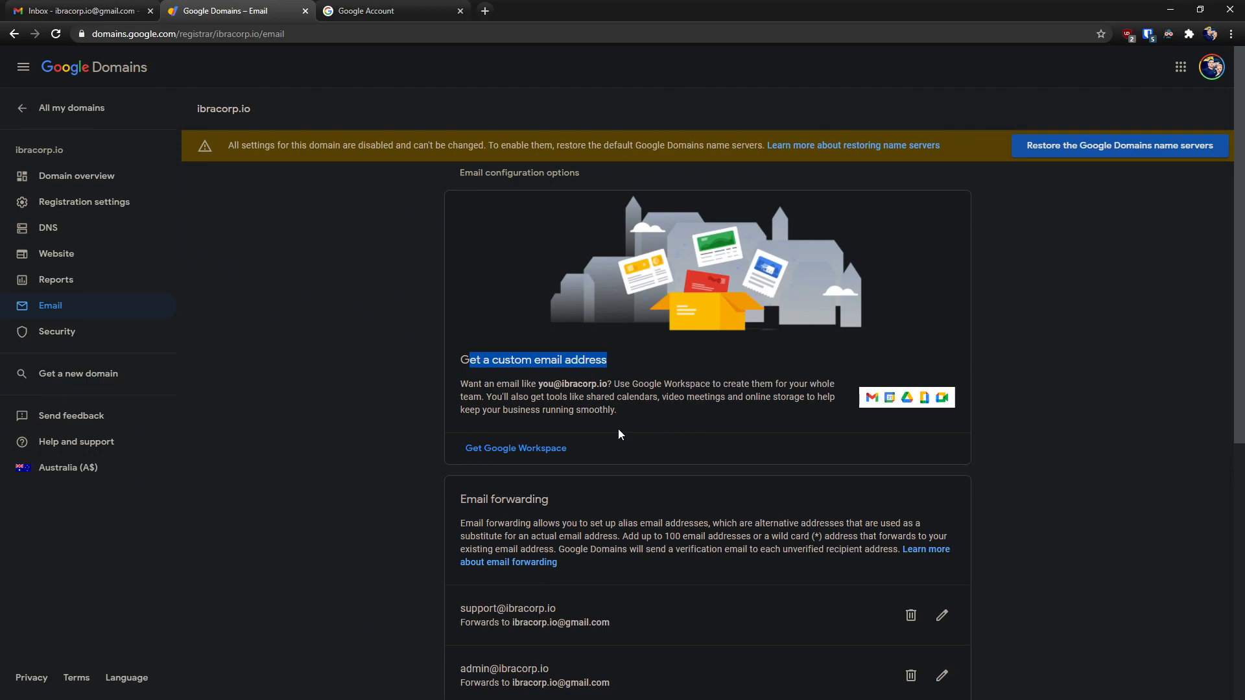
pyautogui.moveTo(1125, 587)
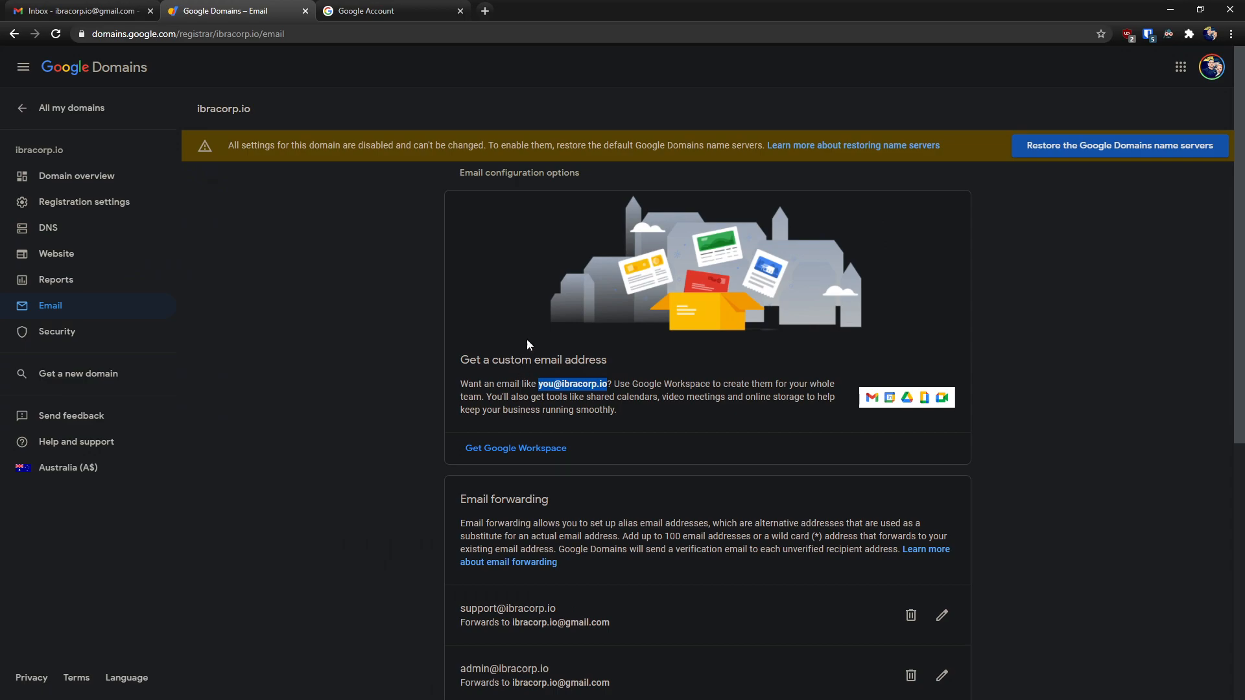
pyautogui.moveTo(586, 441)
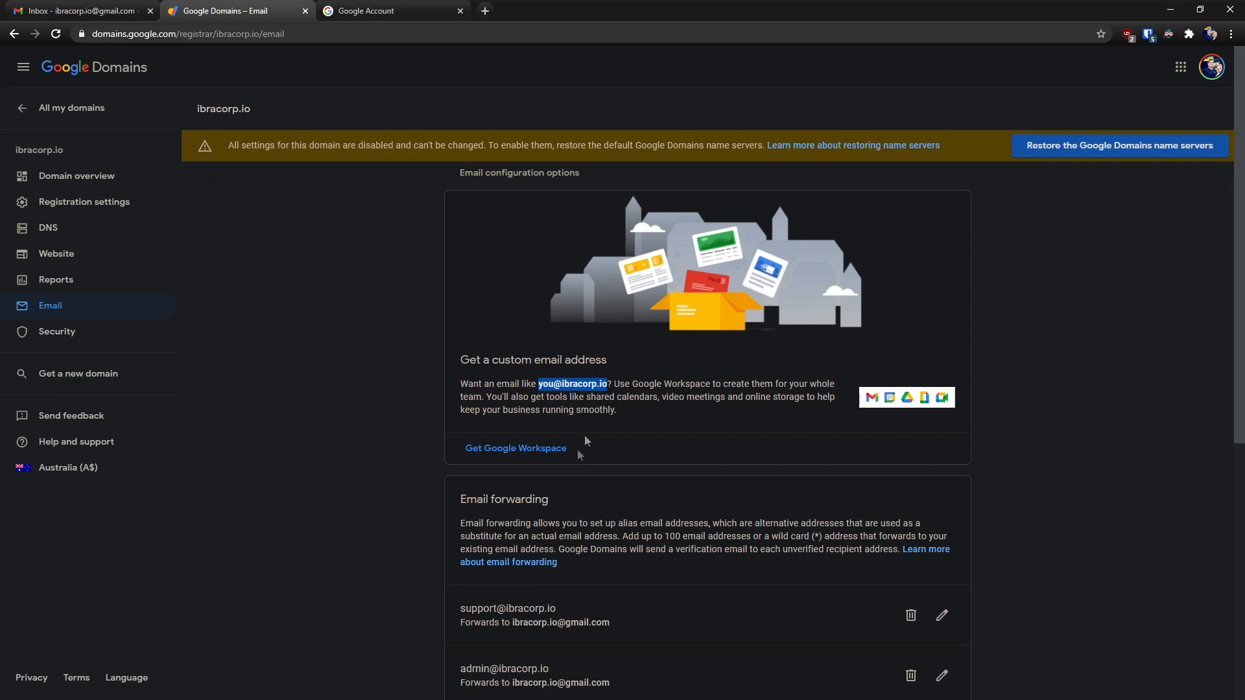
pyautogui.moveTo(545, 448)
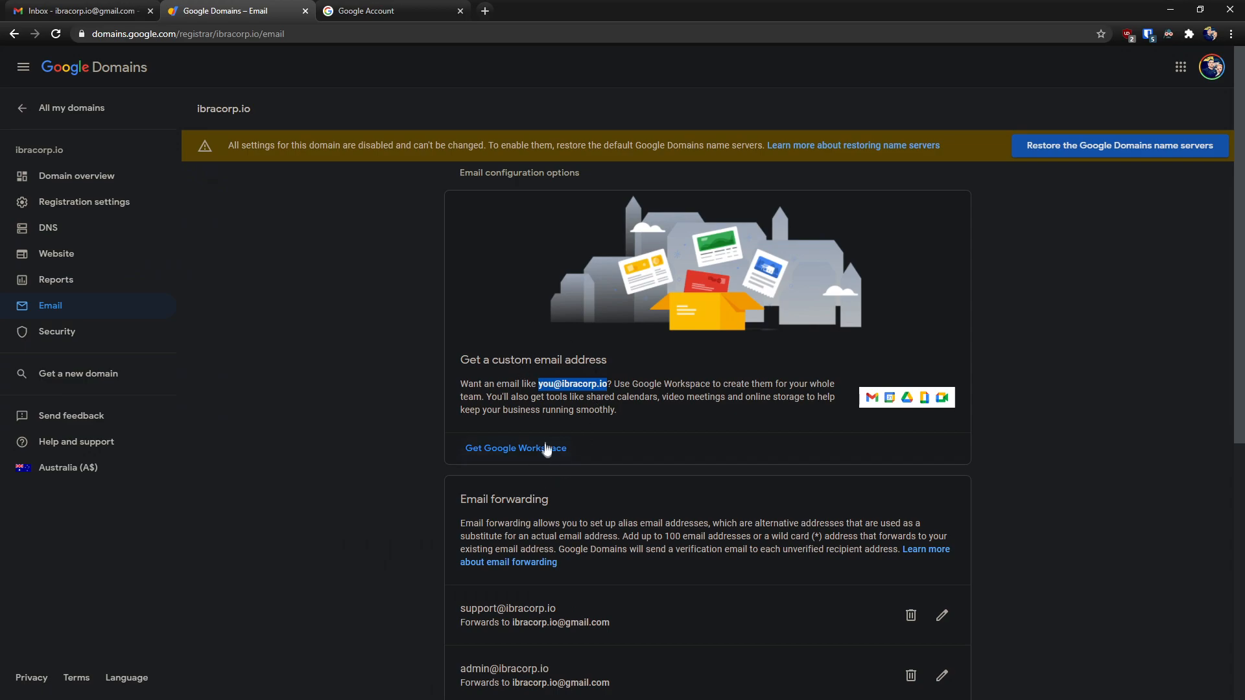
pyautogui.moveTo(546, 436)
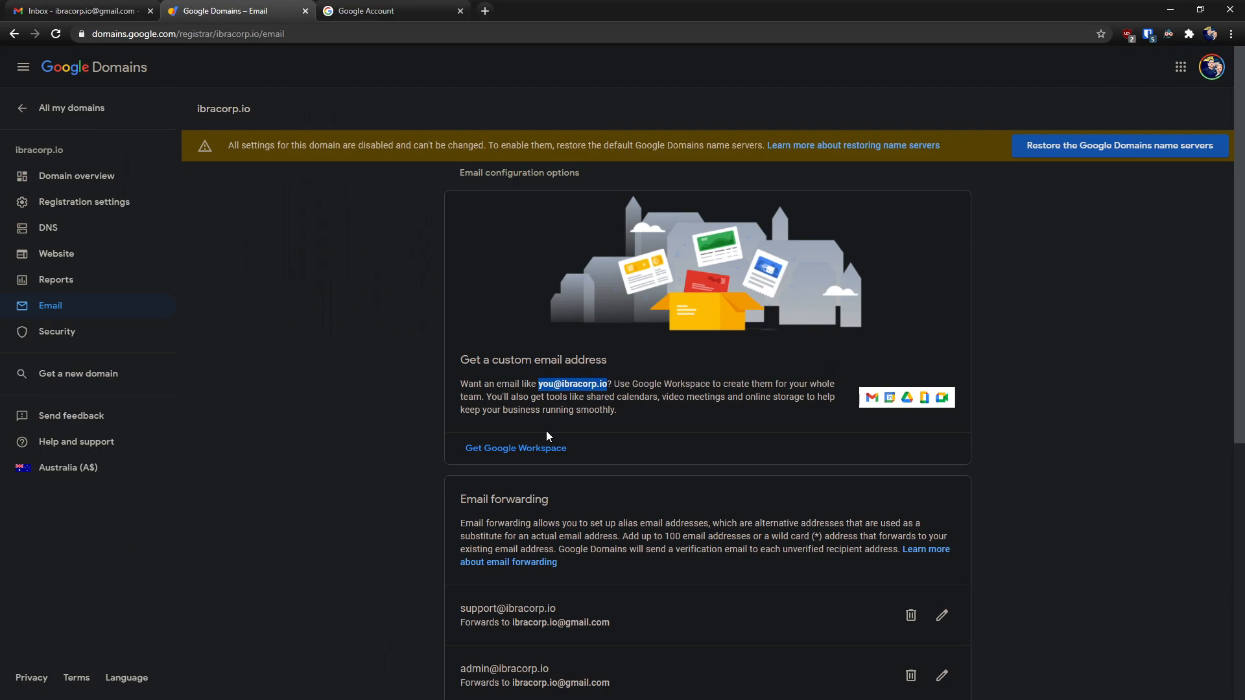
pyautogui.moveTo(548, 436)
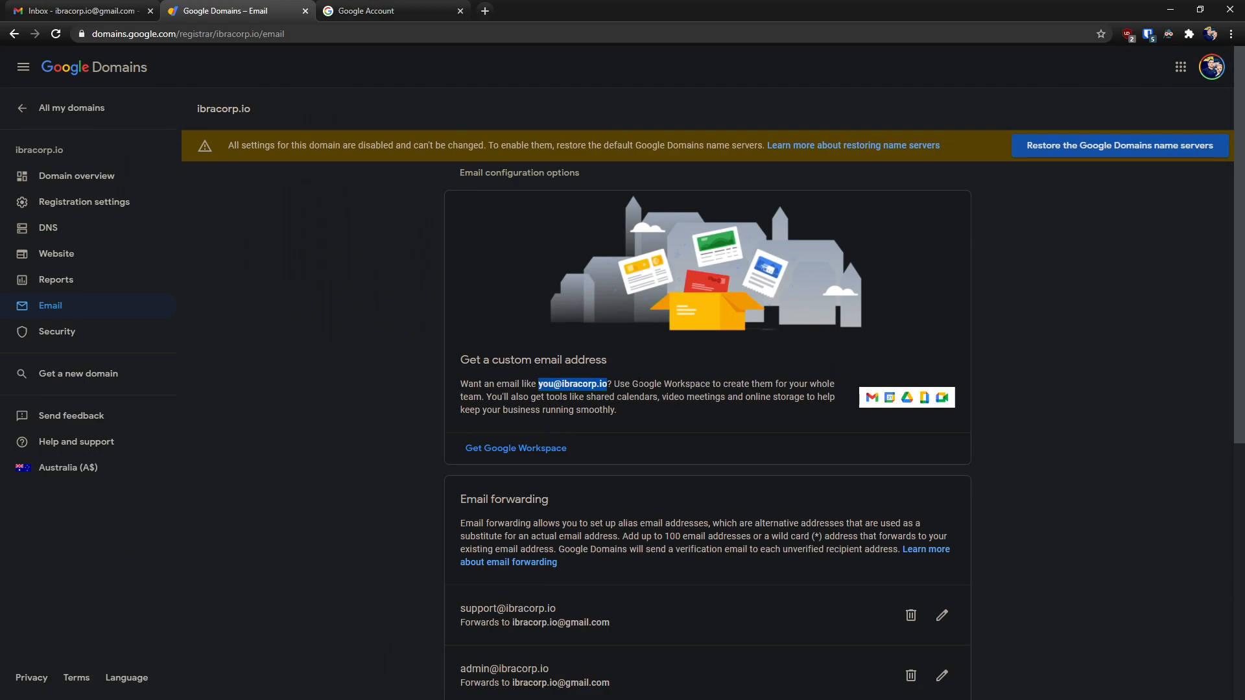
pyautogui.scroll(-3)
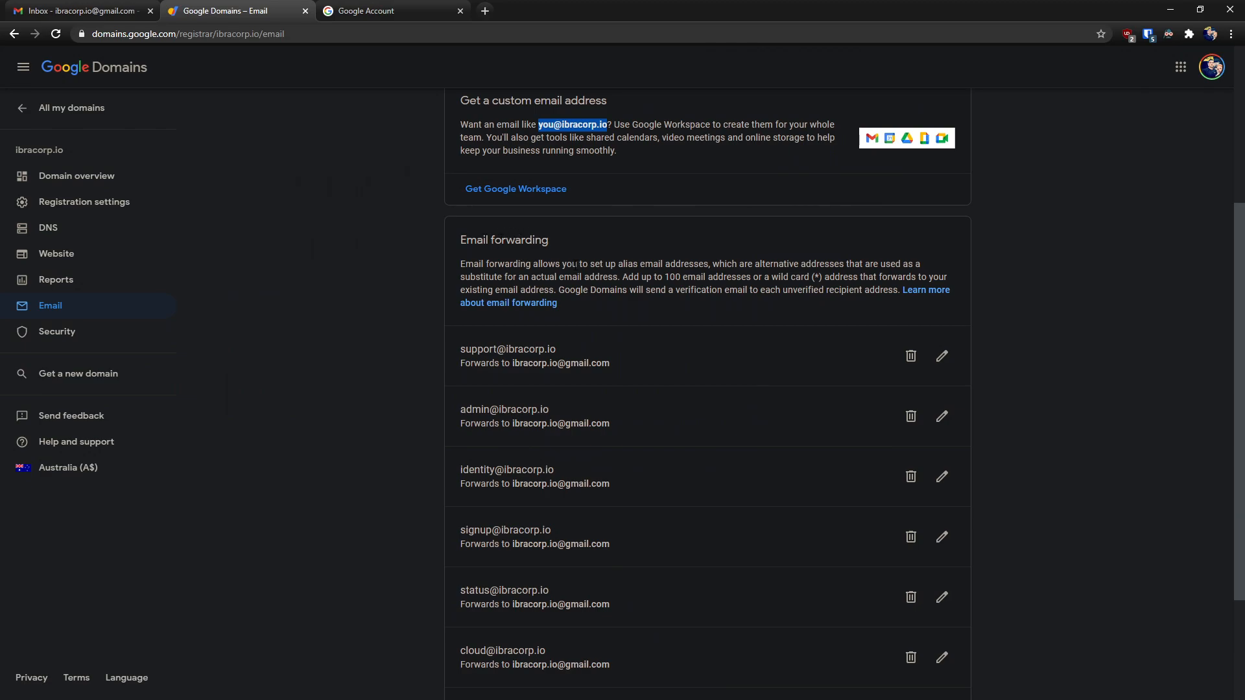
pyautogui.scroll(-3)
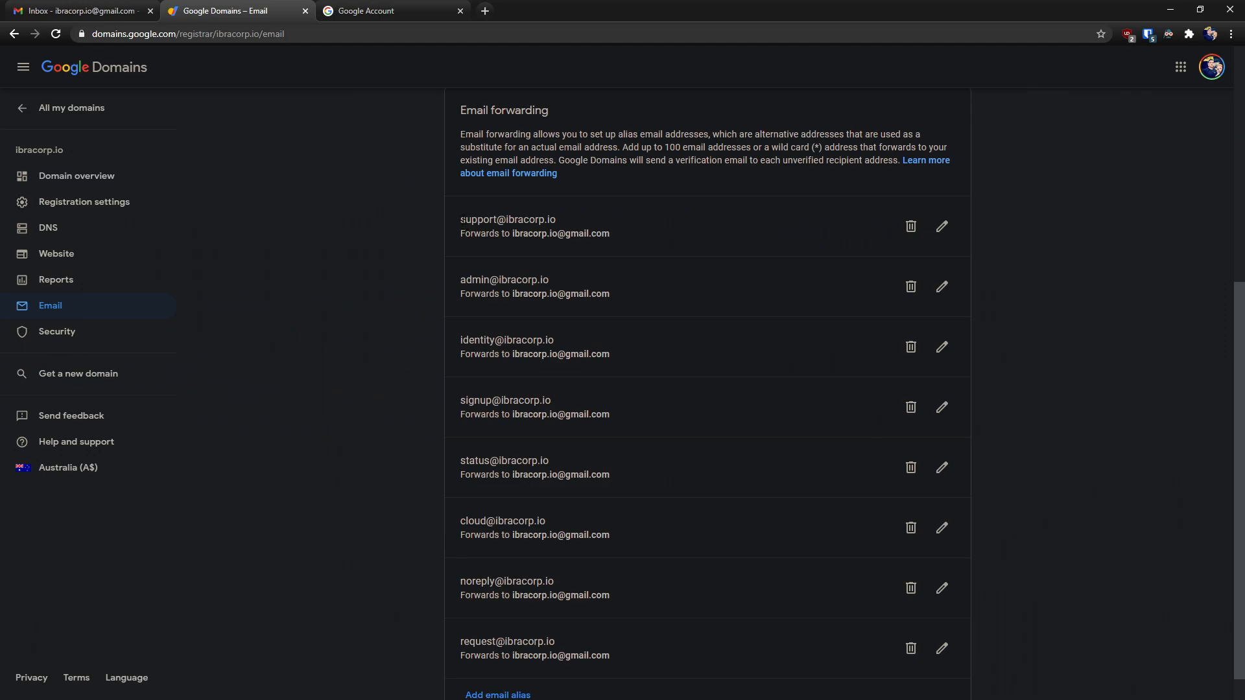
pyautogui.doubleClick(531, 219)
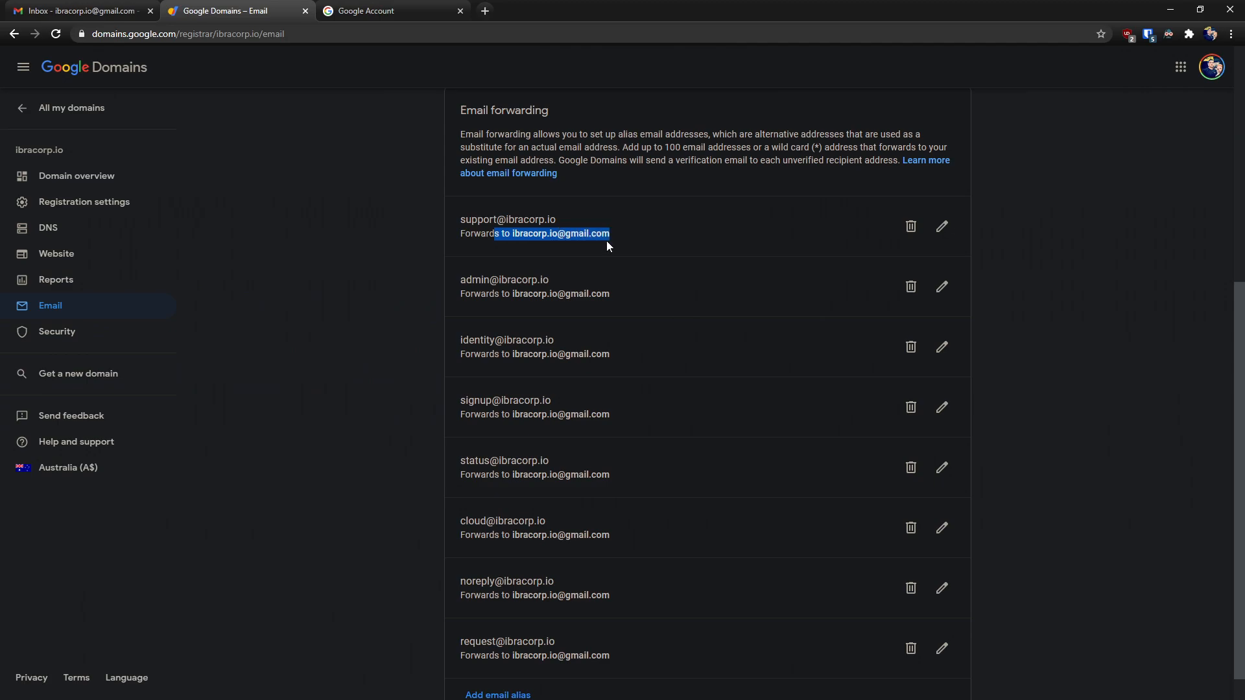
pyautogui.moveTo(619, 239)
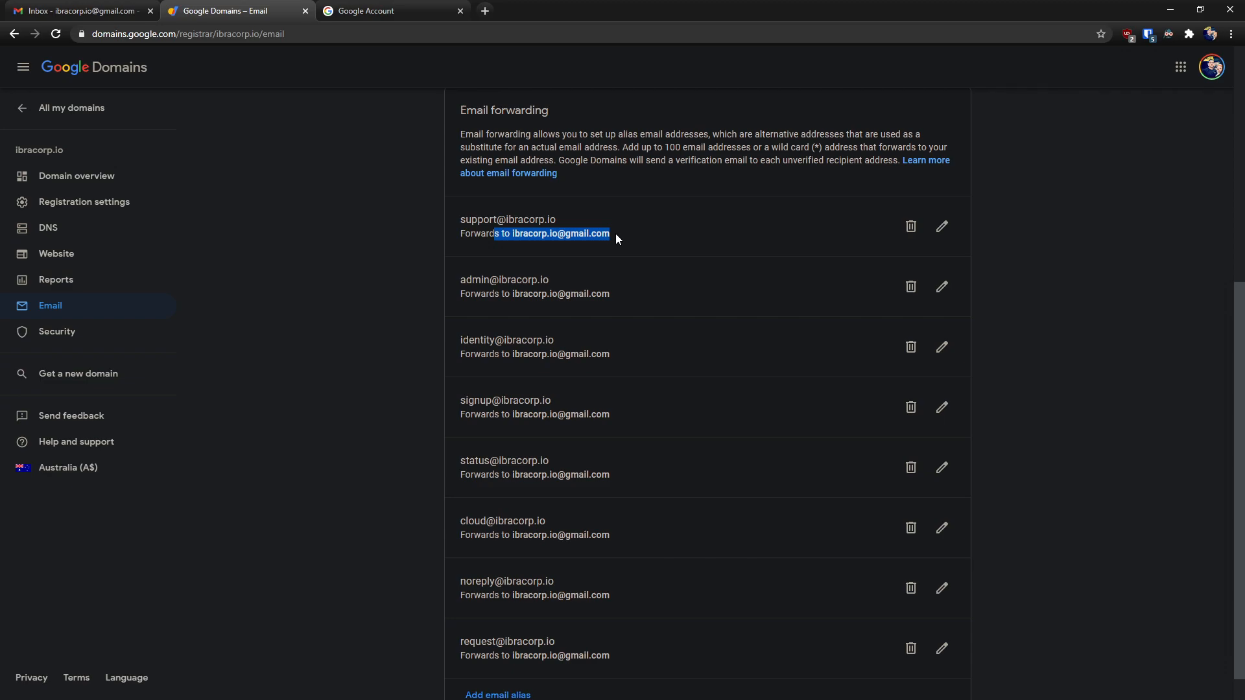
pyautogui.moveTo(641, 241)
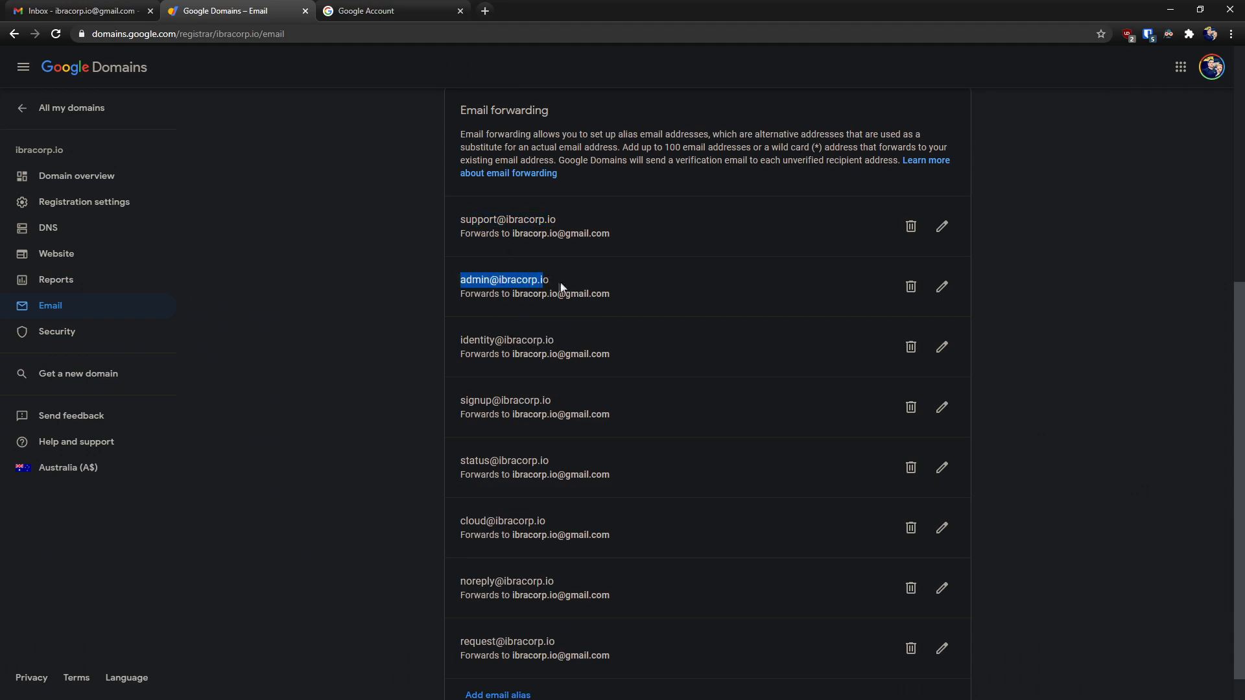
pyautogui.moveTo(613, 403)
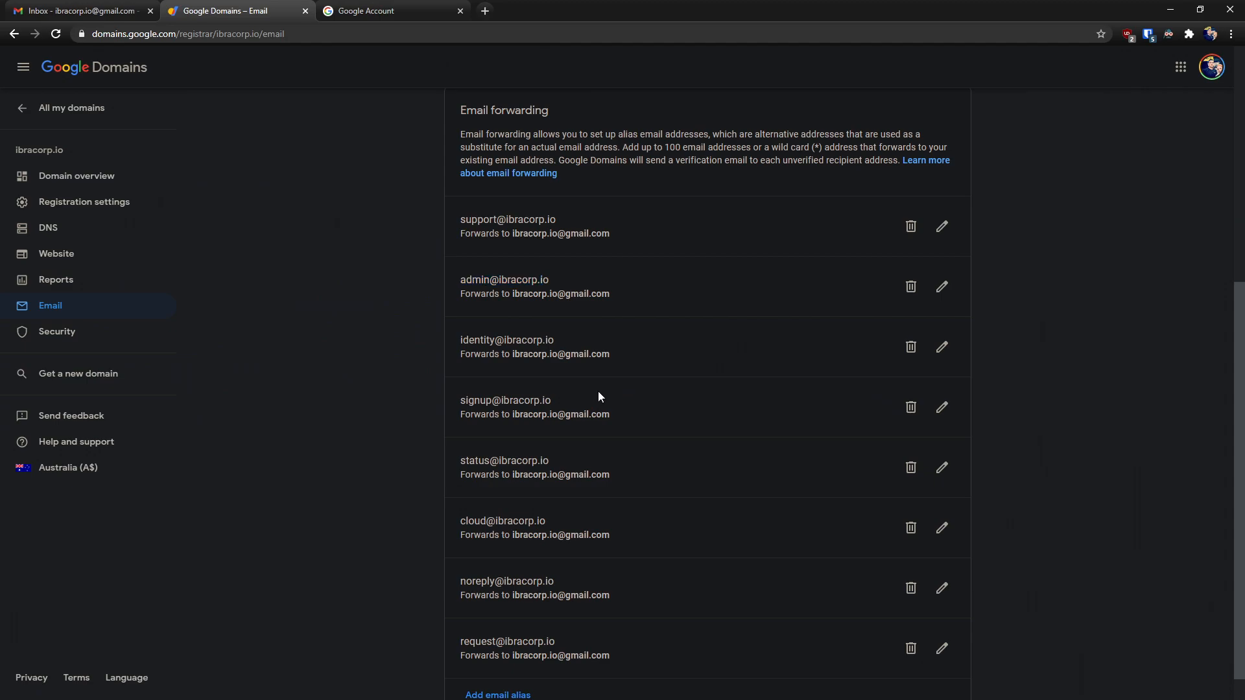
pyautogui.scroll(-3)
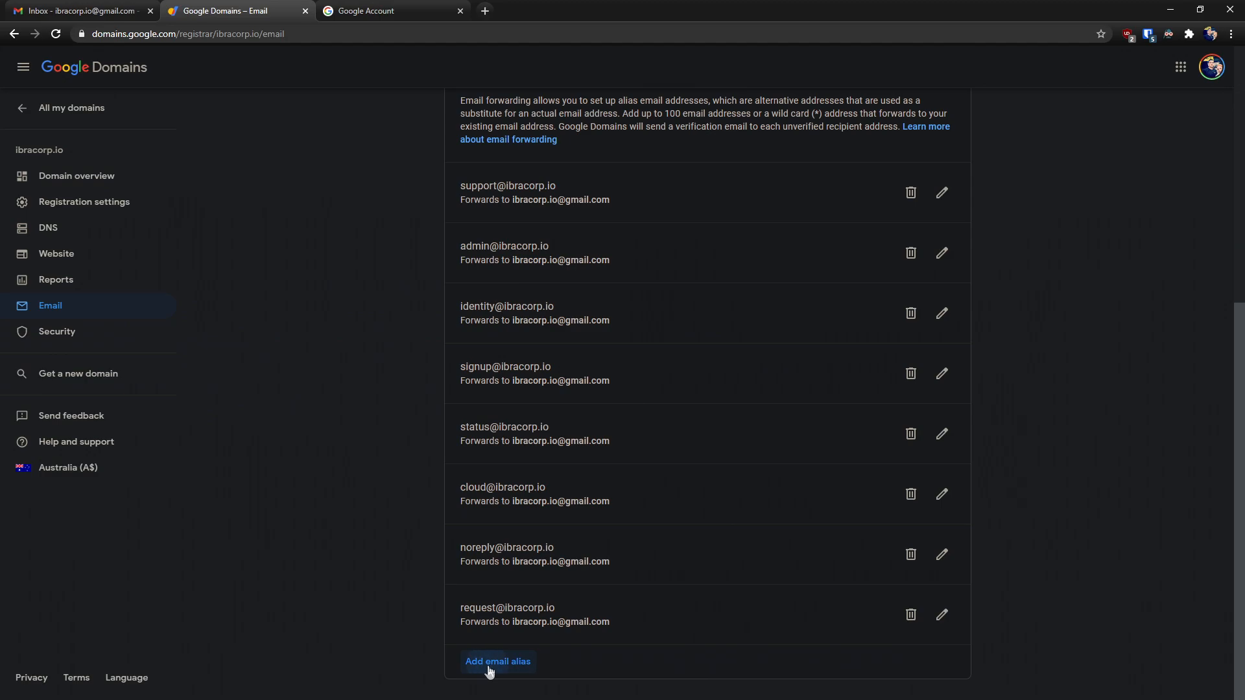
pyautogui.click(498, 662)
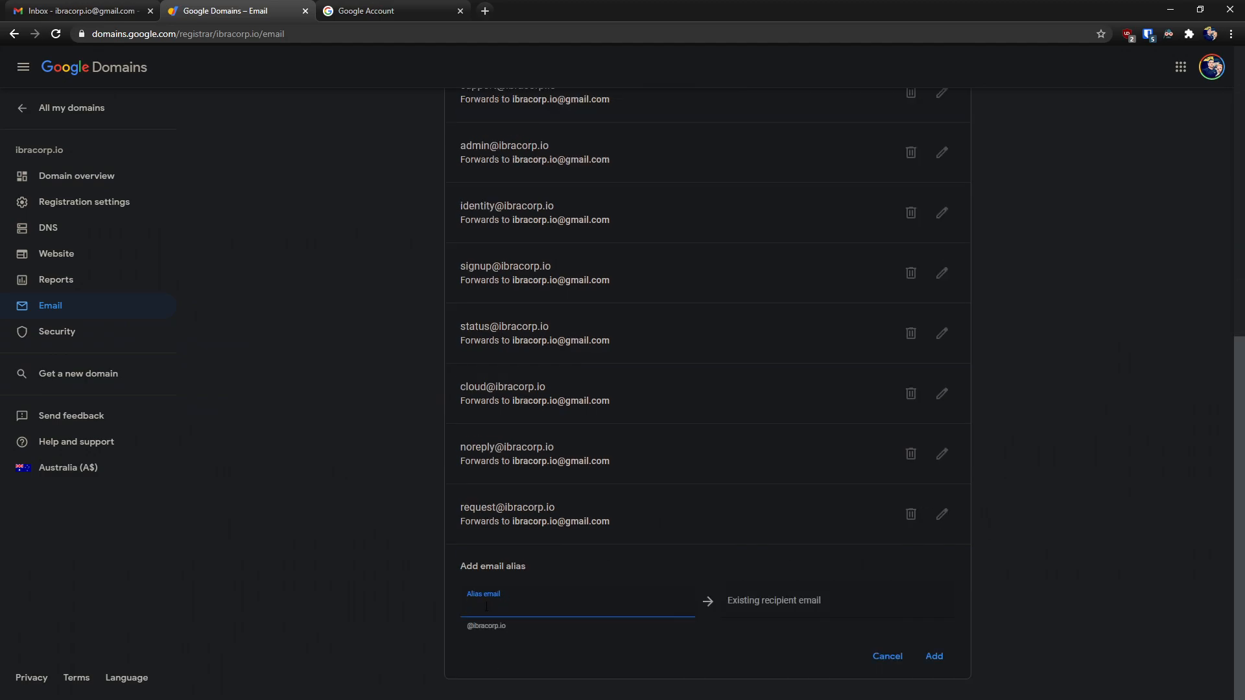
pyautogui.write('youtube')
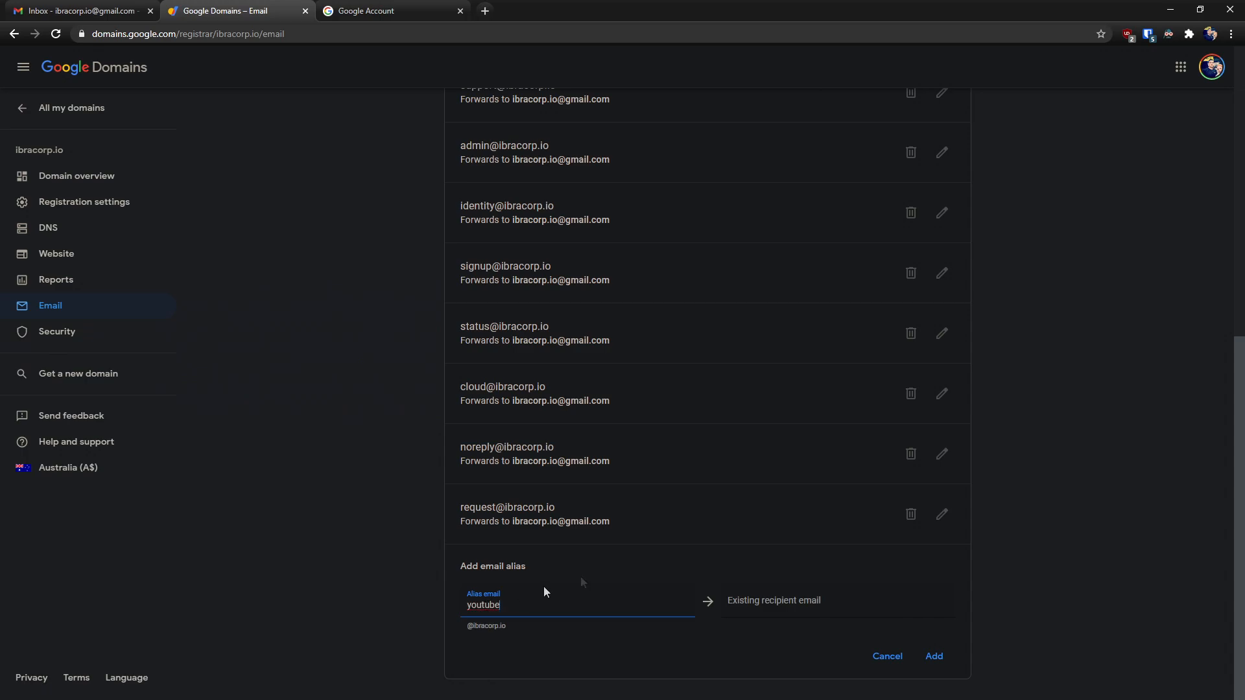
pyautogui.moveTo(532, 619)
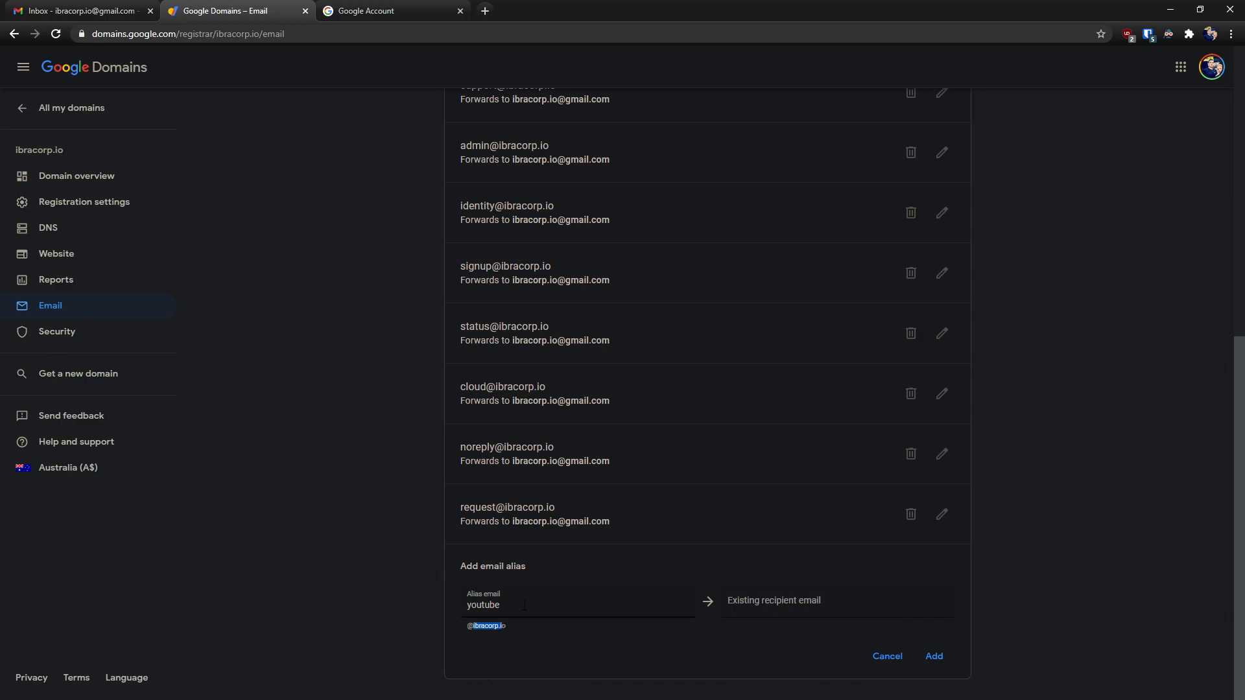
pyautogui.click(834, 601)
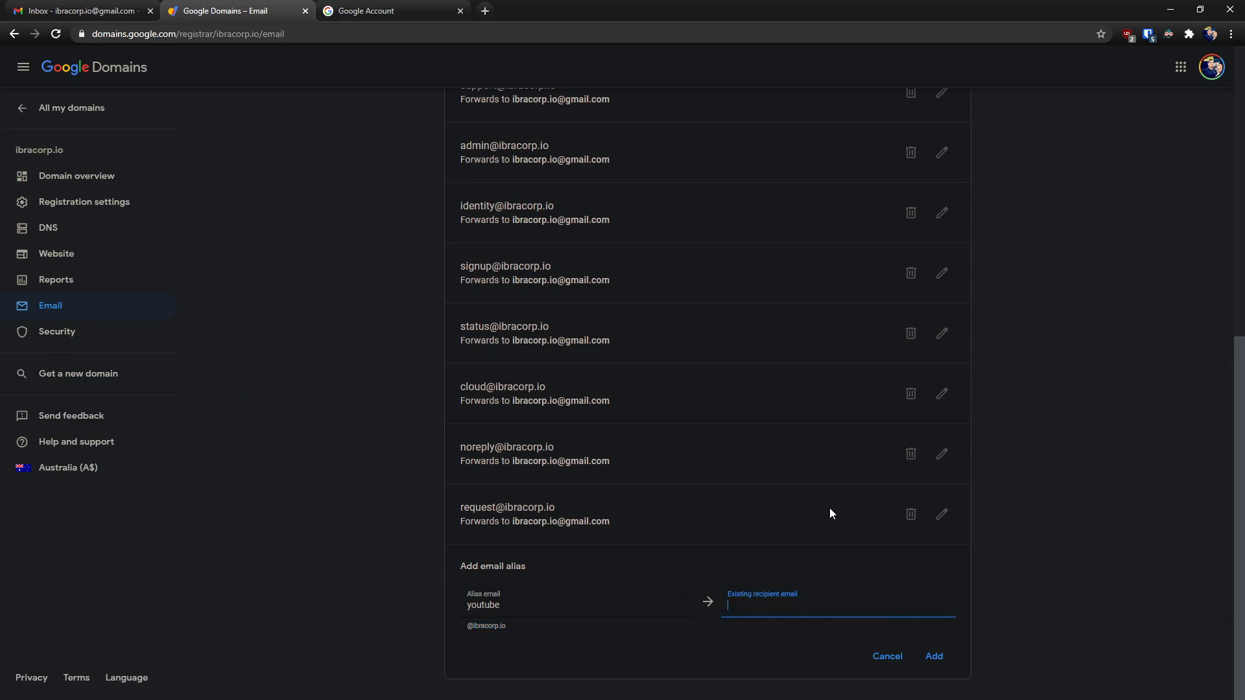
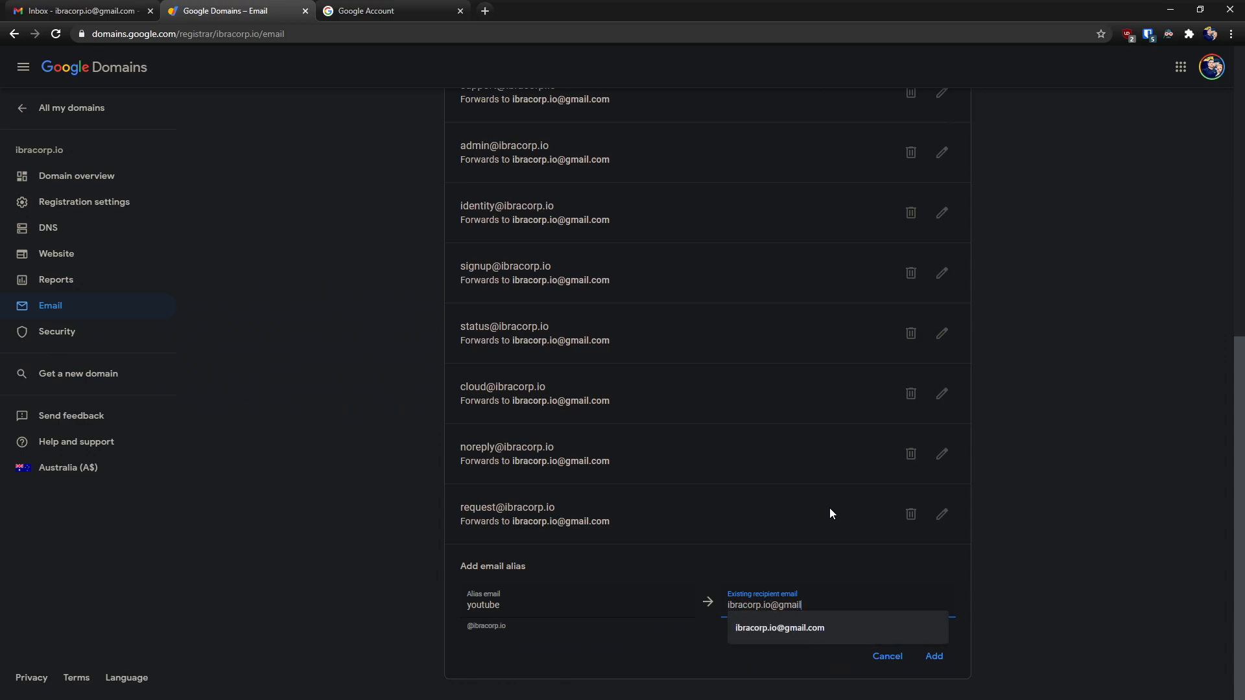
pyautogui.click(780, 628)
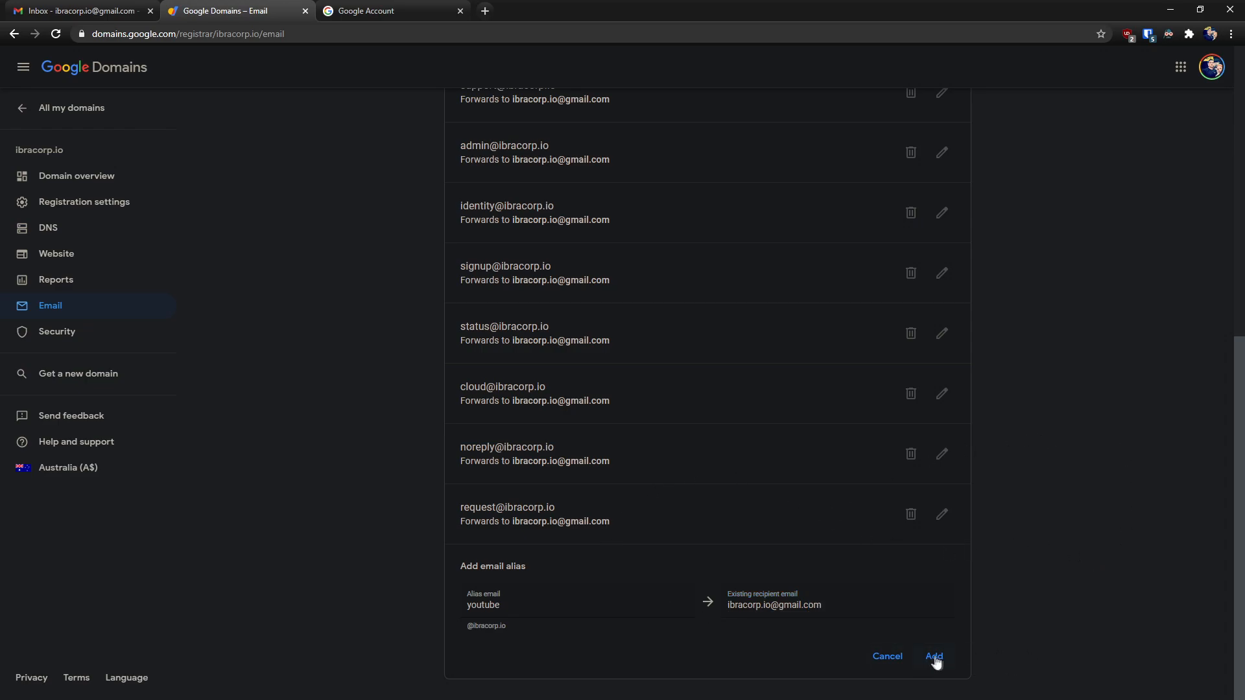
pyautogui.click(933, 655)
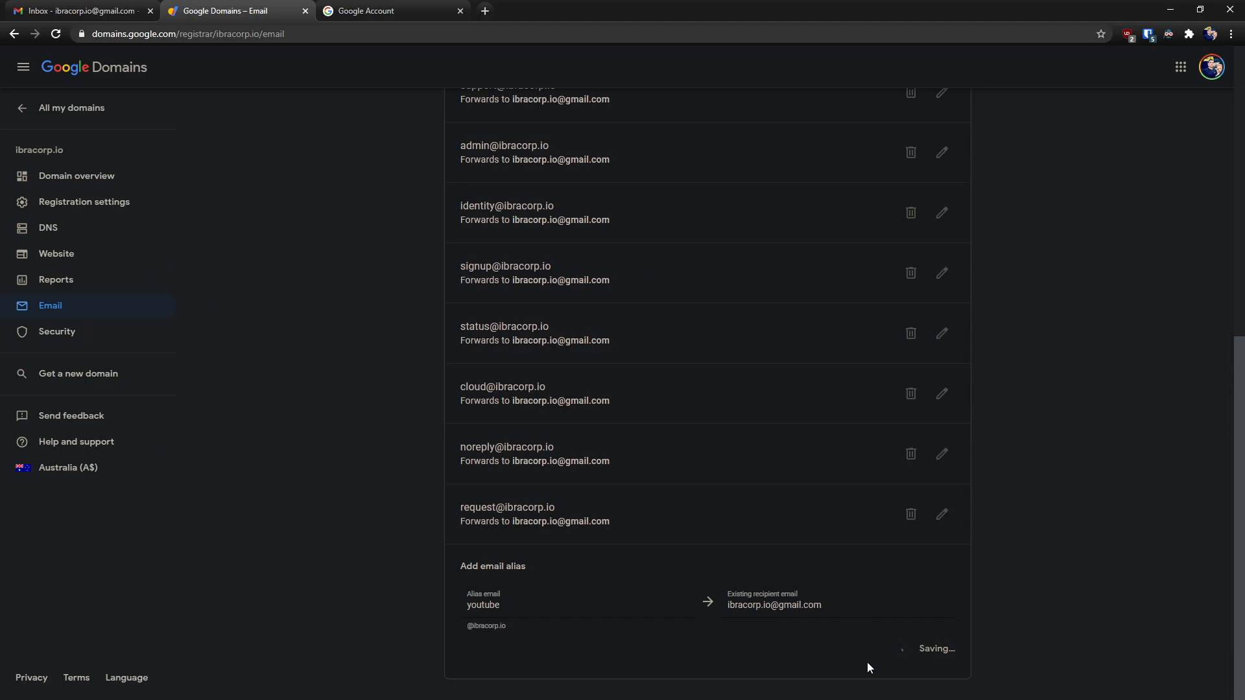
pyautogui.click(901, 648)
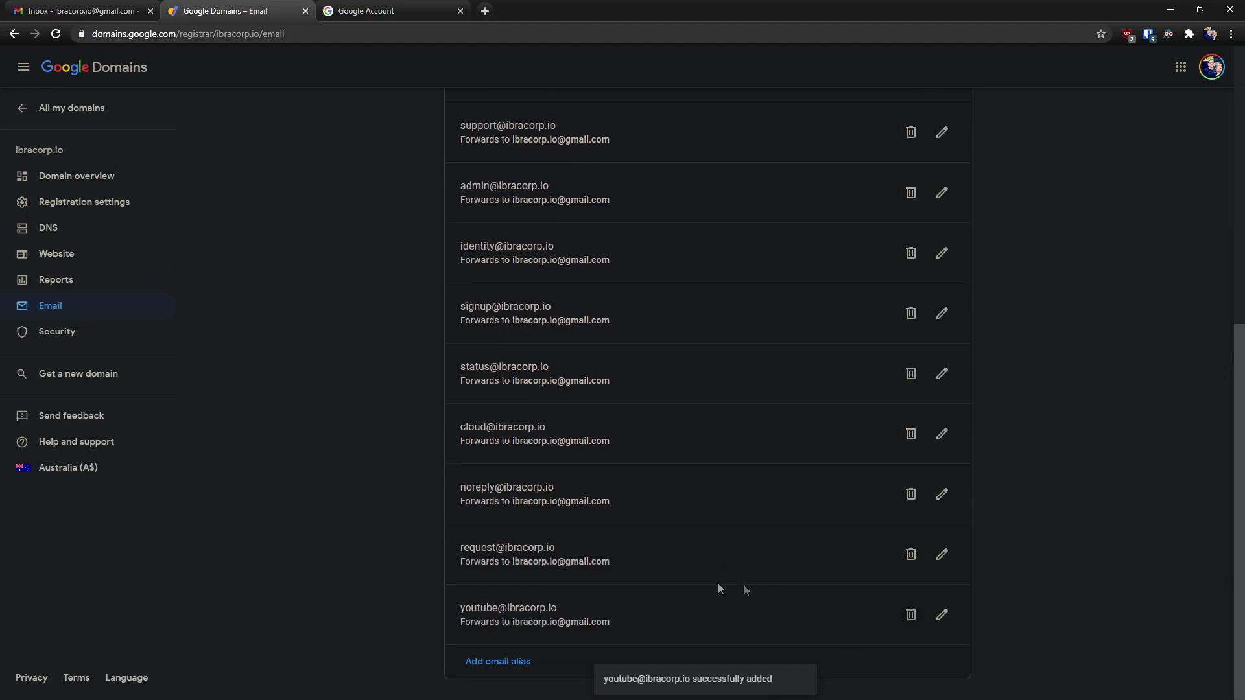
pyautogui.moveTo(470, 669)
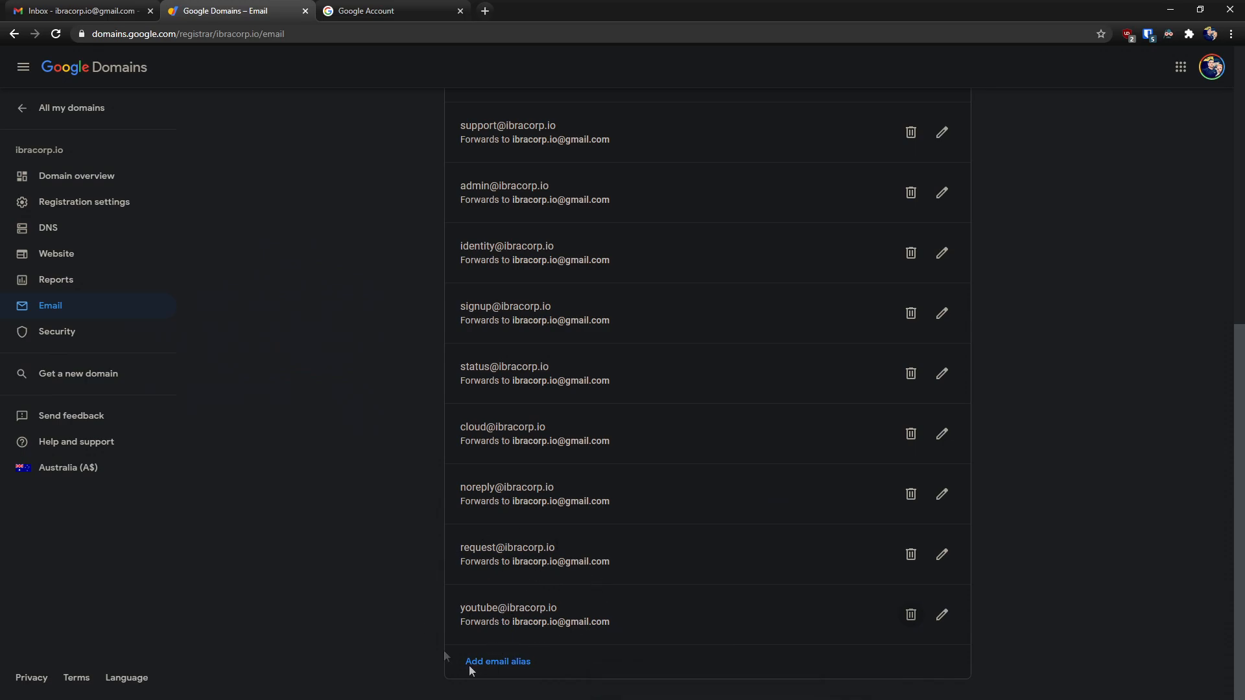
pyautogui.moveTo(704, 363)
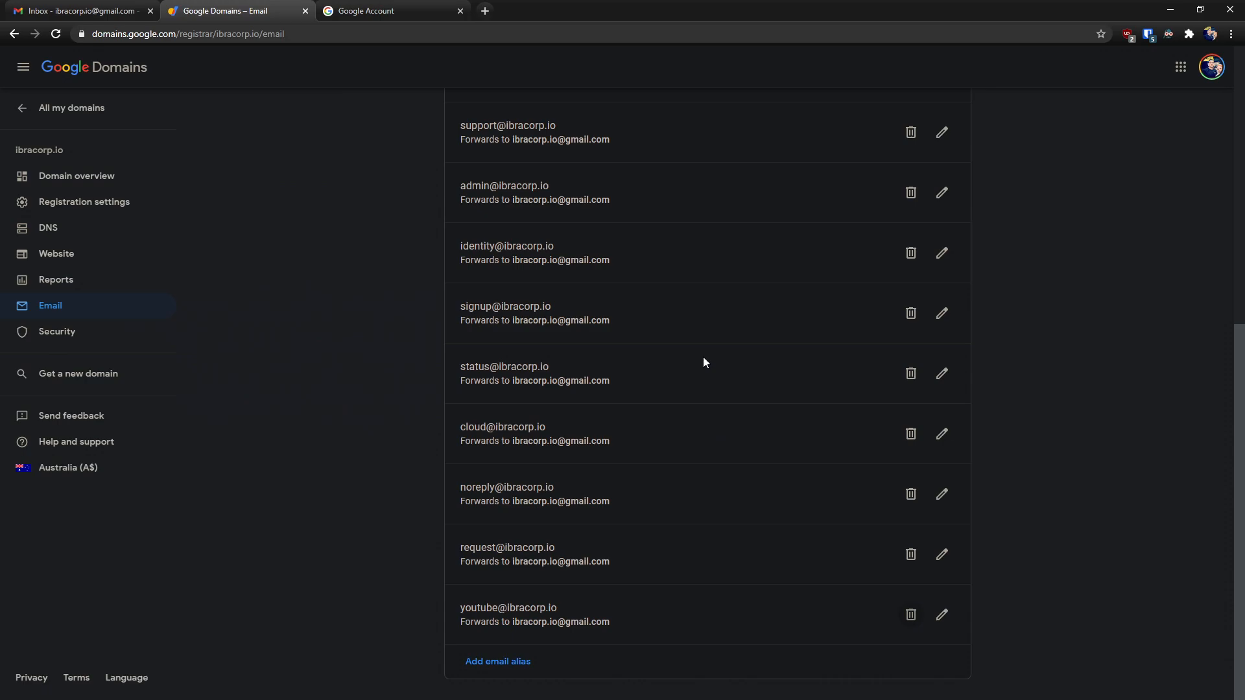
pyautogui.moveTo(377, 91)
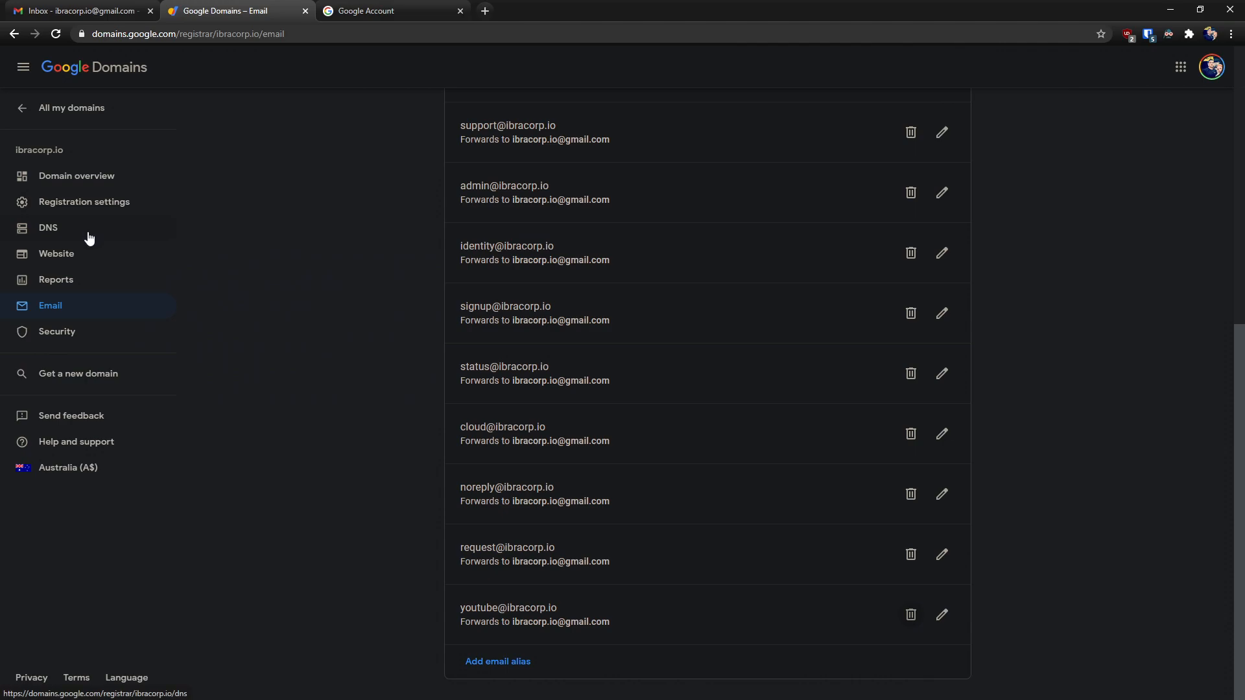
pyautogui.moveTo(356, 227)
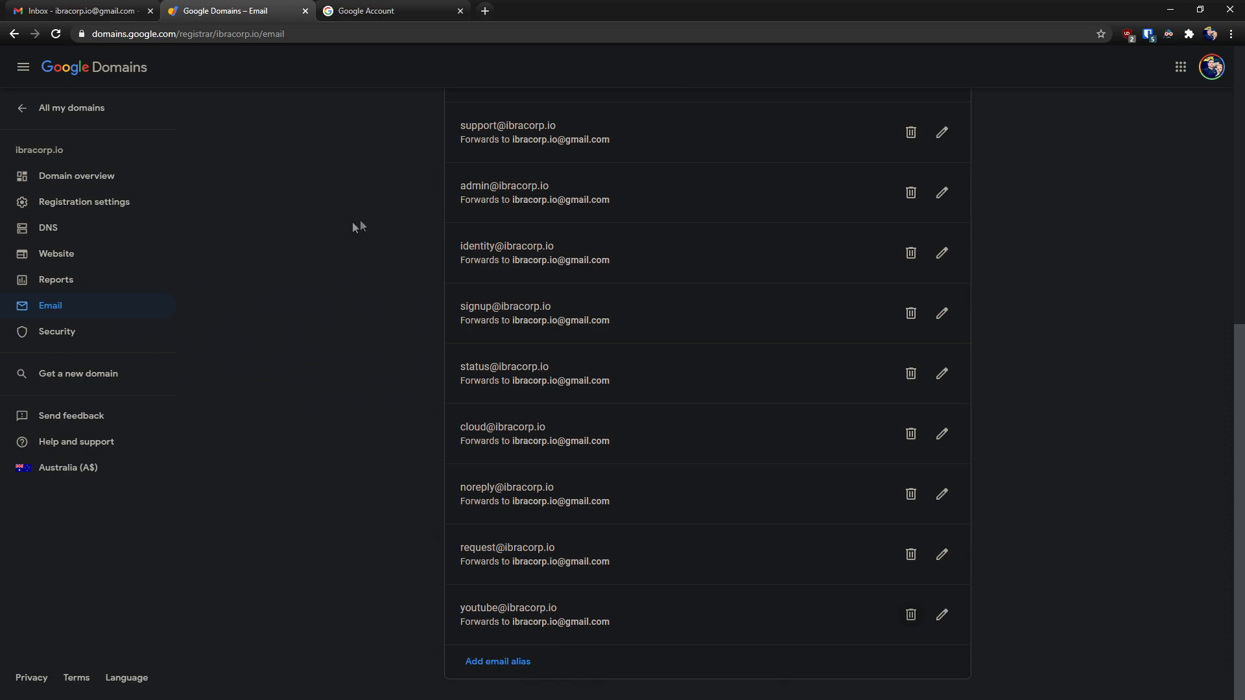
# Step: Go to ibracorp.io's DNS records, which open in Cloudflare
pyautogui.click(548, 11)
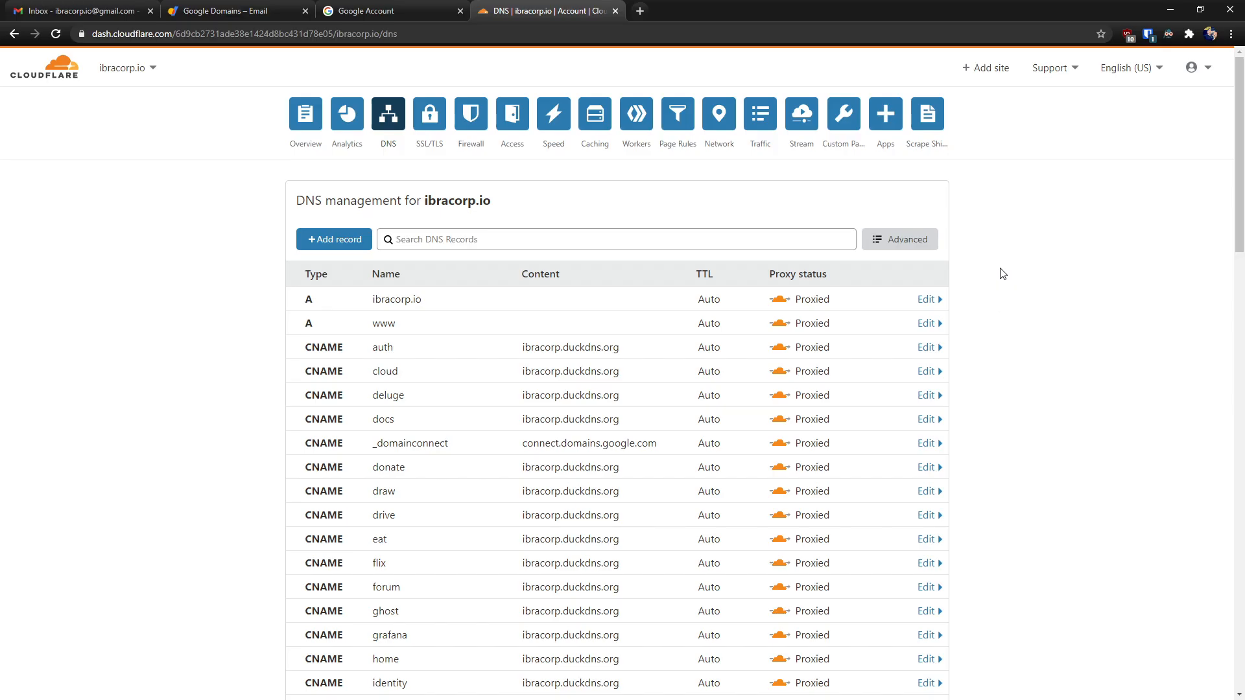
pyautogui.scroll(-3)
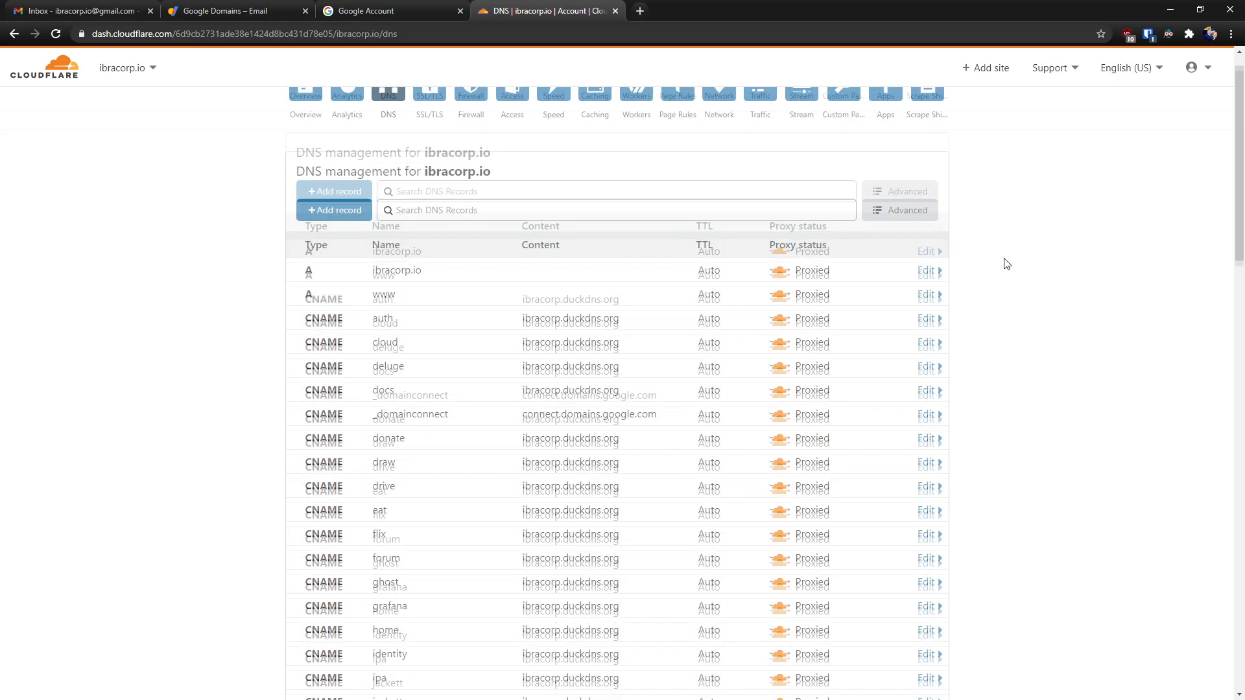
pyautogui.scroll(-3)
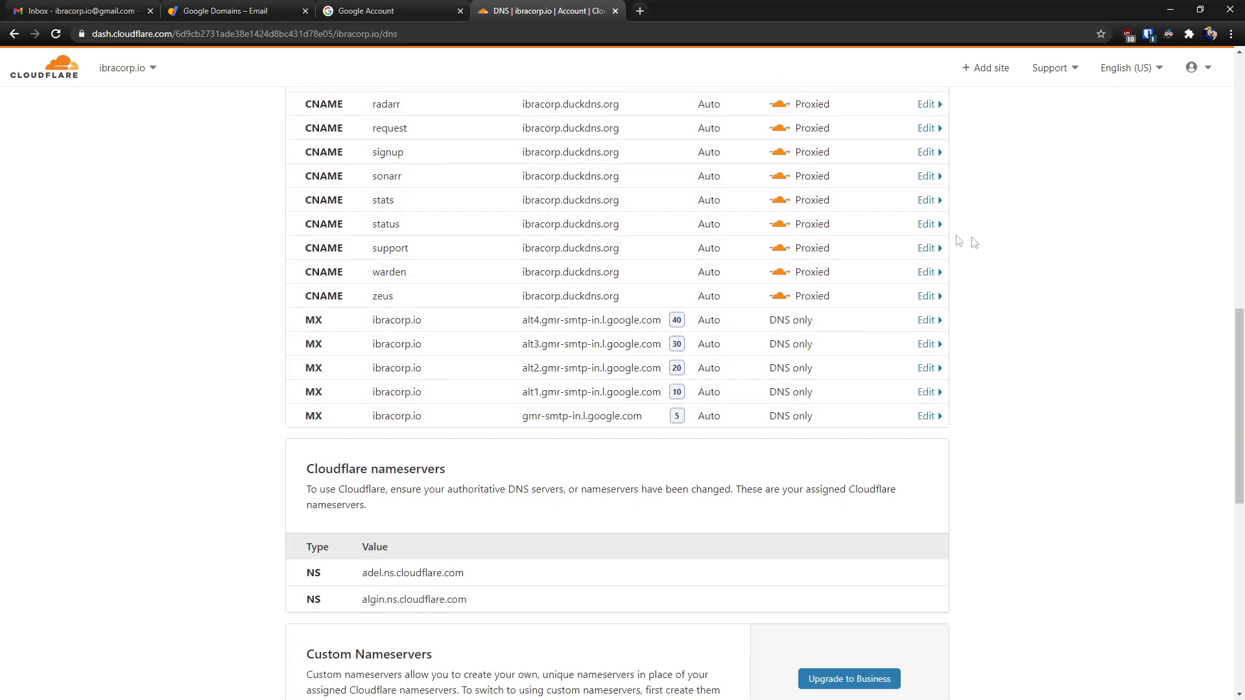
pyautogui.moveTo(635, 408)
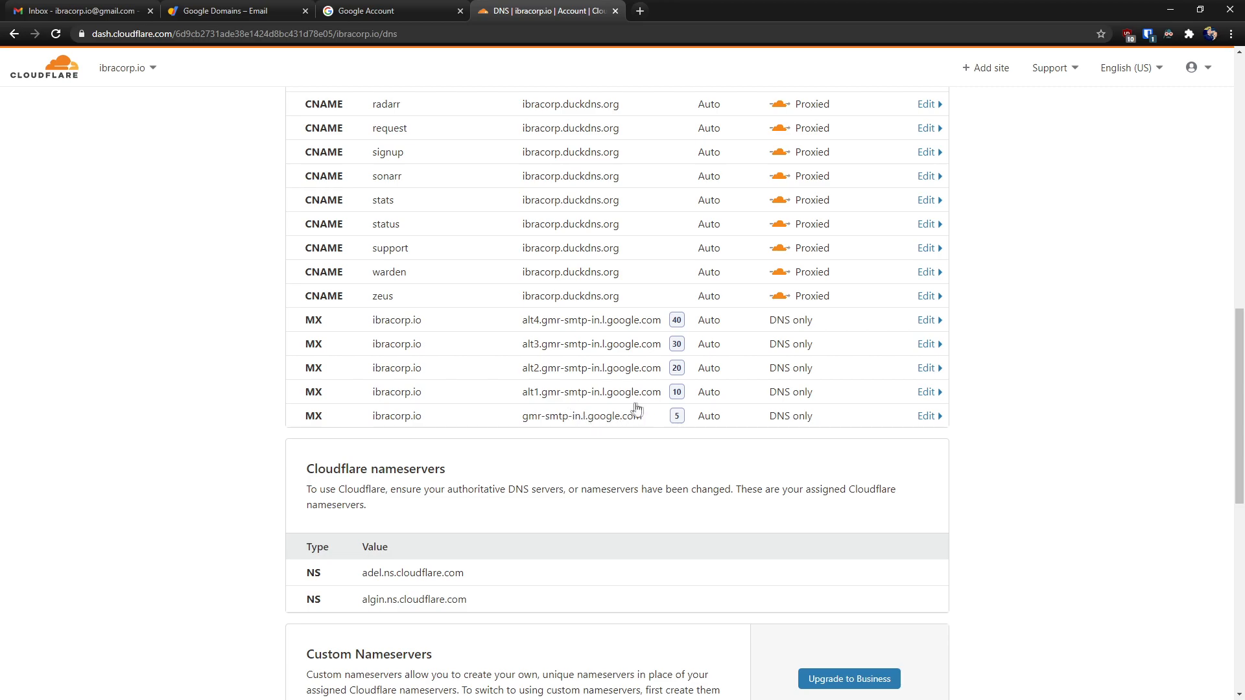
pyautogui.moveTo(598, 415)
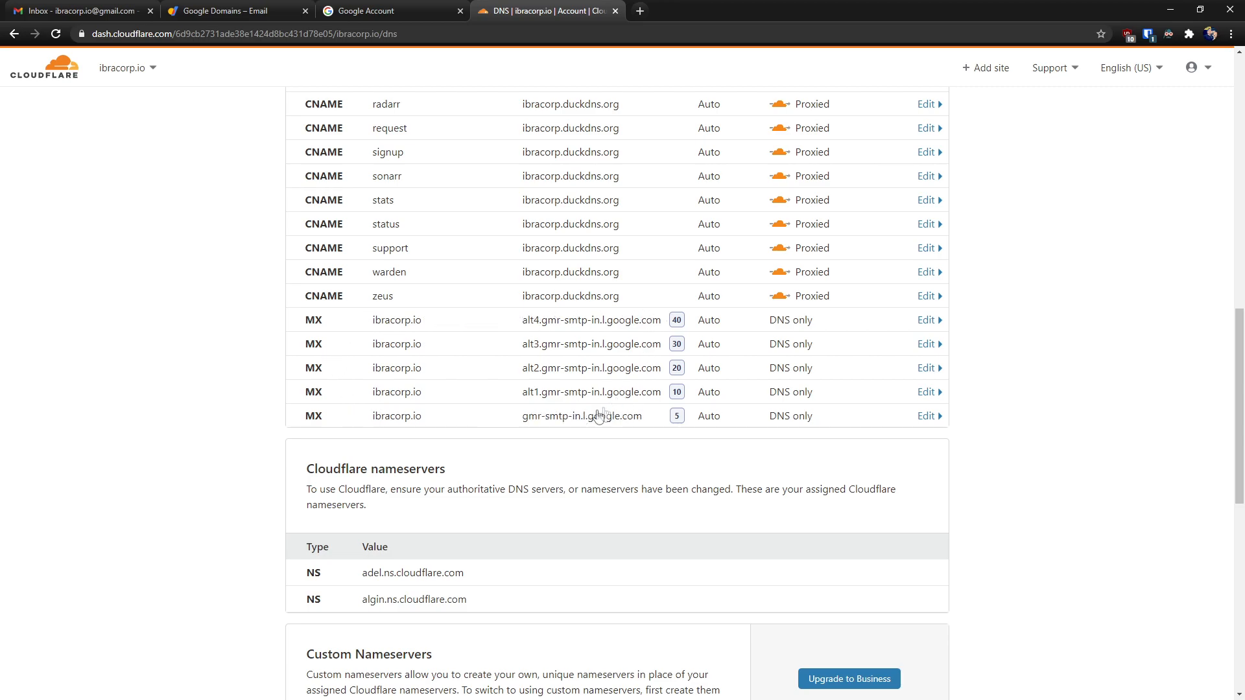
pyautogui.moveTo(681, 474)
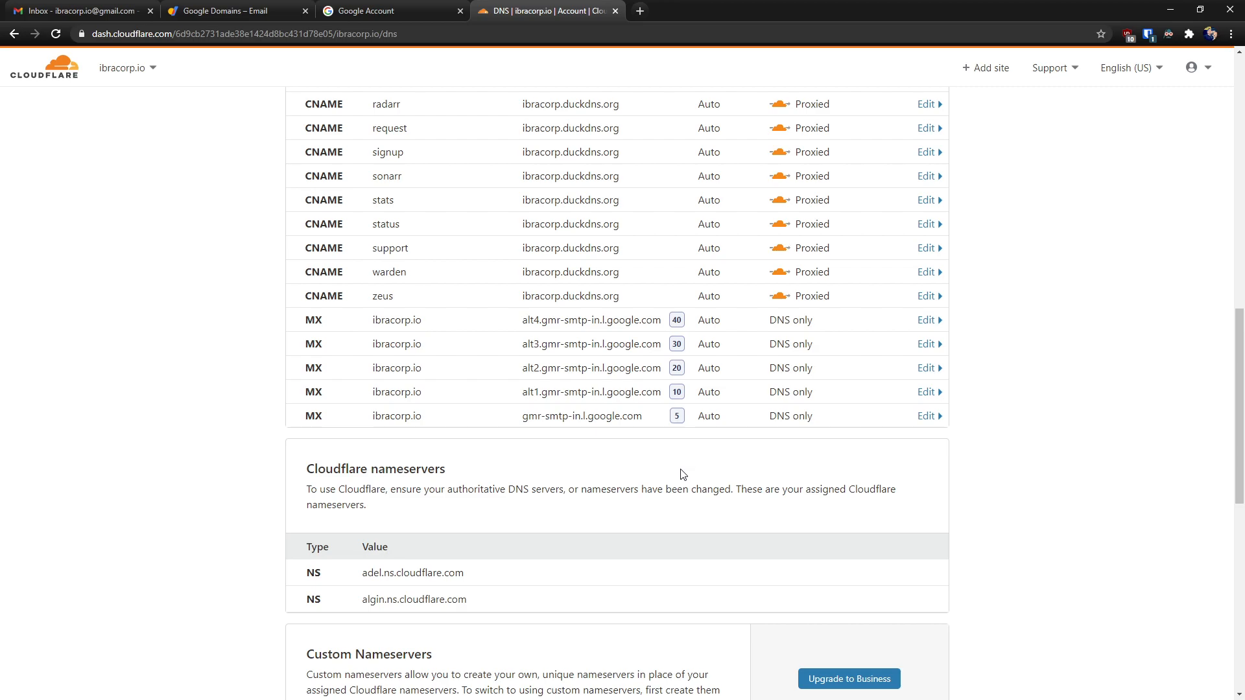
pyautogui.moveTo(631, 389)
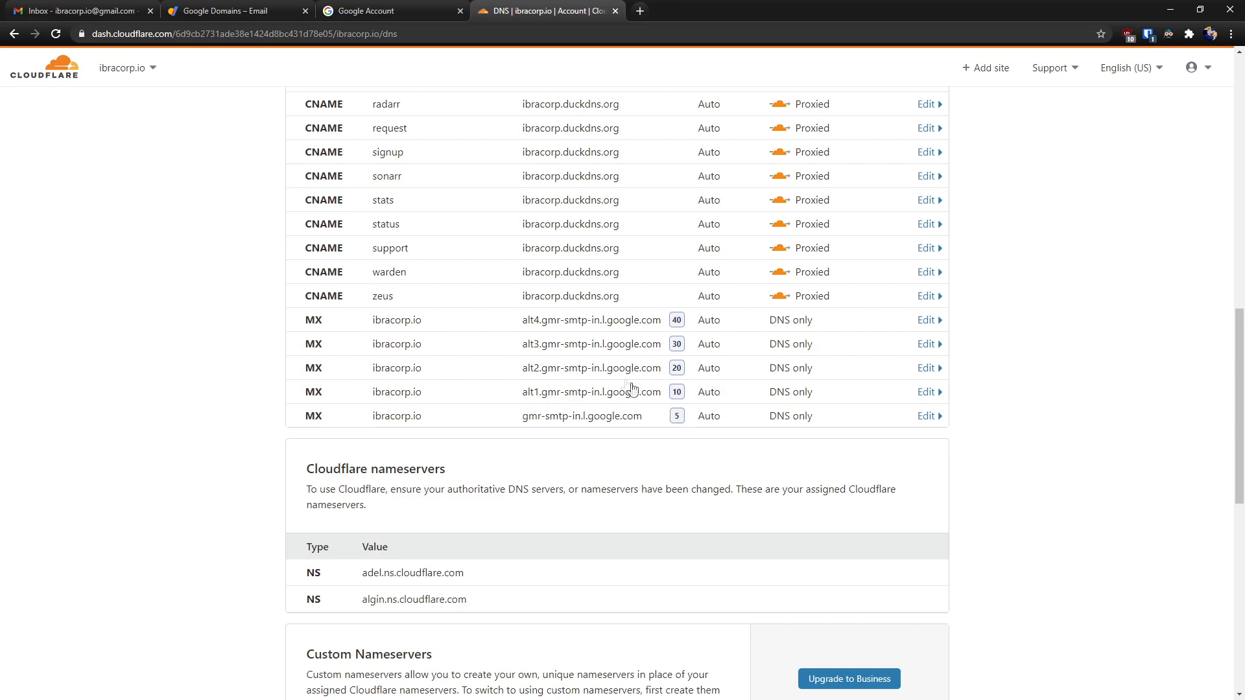
pyautogui.moveTo(568, 424)
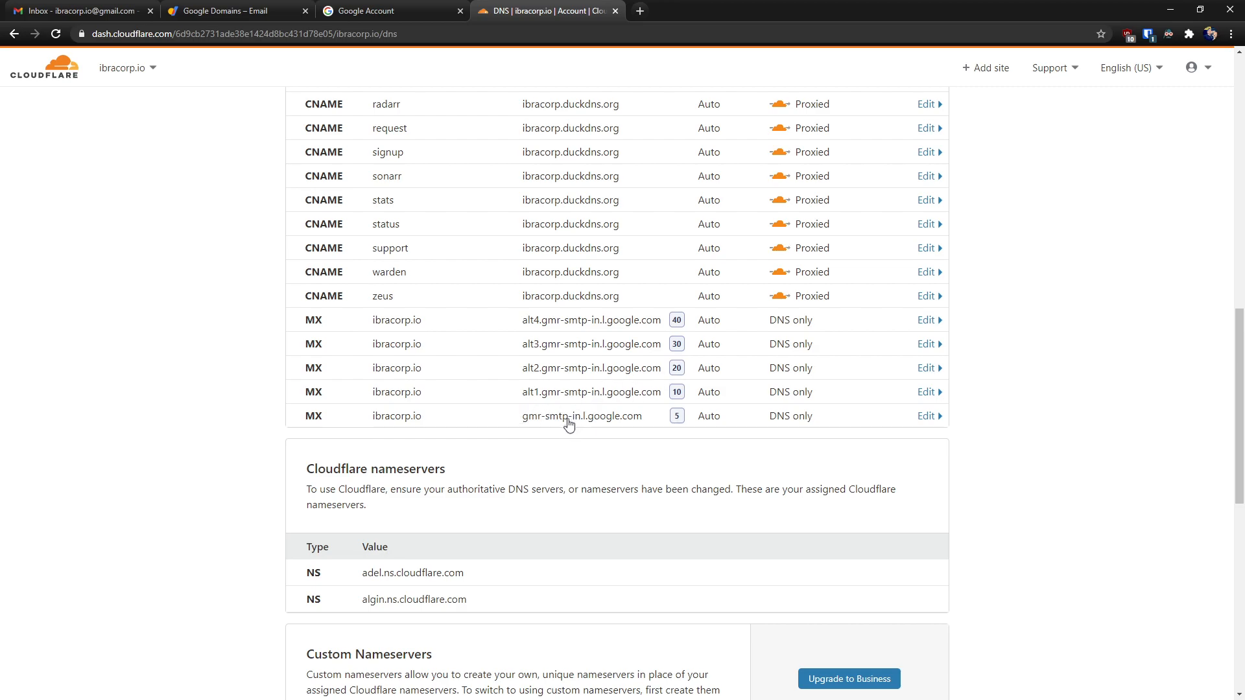
pyautogui.click(926, 415)
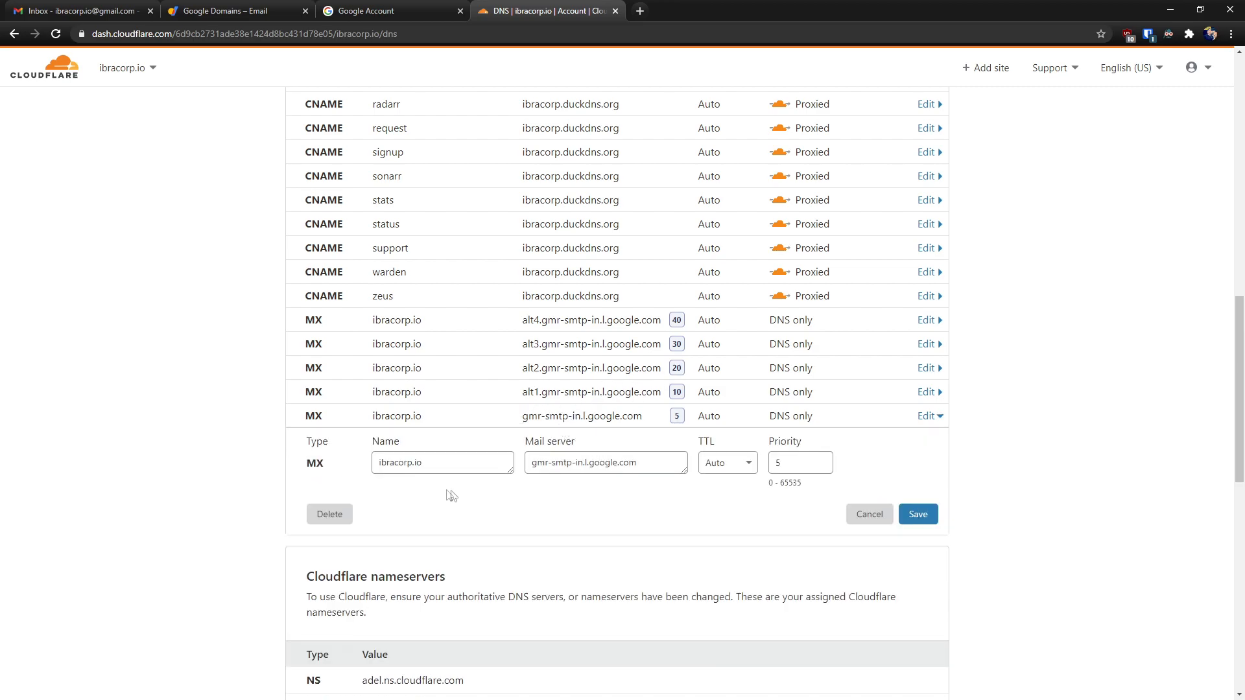
pyautogui.moveTo(676, 416)
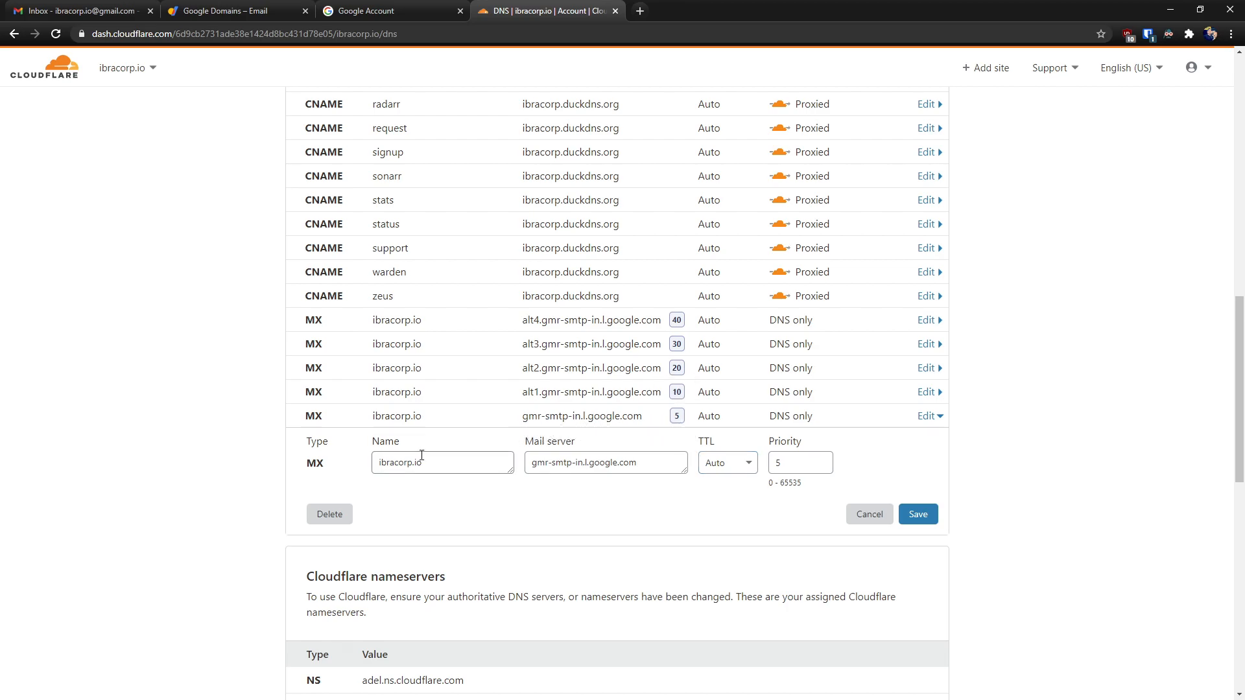
pyautogui.moveTo(658, 462)
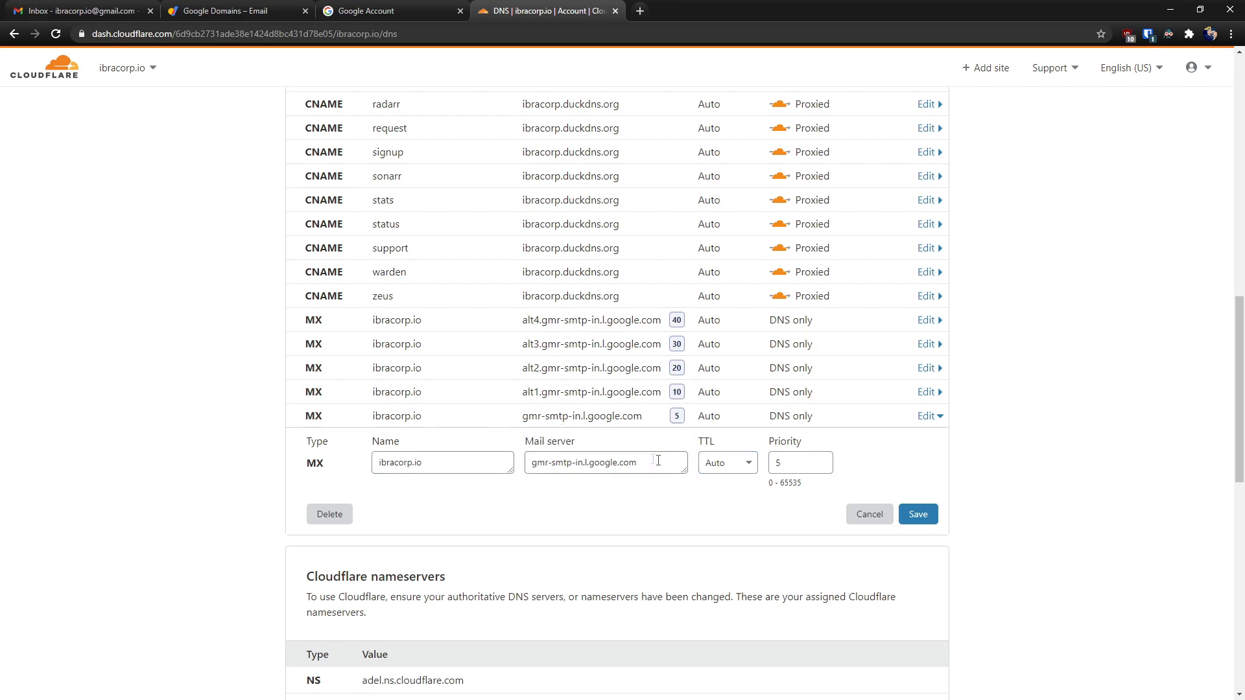
pyautogui.moveTo(726, 463)
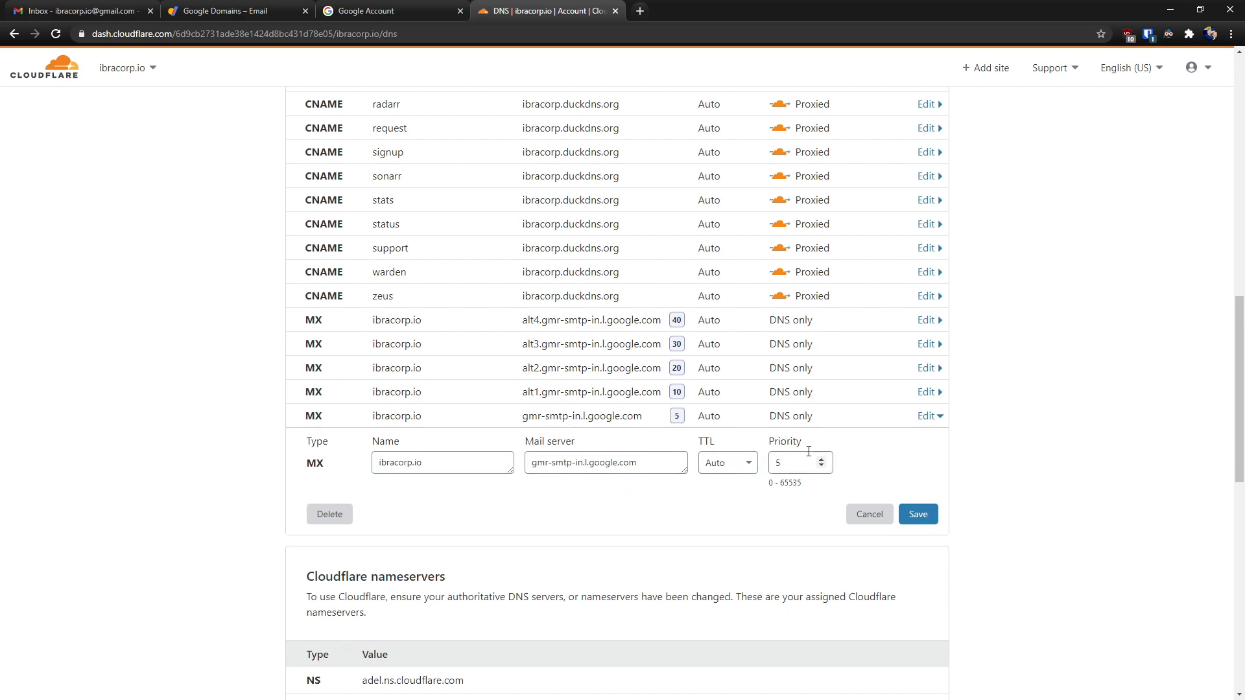
pyautogui.moveTo(838, 470)
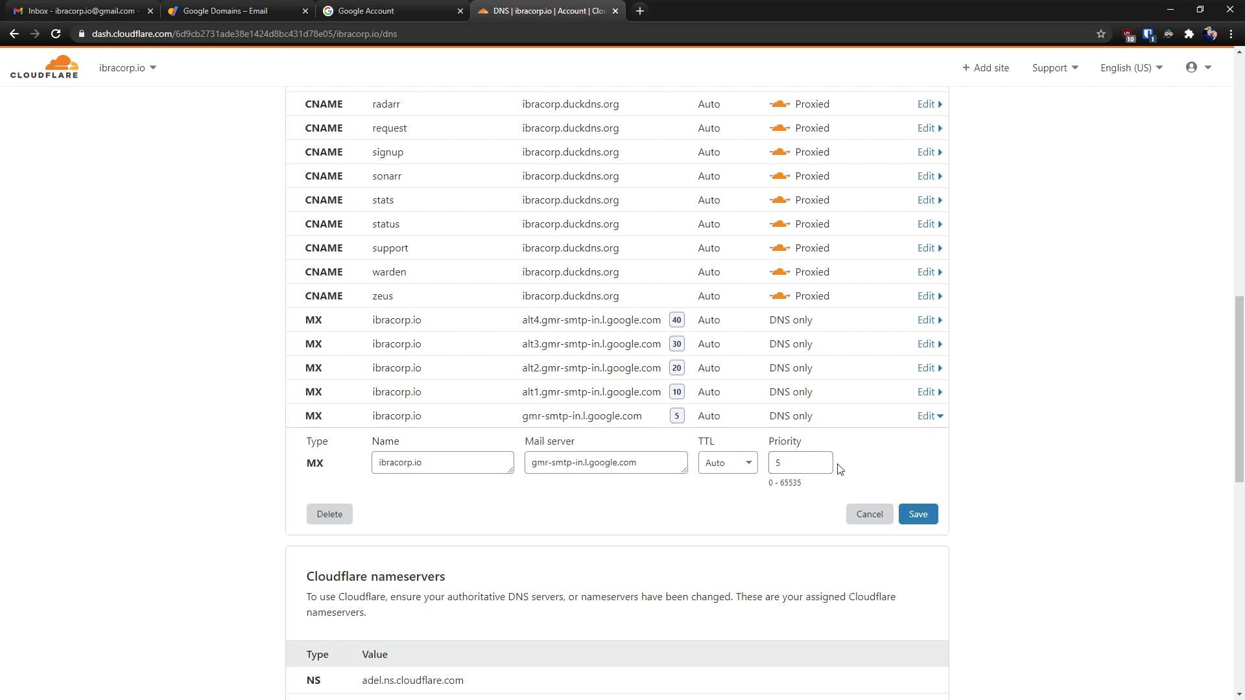
pyautogui.moveTo(651, 413)
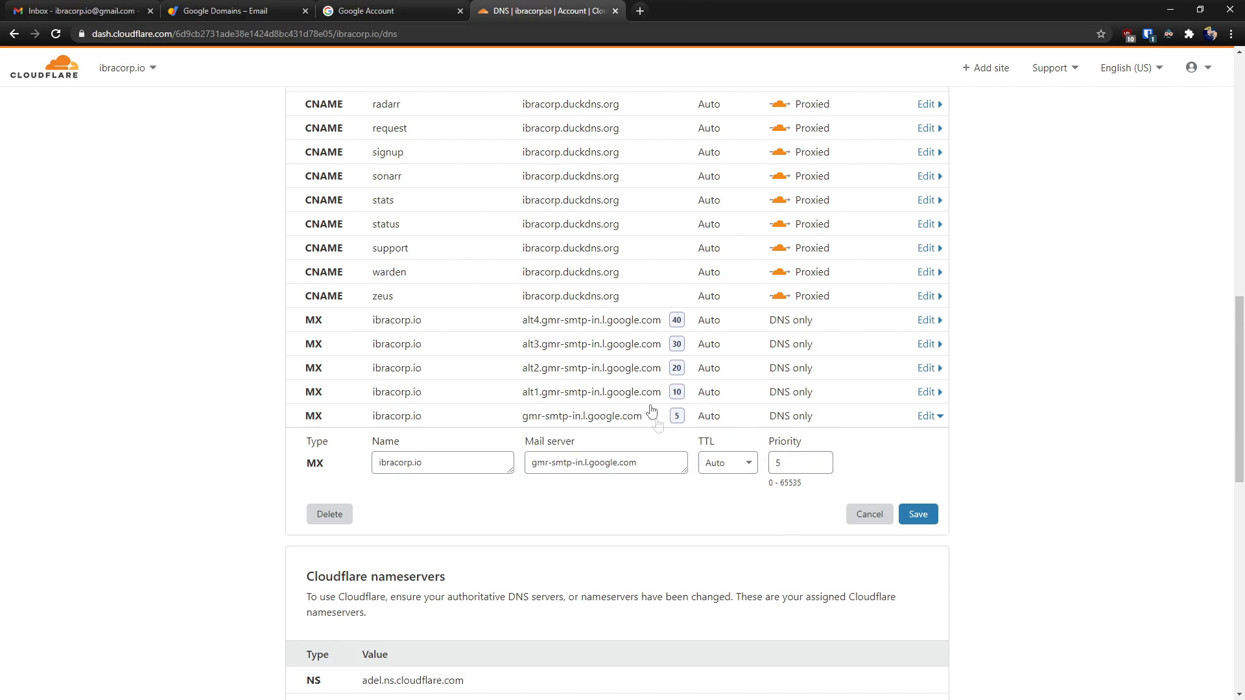
pyautogui.moveTo(673, 387)
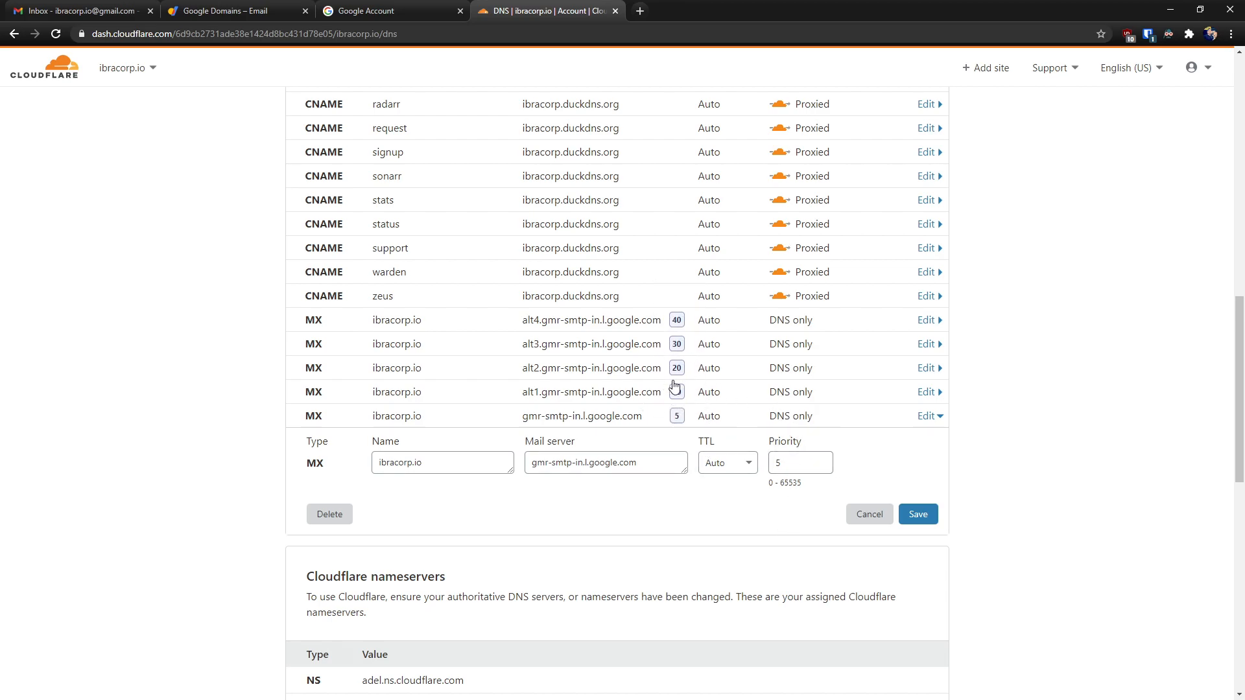
pyautogui.moveTo(676, 389)
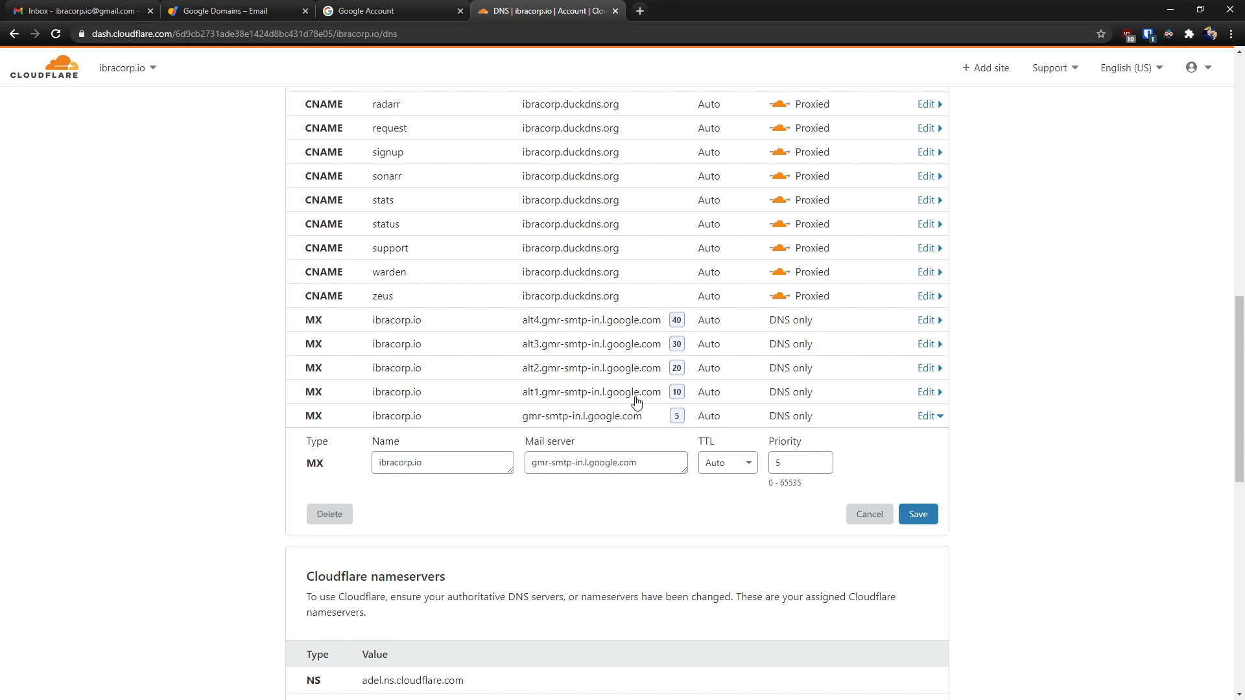
pyautogui.click(925, 391)
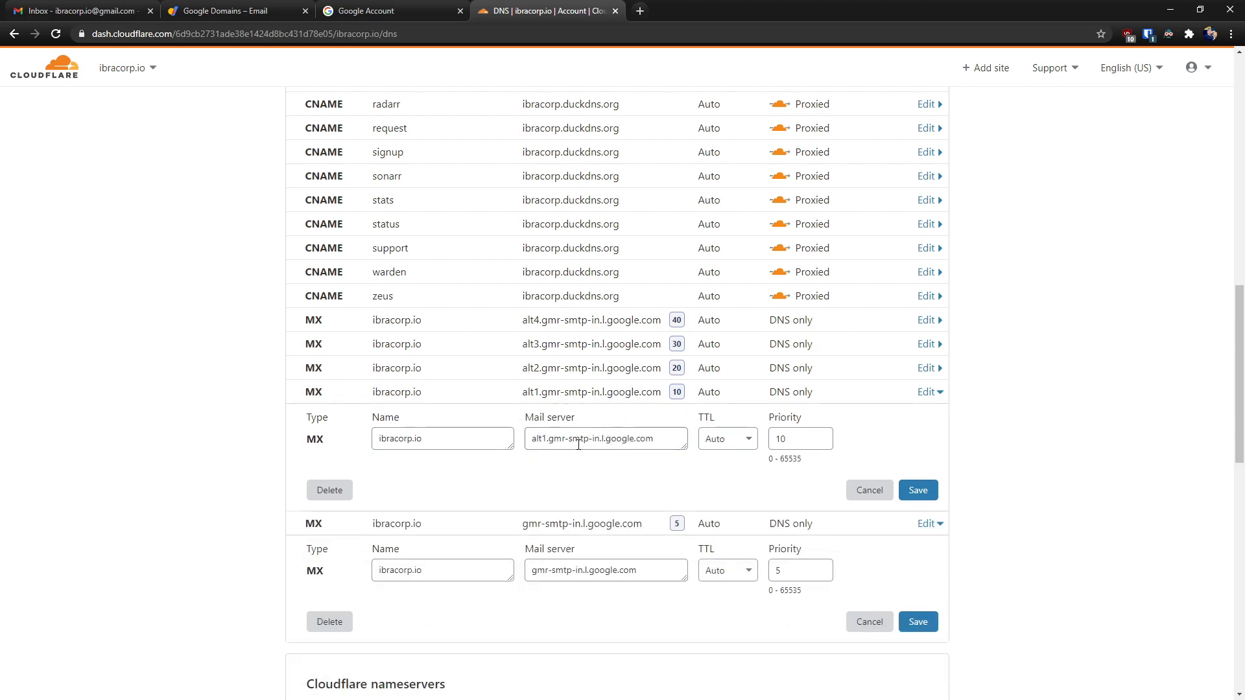
pyautogui.moveTo(584, 355)
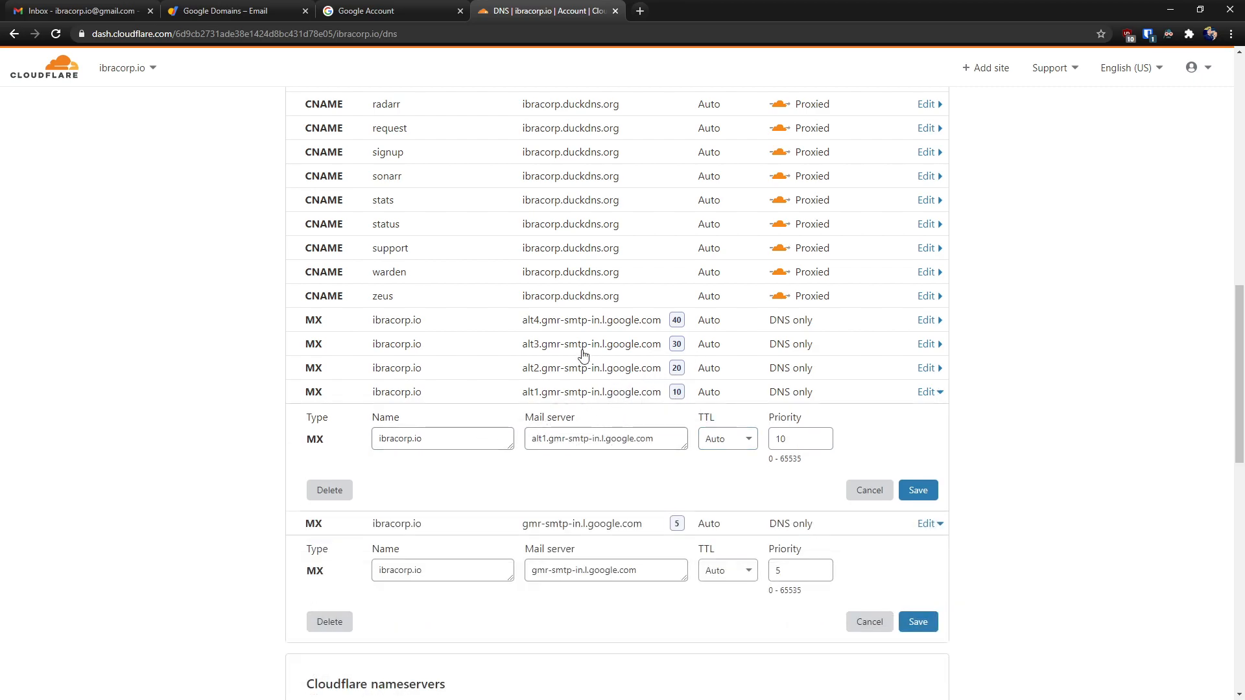
pyautogui.moveTo(681, 335)
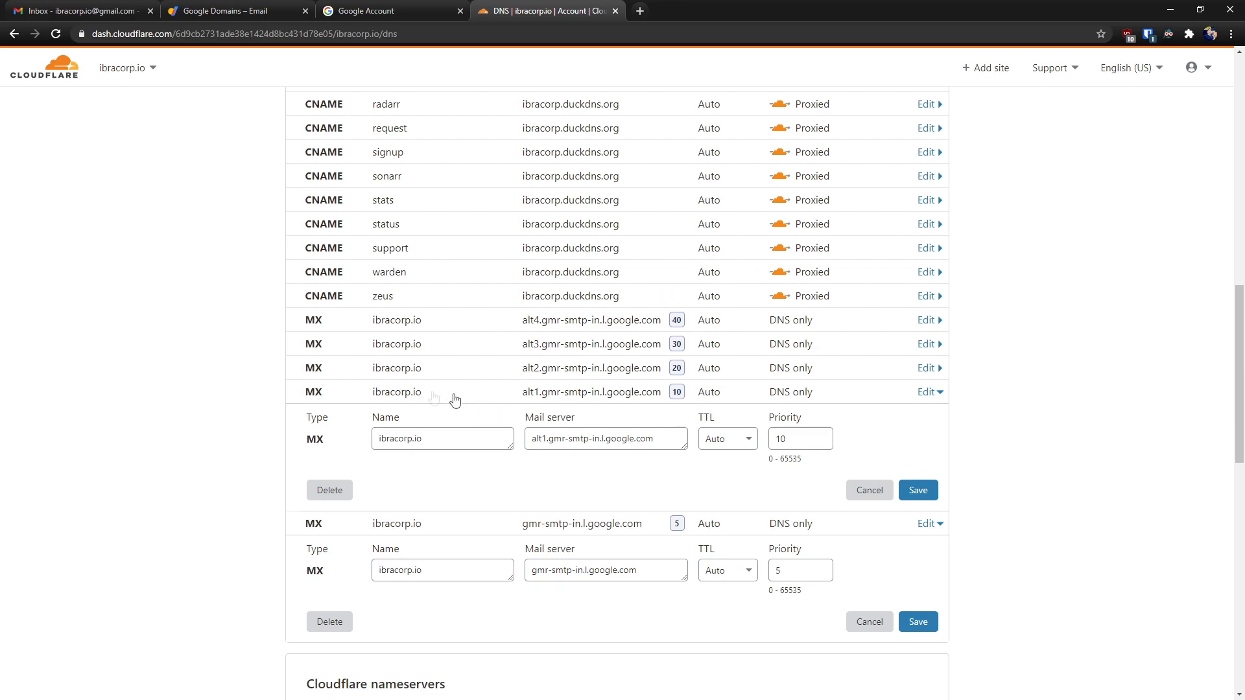
pyautogui.moveTo(477, 293)
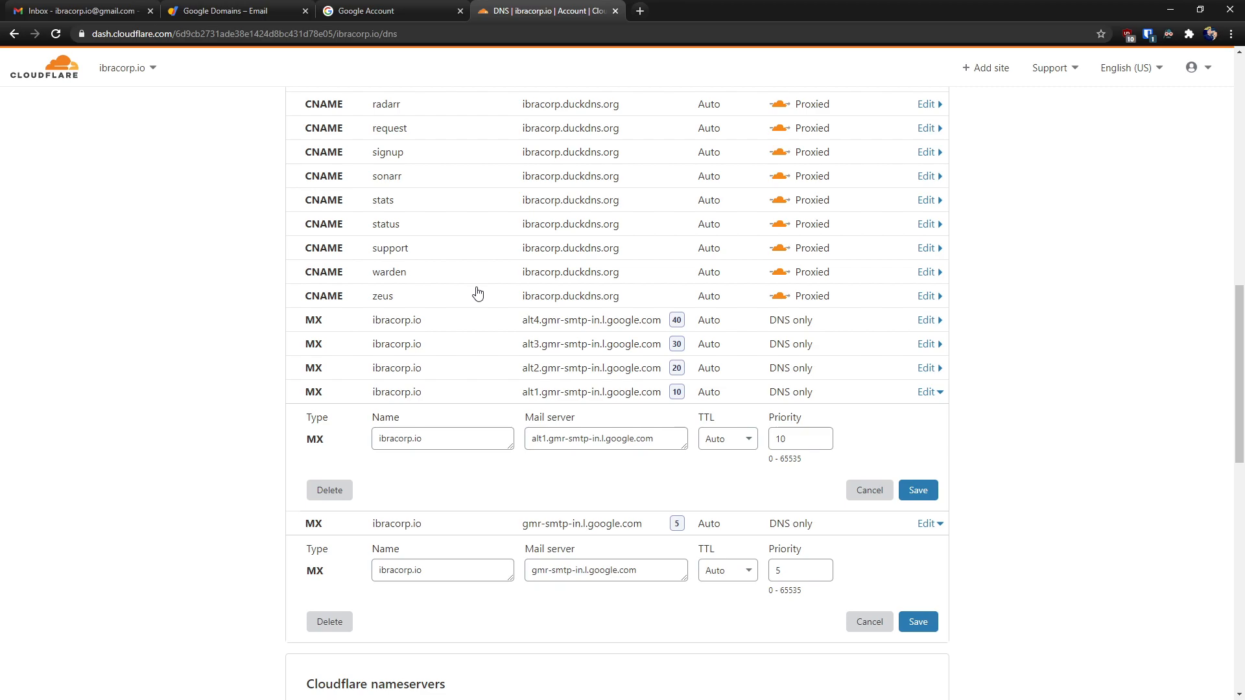
pyautogui.moveTo(506, 276)
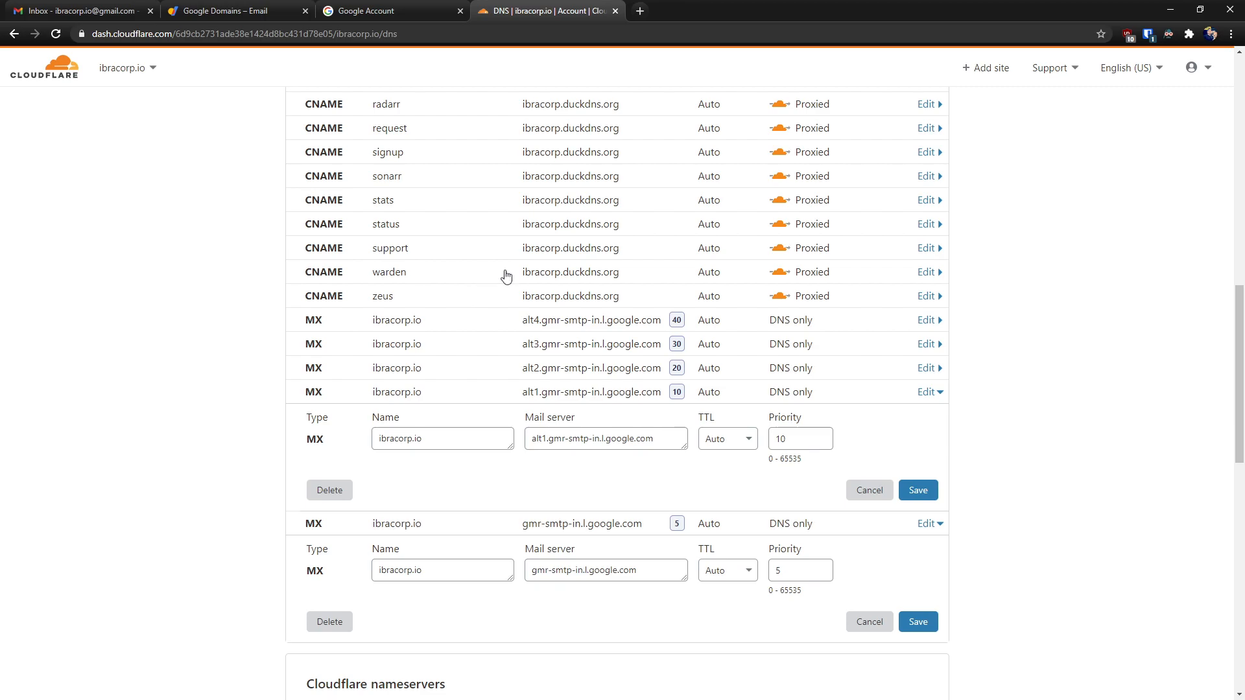
pyautogui.moveTo(761, 369)
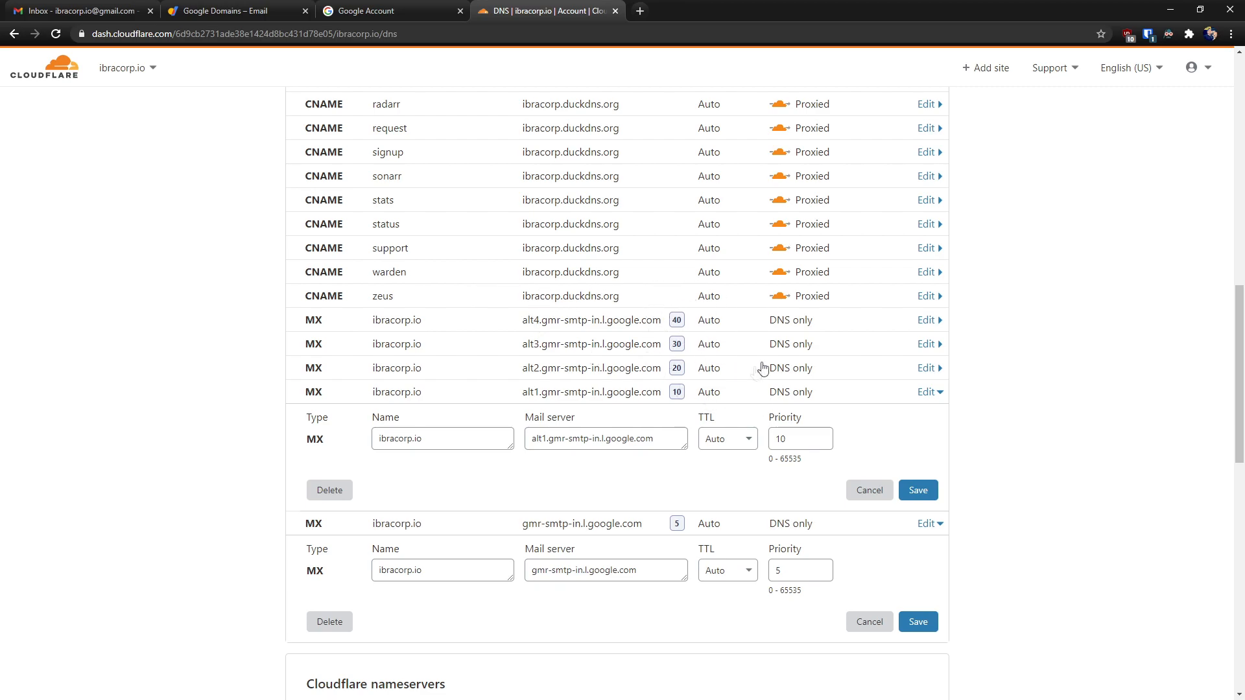
pyautogui.moveTo(760, 425)
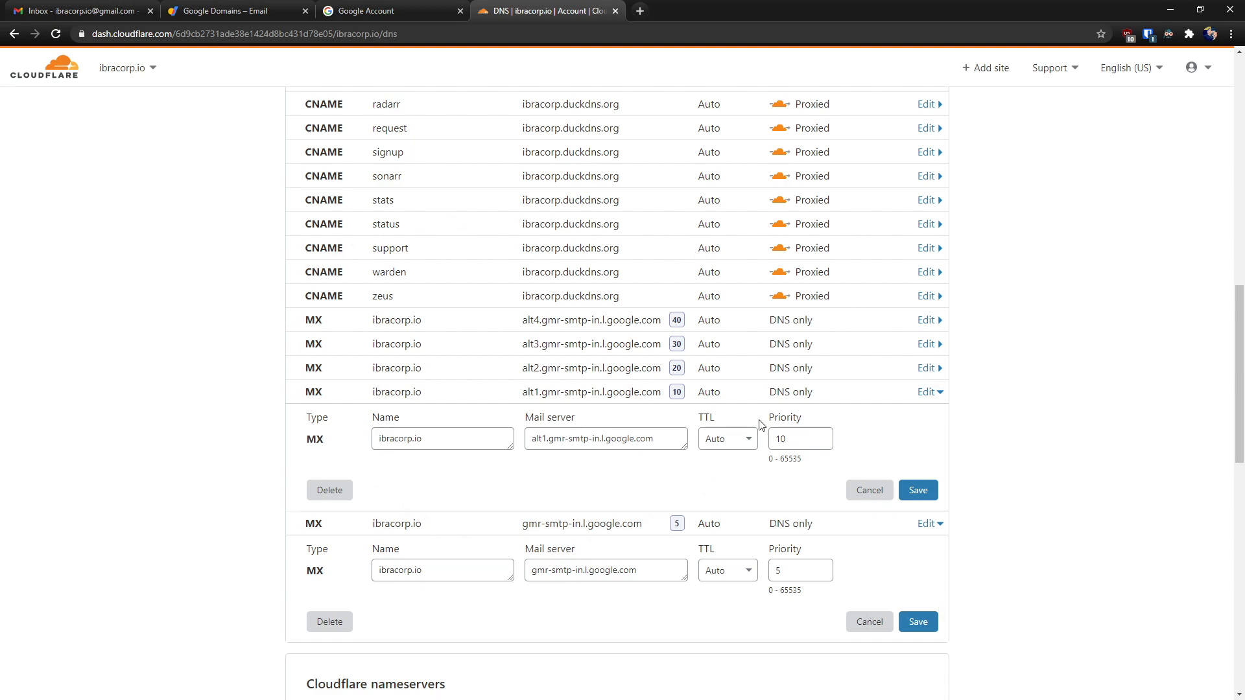
pyautogui.scroll(3)
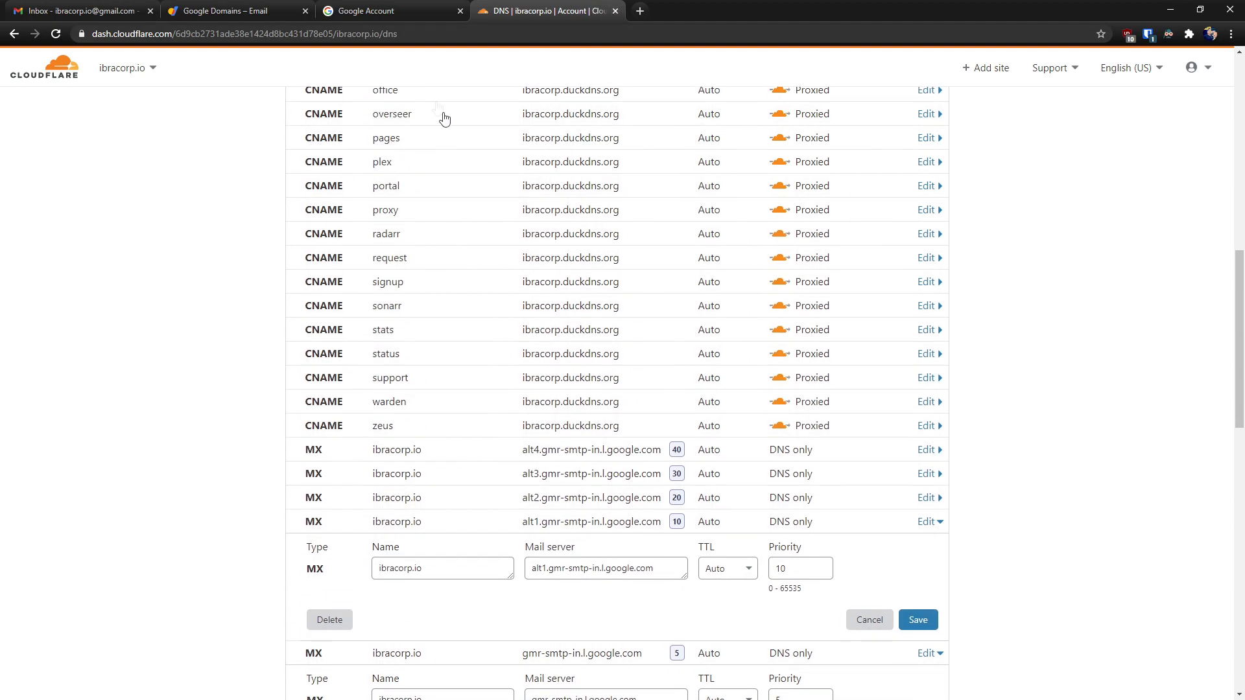
# Step: Open Gmail's Accounts and Import settings and scroll to the Send mail as list
pyautogui.click(225, 10)
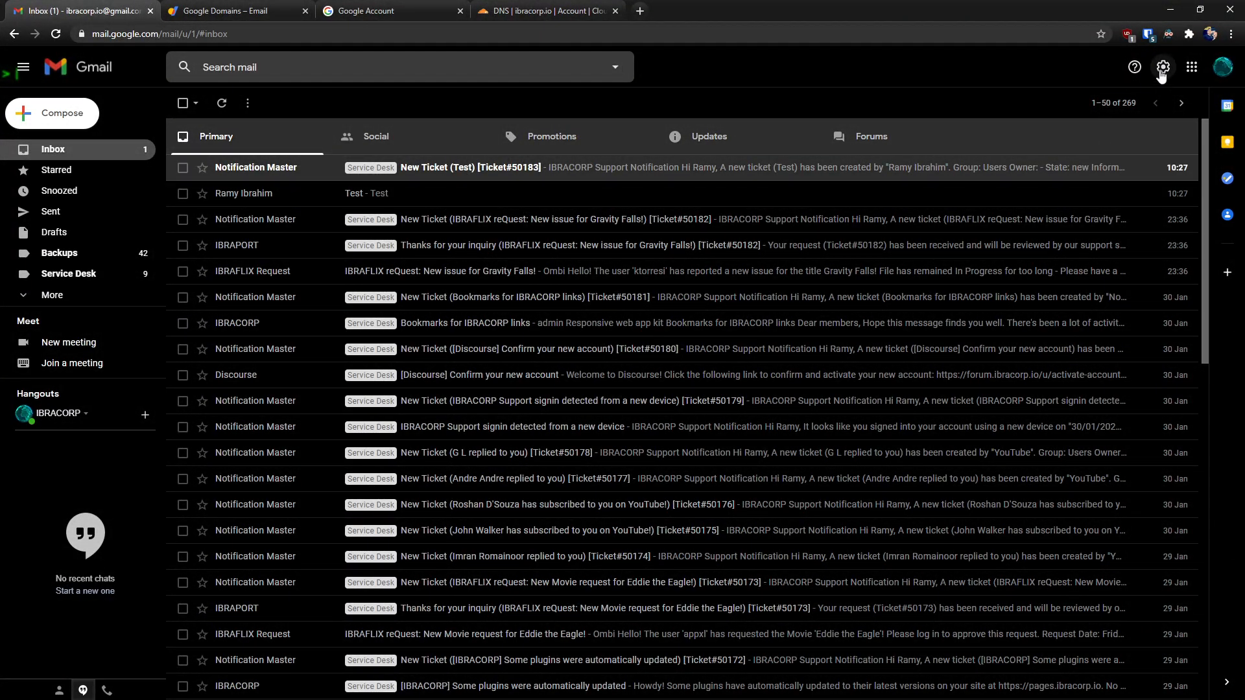
pyautogui.moveTo(1162, 67)
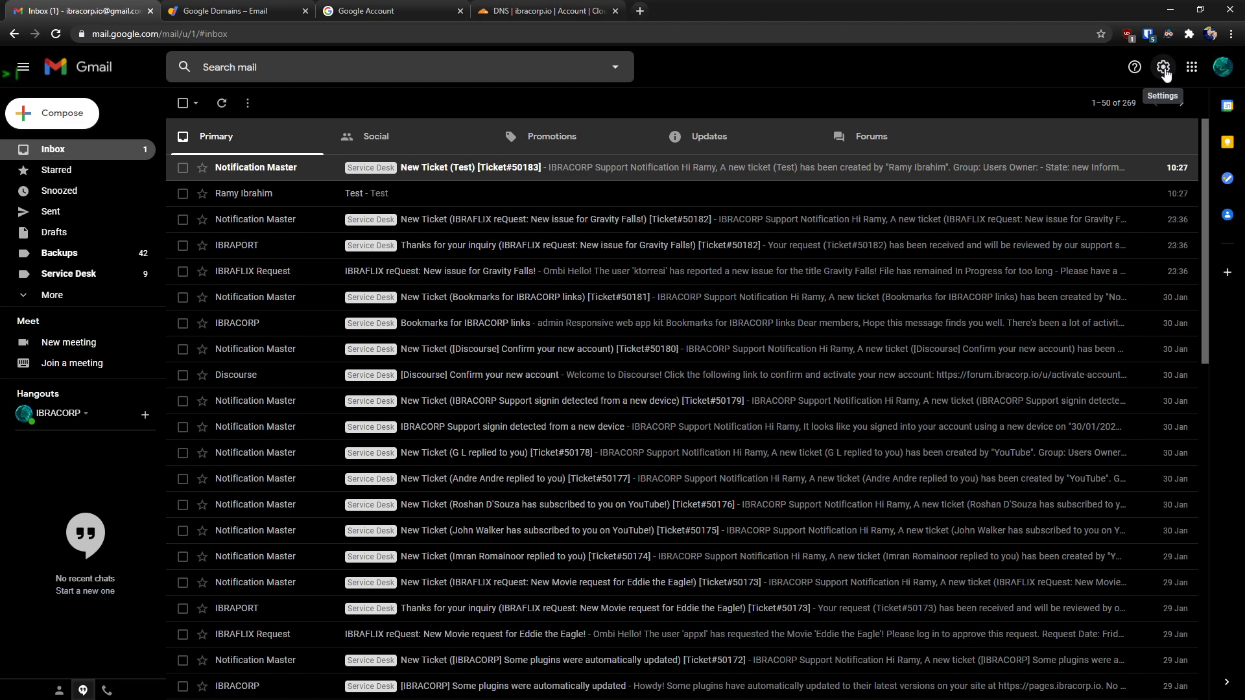
pyautogui.click(1161, 67)
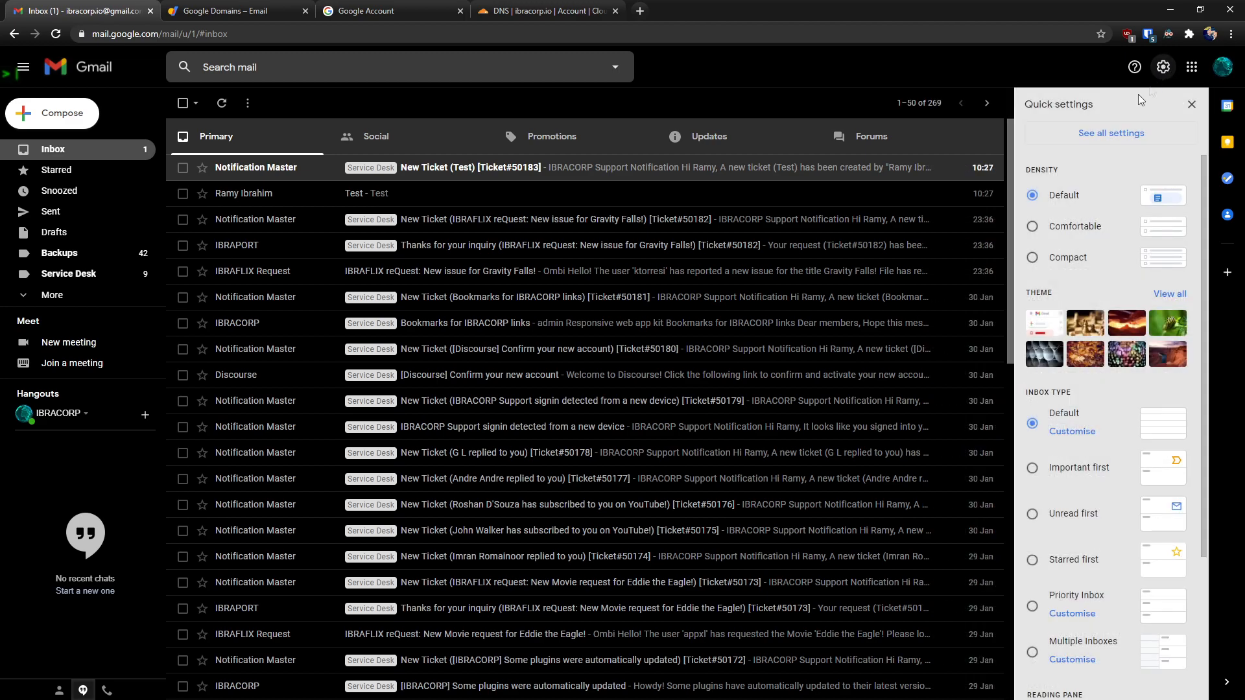
pyautogui.click(1110, 133)
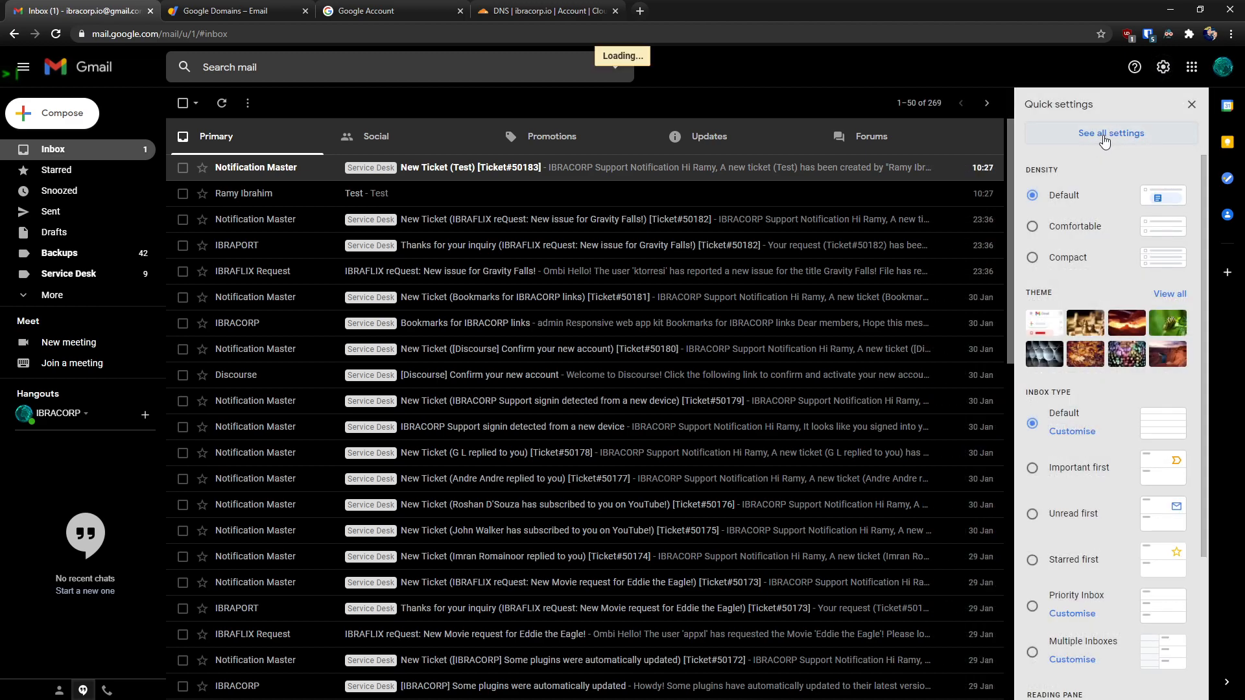
pyautogui.click(1110, 132)
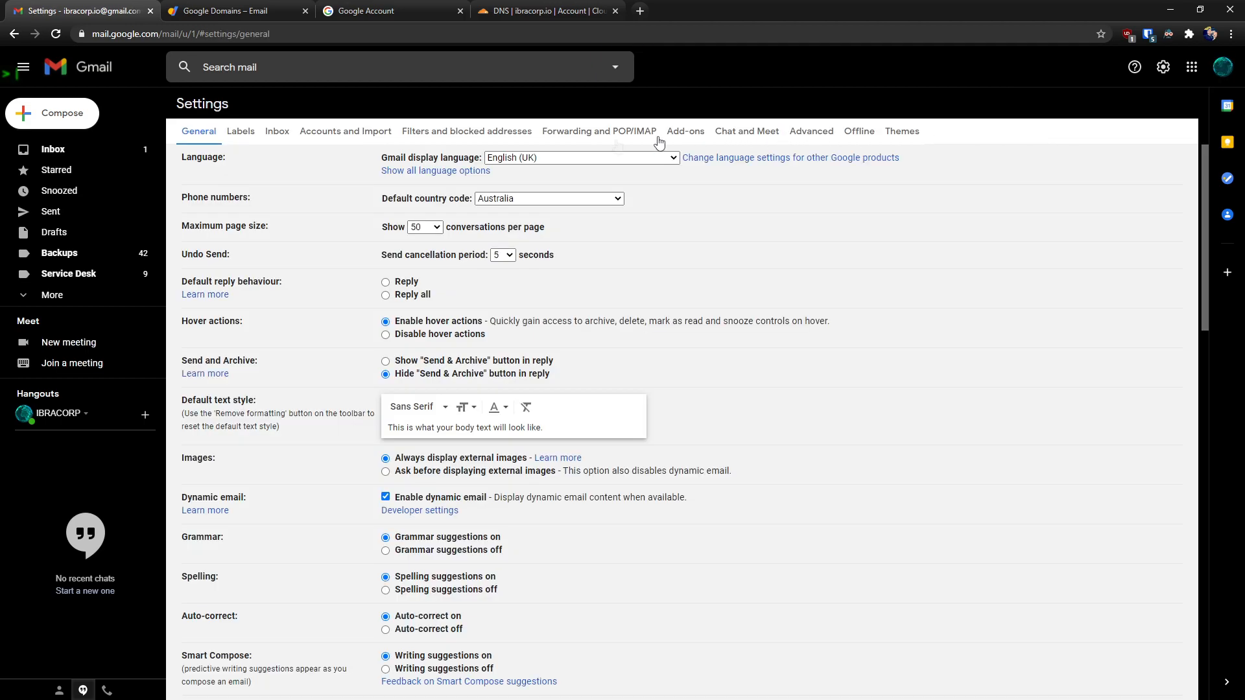
pyautogui.click(346, 131)
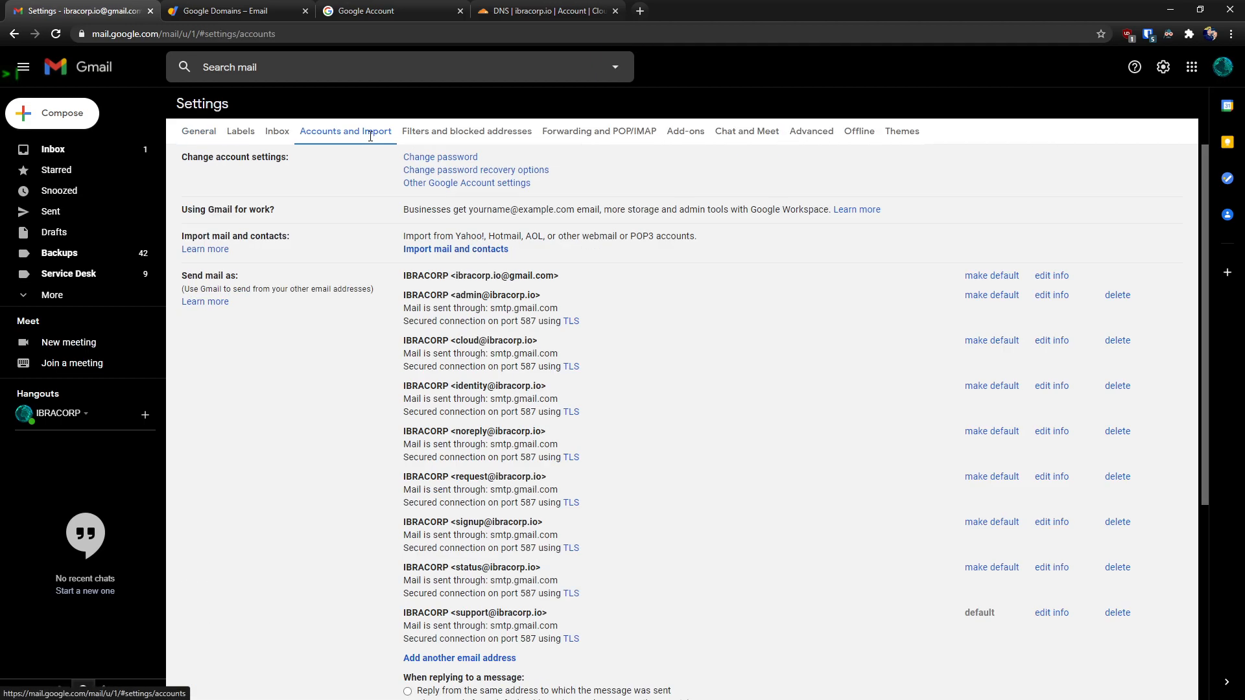
pyautogui.moveTo(588, 358)
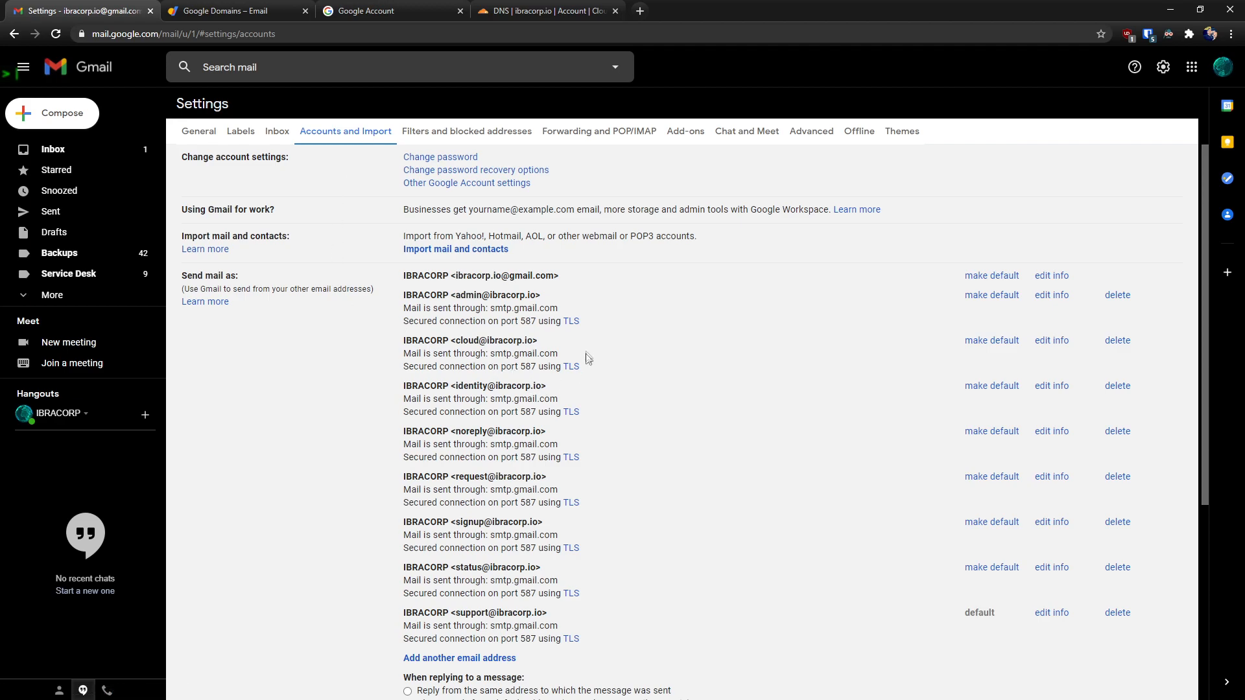
pyautogui.scroll(-3)
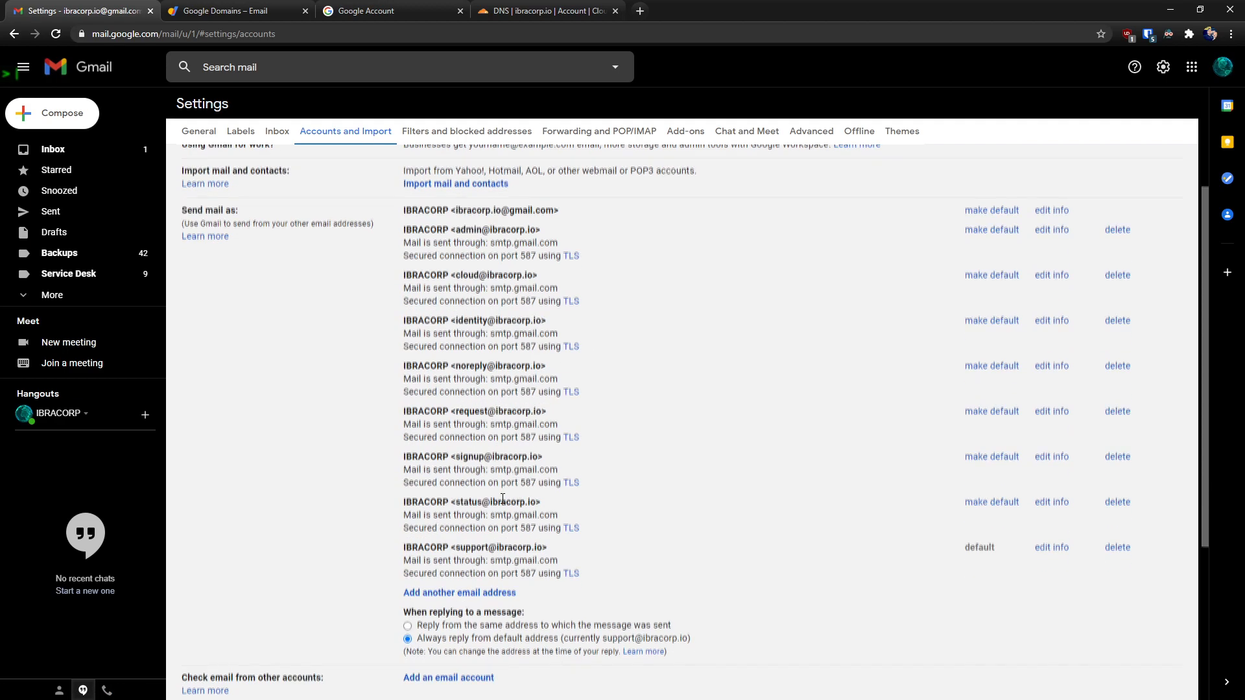
pyautogui.scroll(-3)
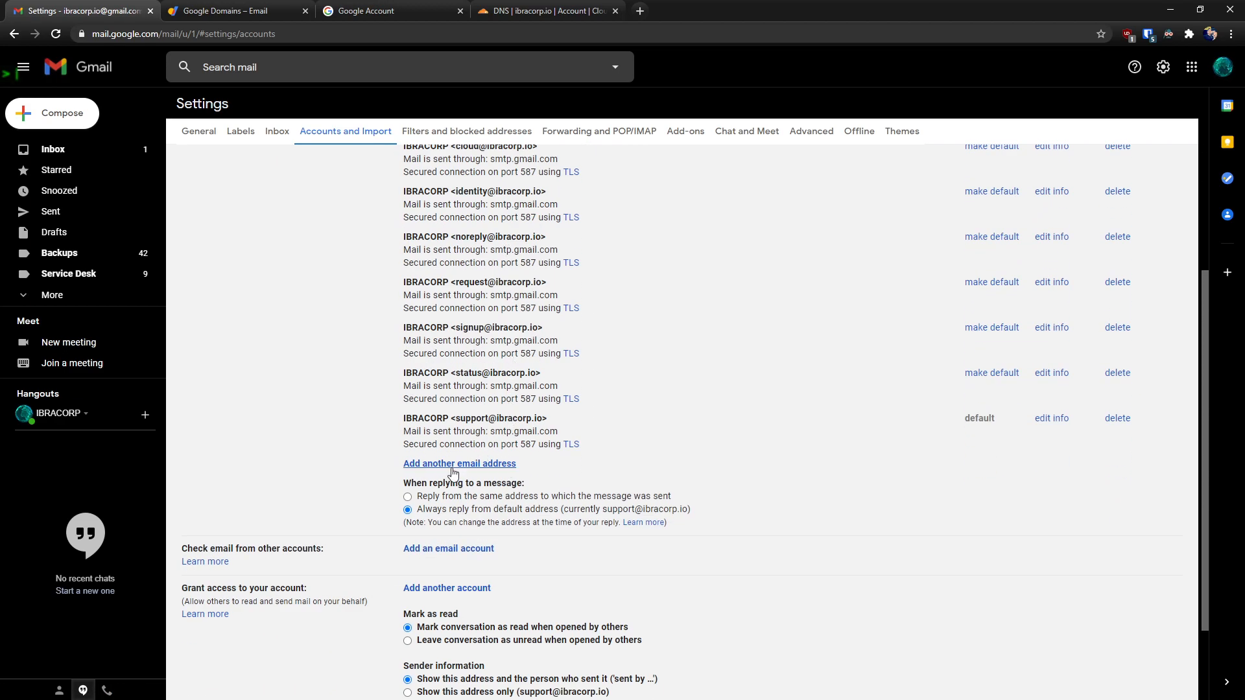
pyautogui.click(460, 464)
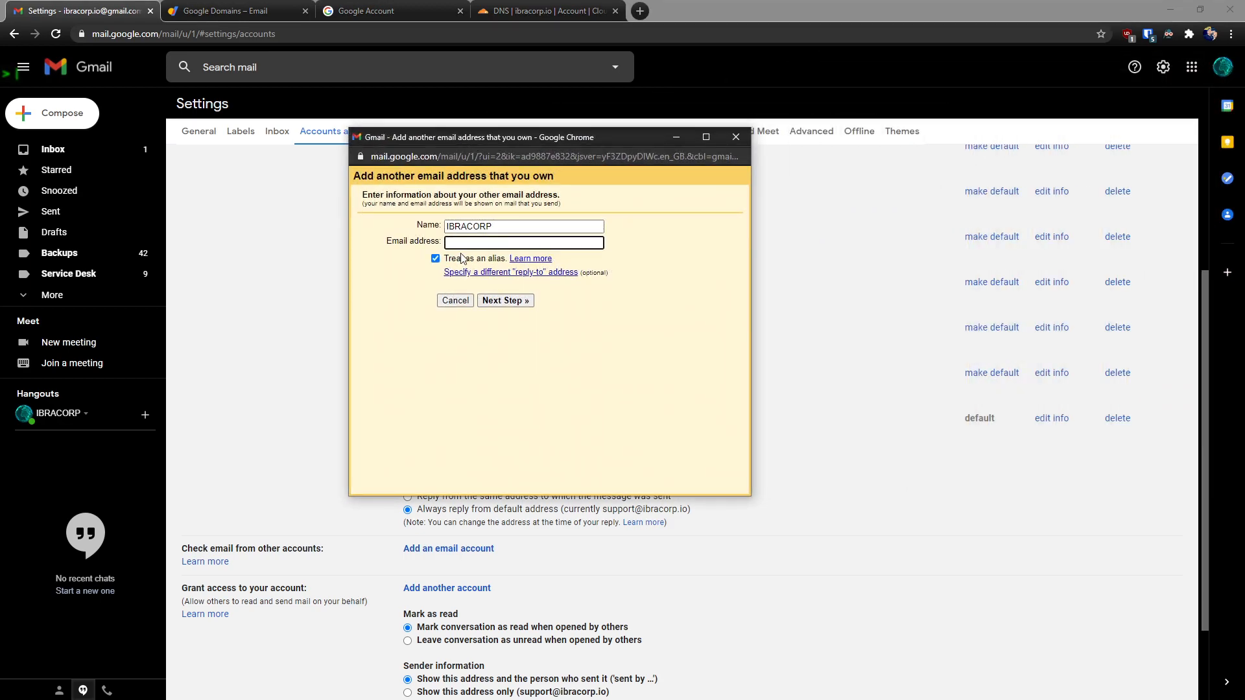
pyautogui.write('YouTube')
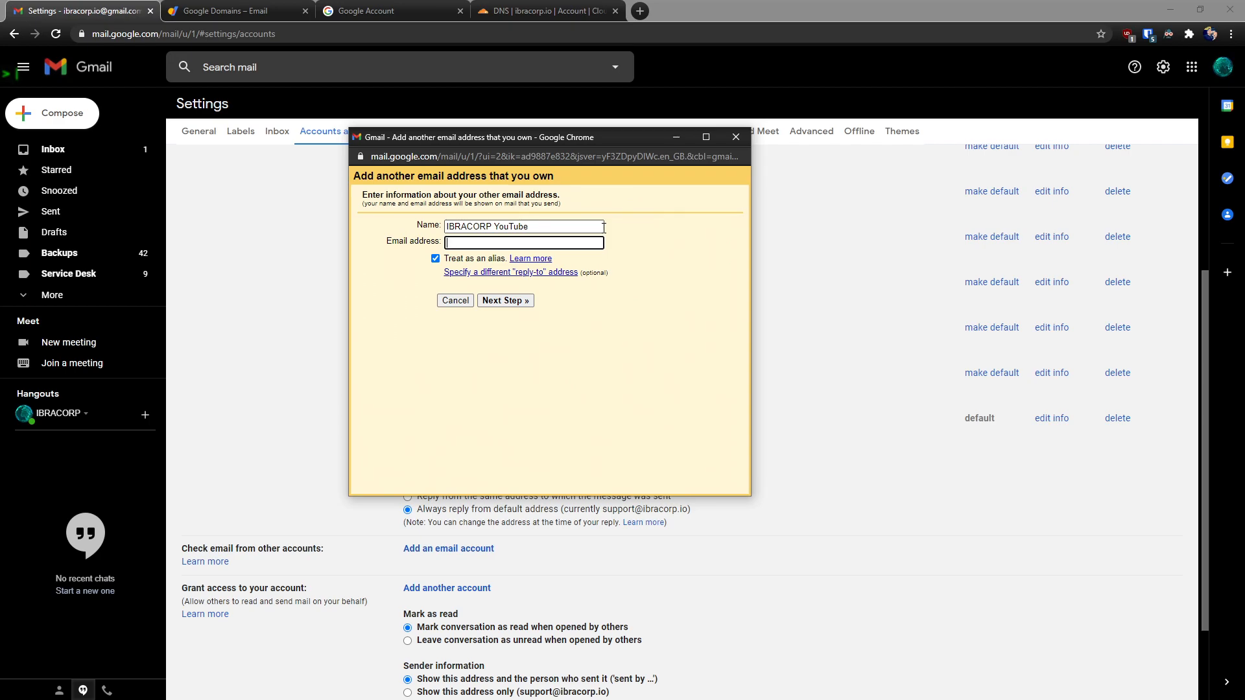
pyautogui.write('yo')
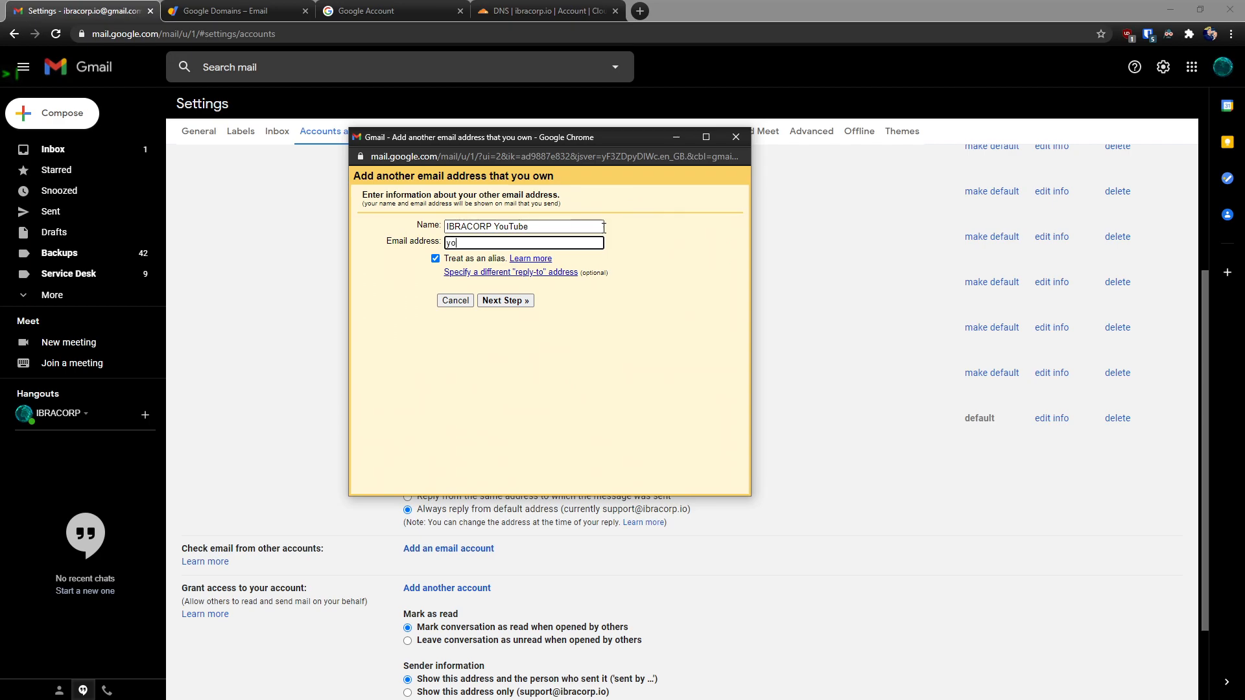
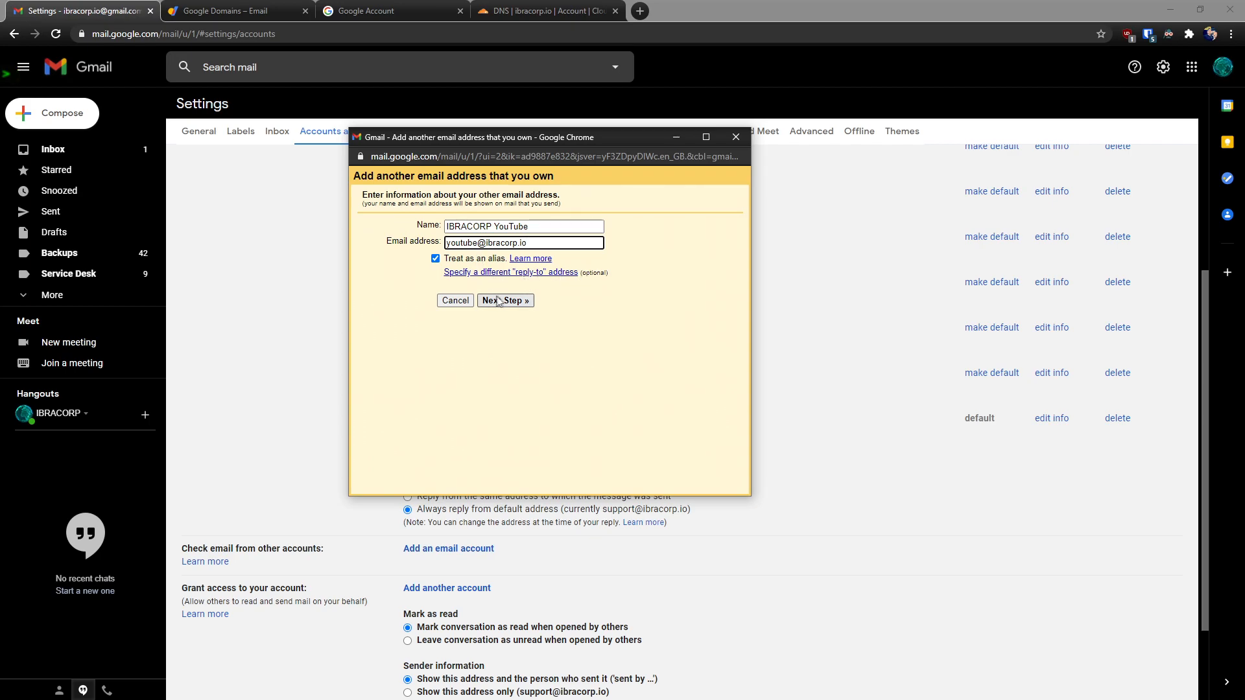
pyautogui.moveTo(522, 287)
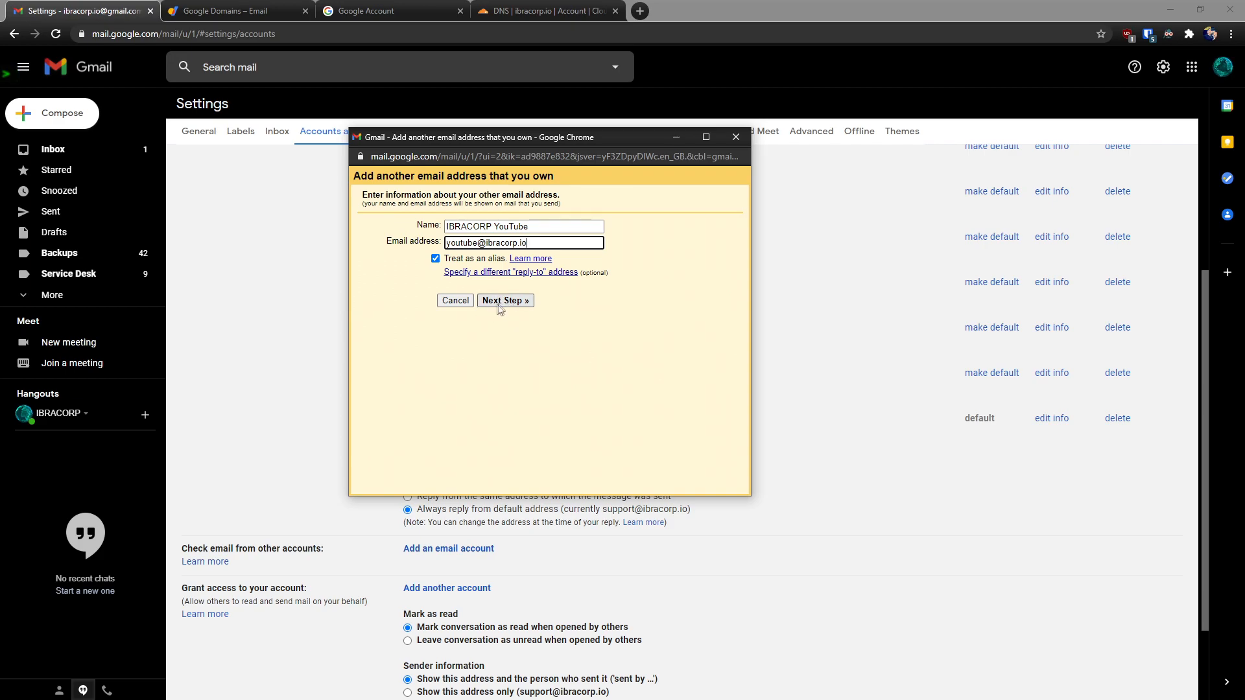
pyautogui.click(504, 300)
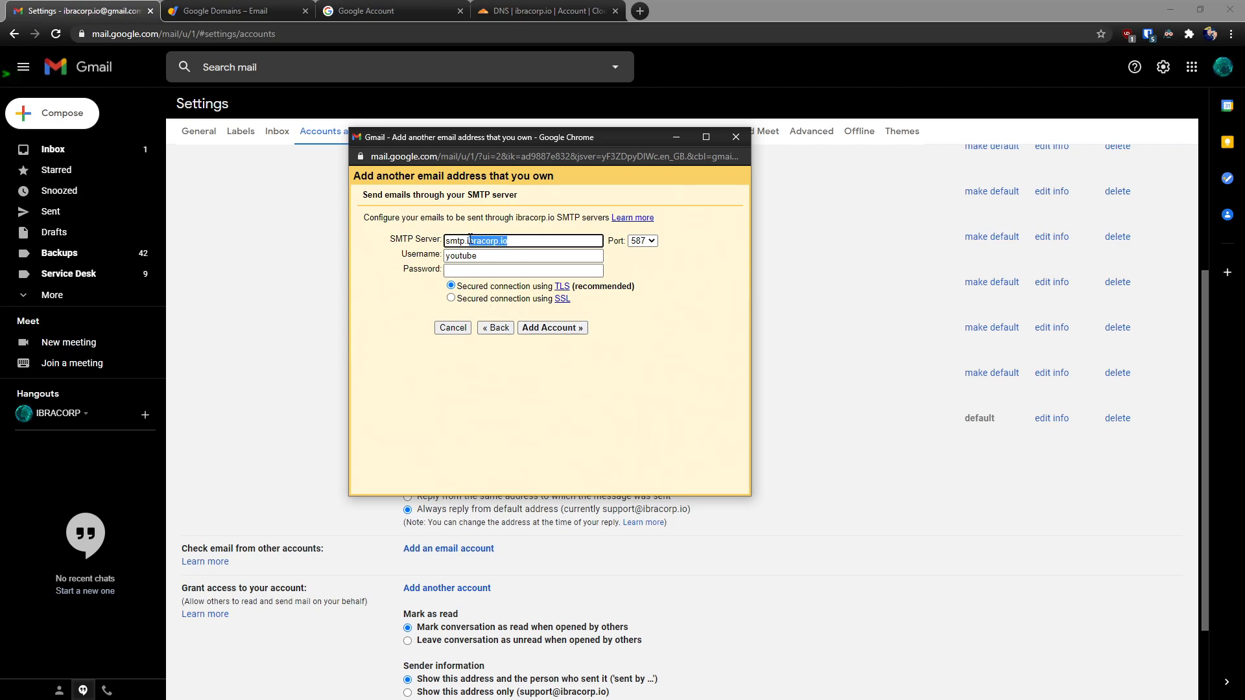
pyautogui.moveTo(588, 174)
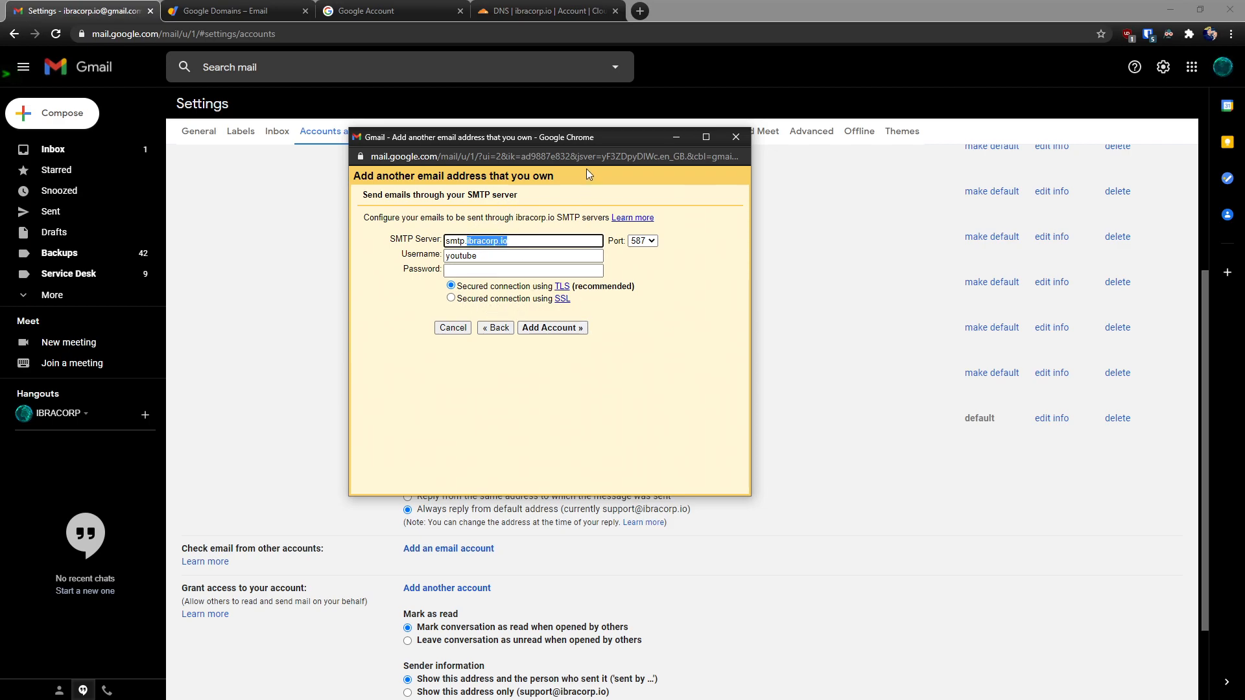
pyautogui.write('smtp.gmail.com')
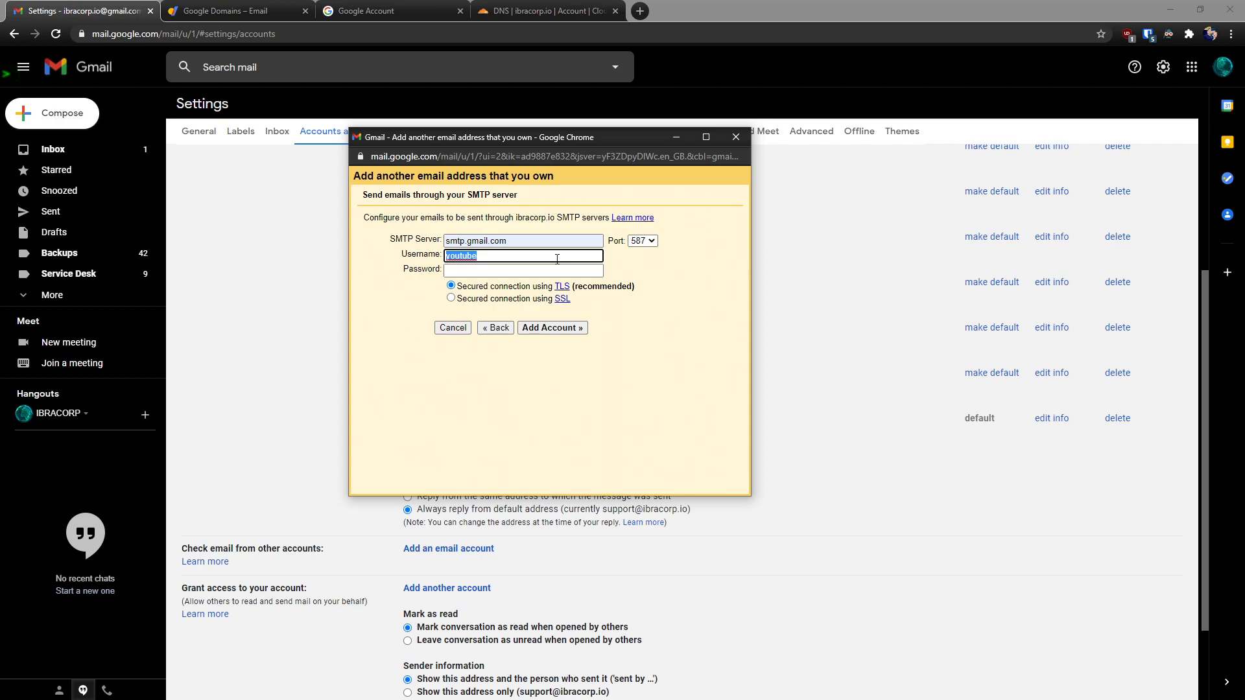
pyautogui.write('ibr')
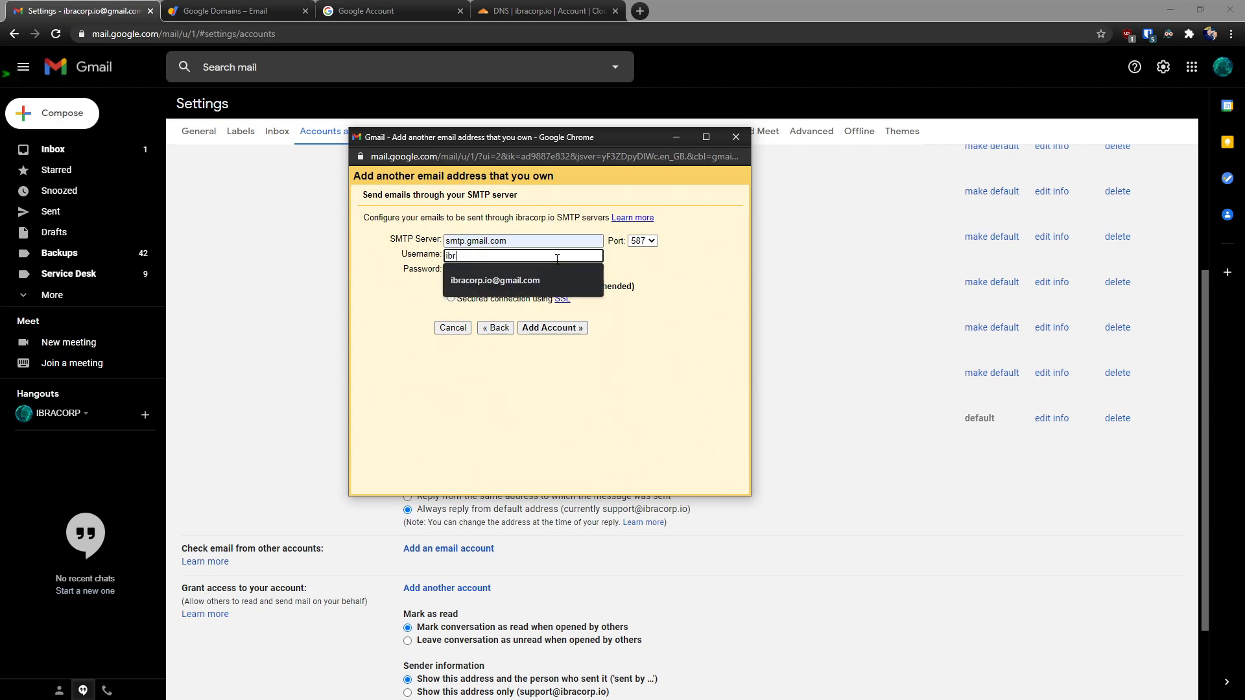
pyautogui.click(494, 280)
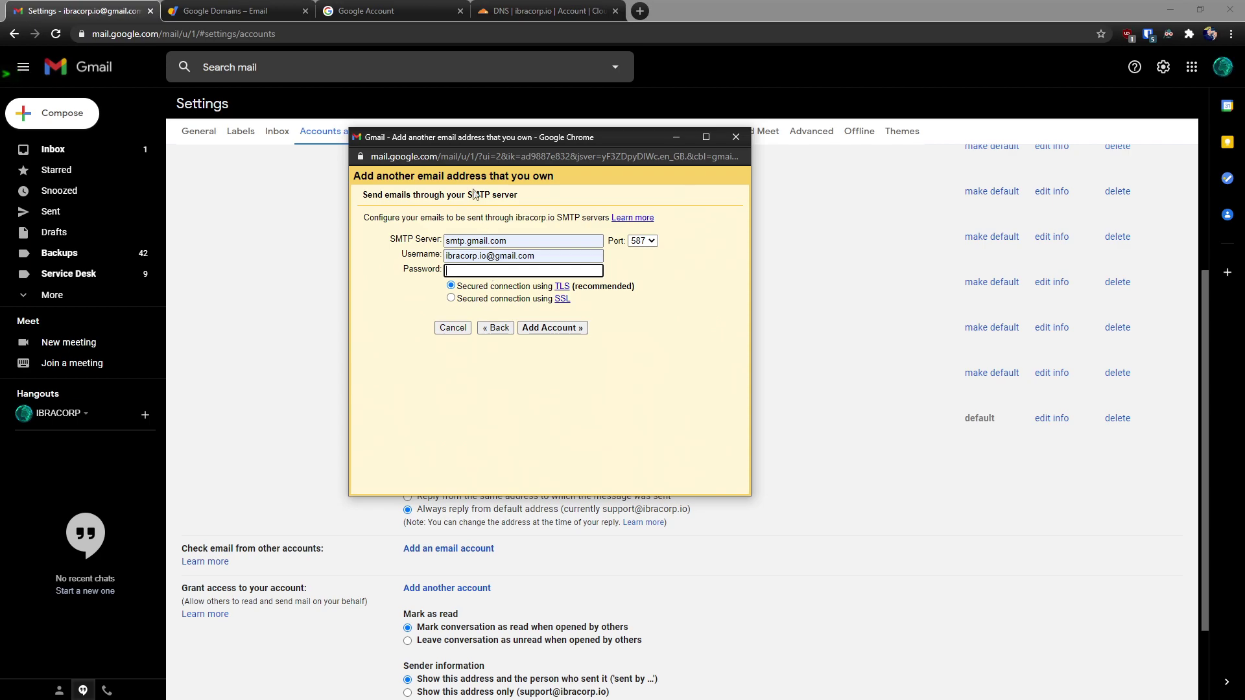
# Step: Open Security, then App passwords, re-entering the account password to verify
pyautogui.click(389, 10)
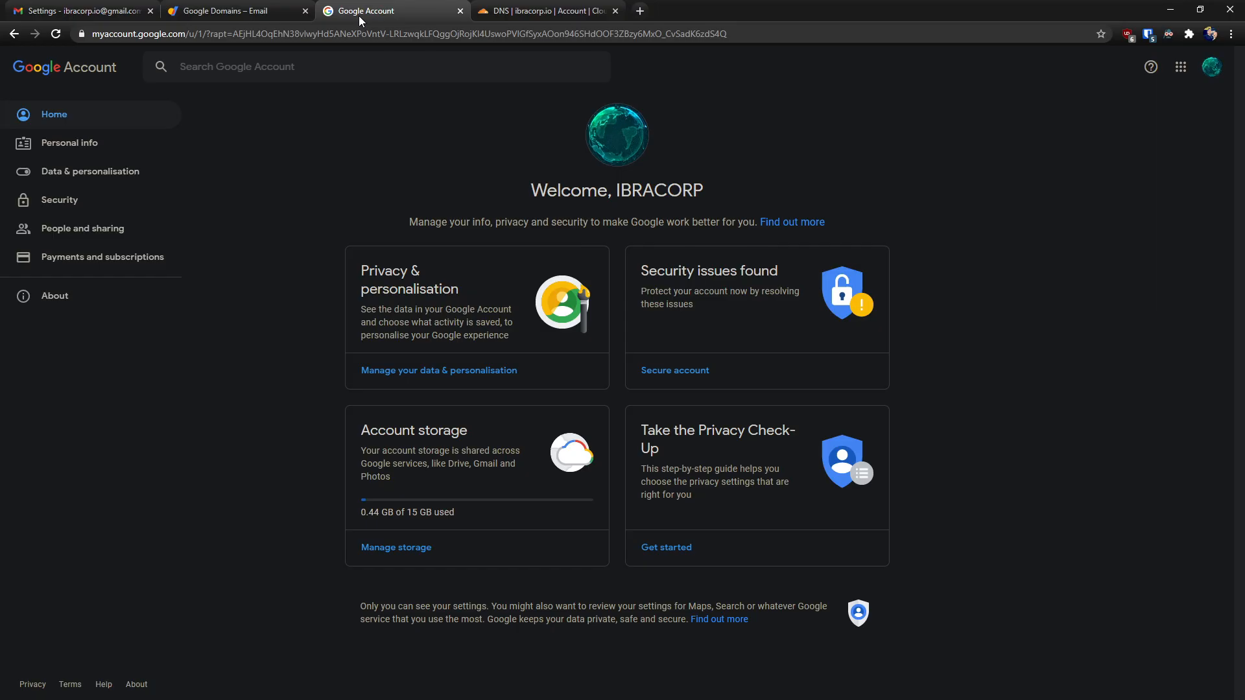
pyautogui.moveTo(562, 350)
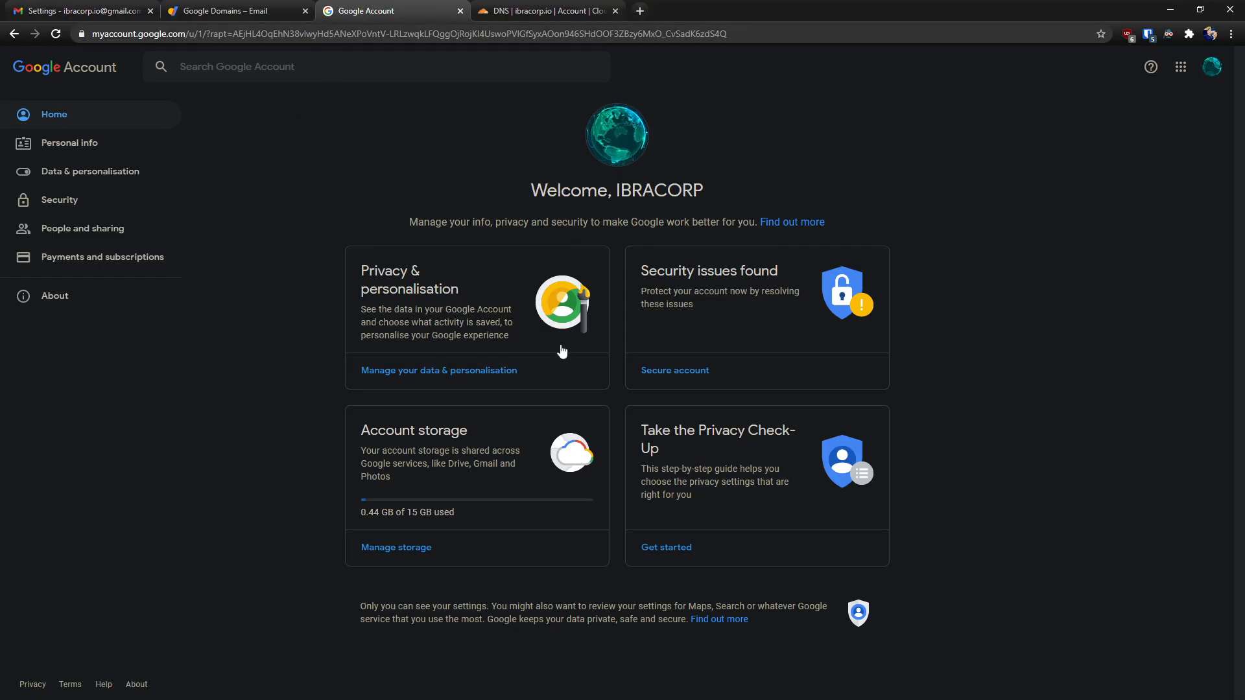
pyautogui.moveTo(937, 292)
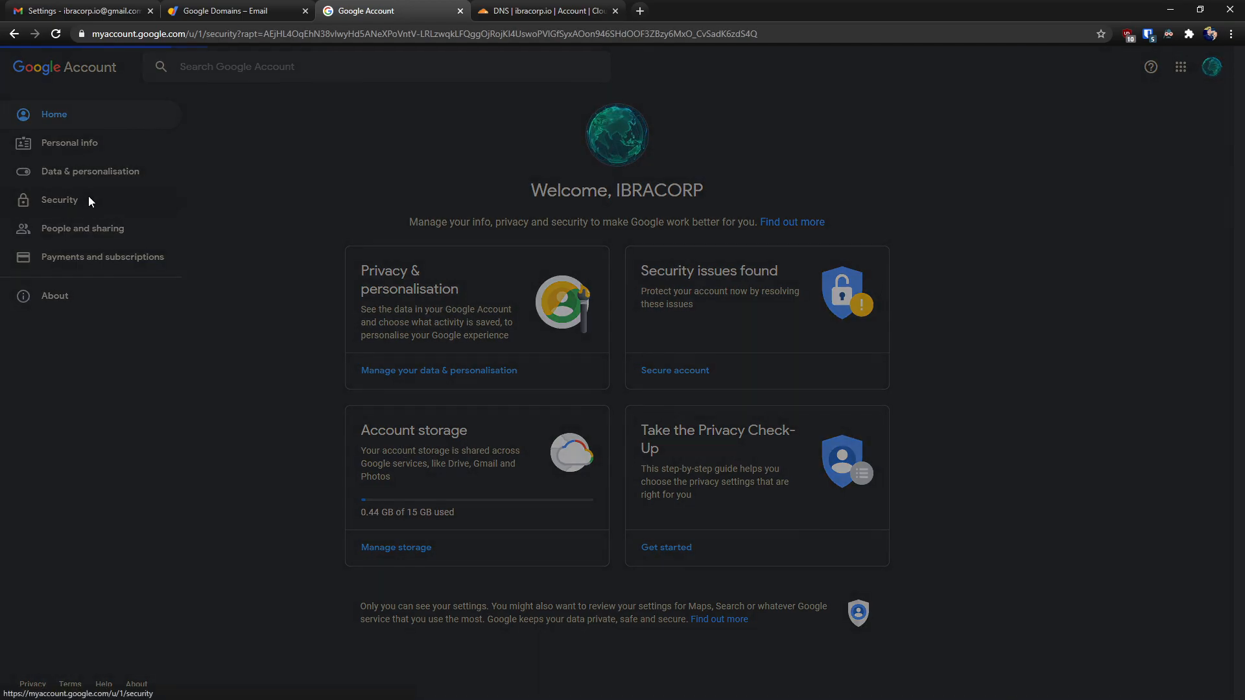
pyautogui.click(59, 199)
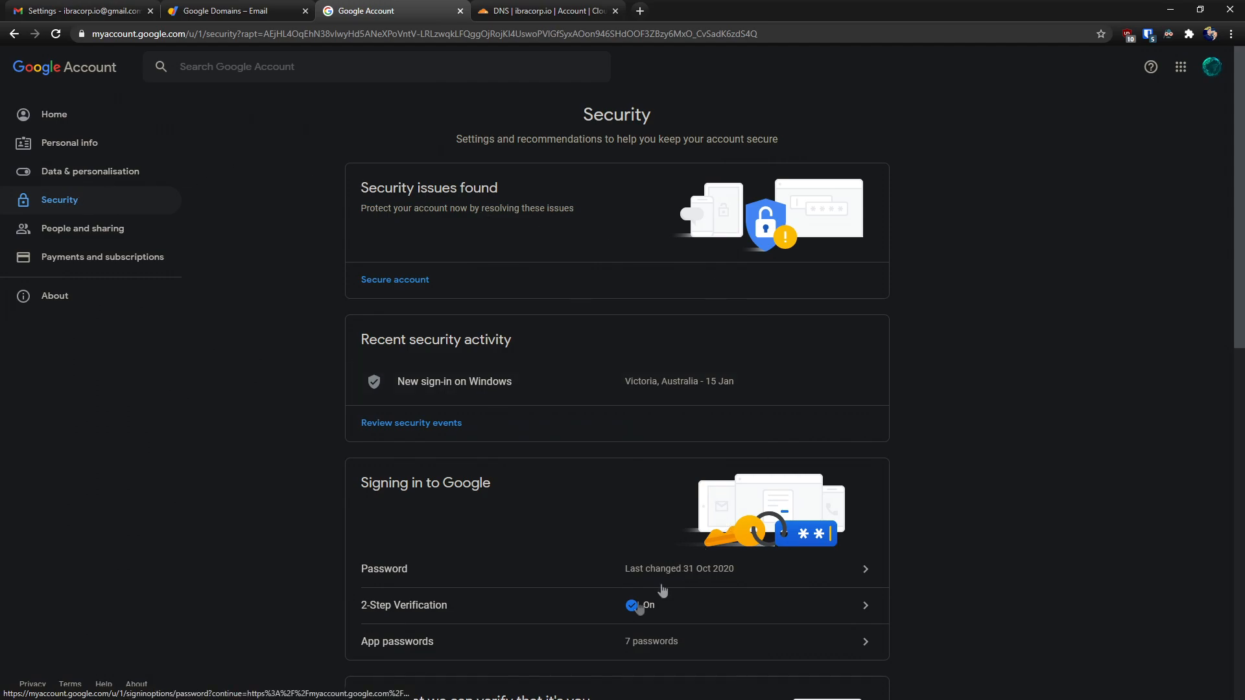
pyautogui.moveTo(686, 646)
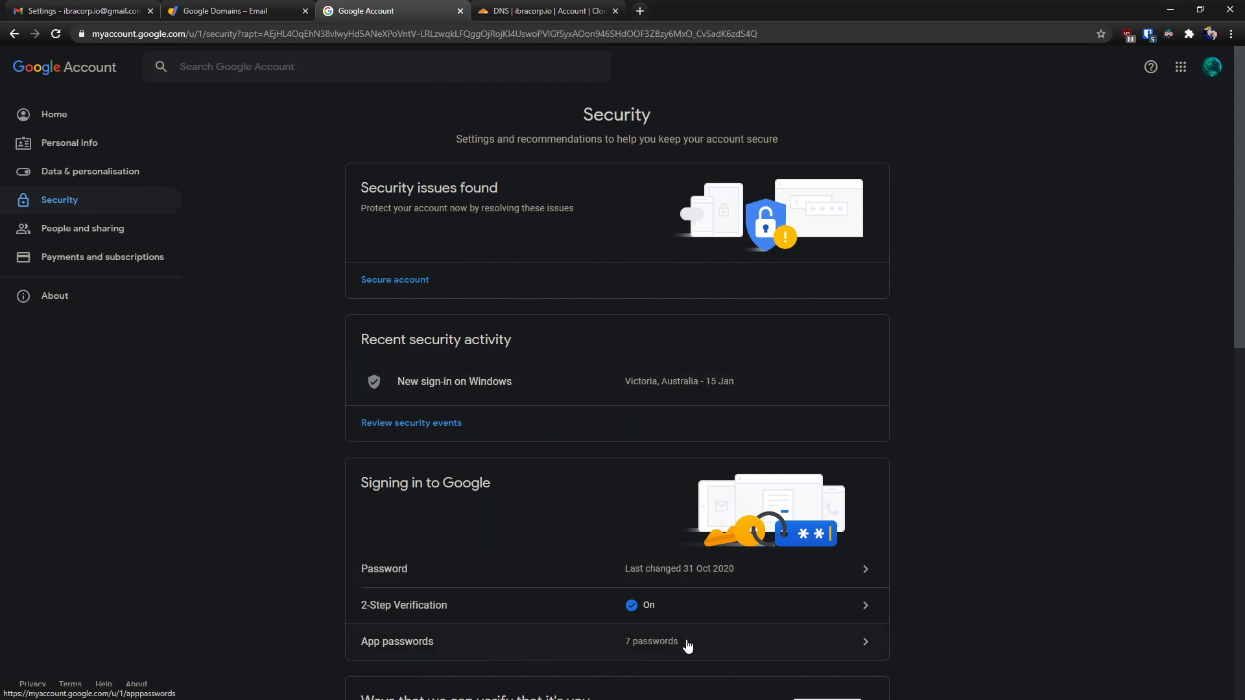
pyautogui.click(651, 641)
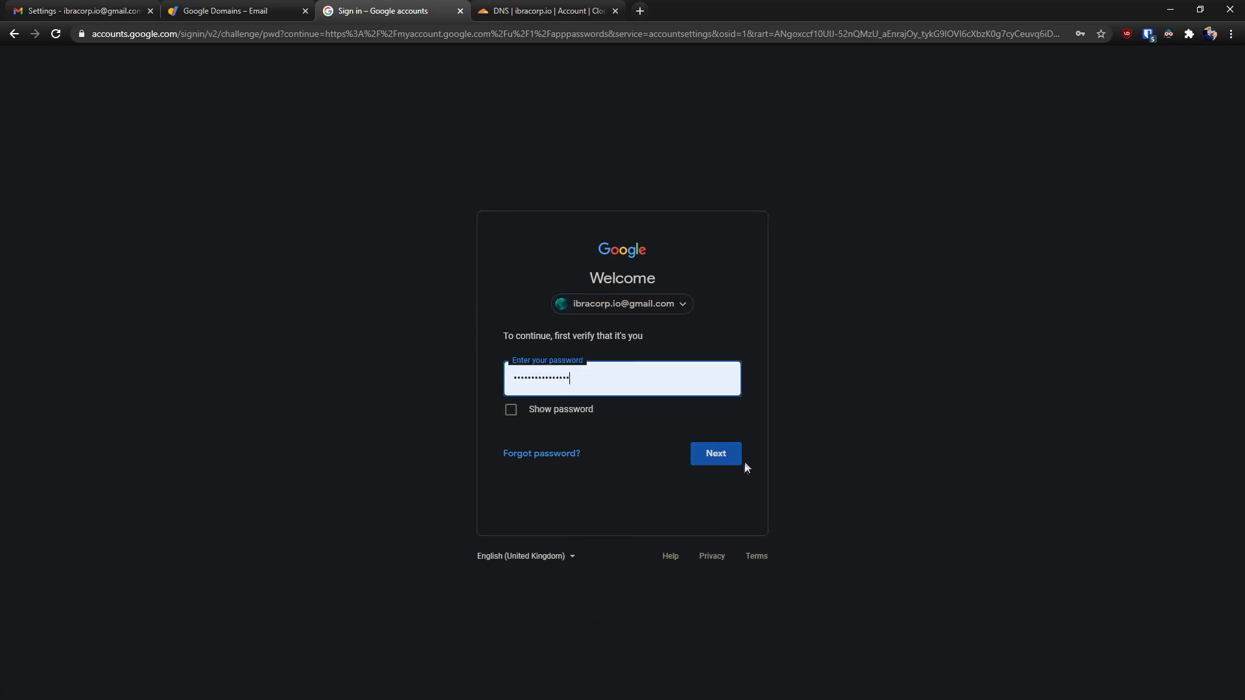
pyautogui.click(714, 453)
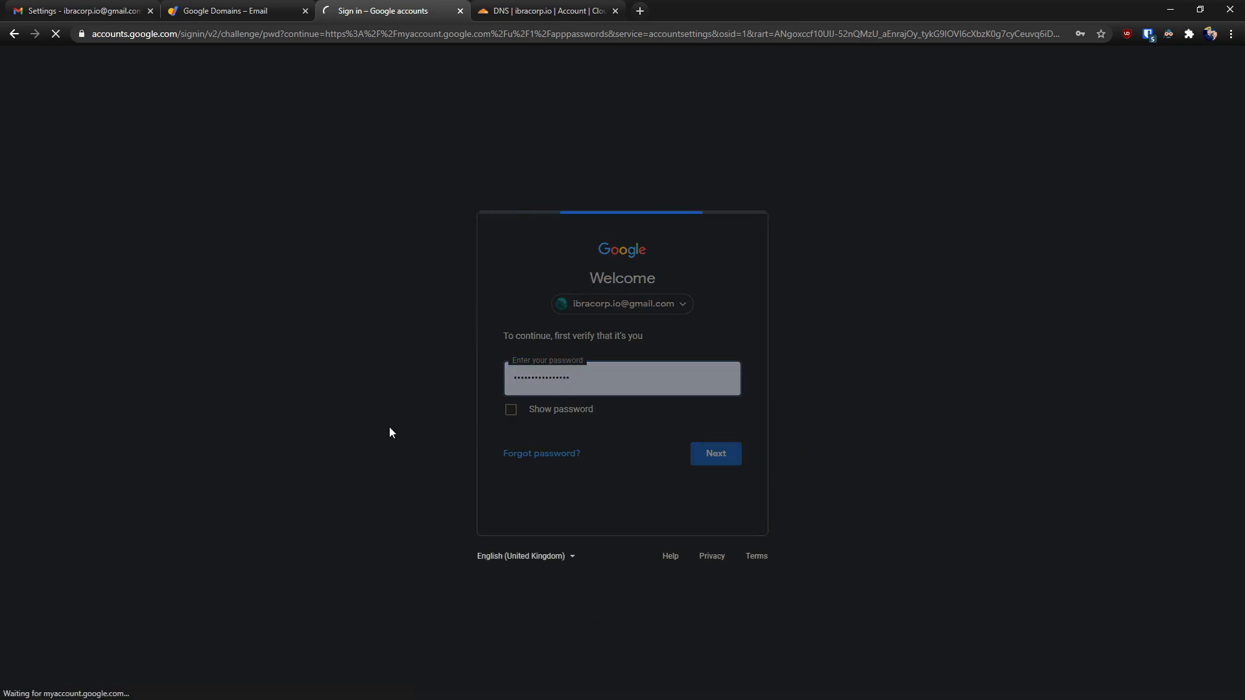
pyautogui.click(714, 453)
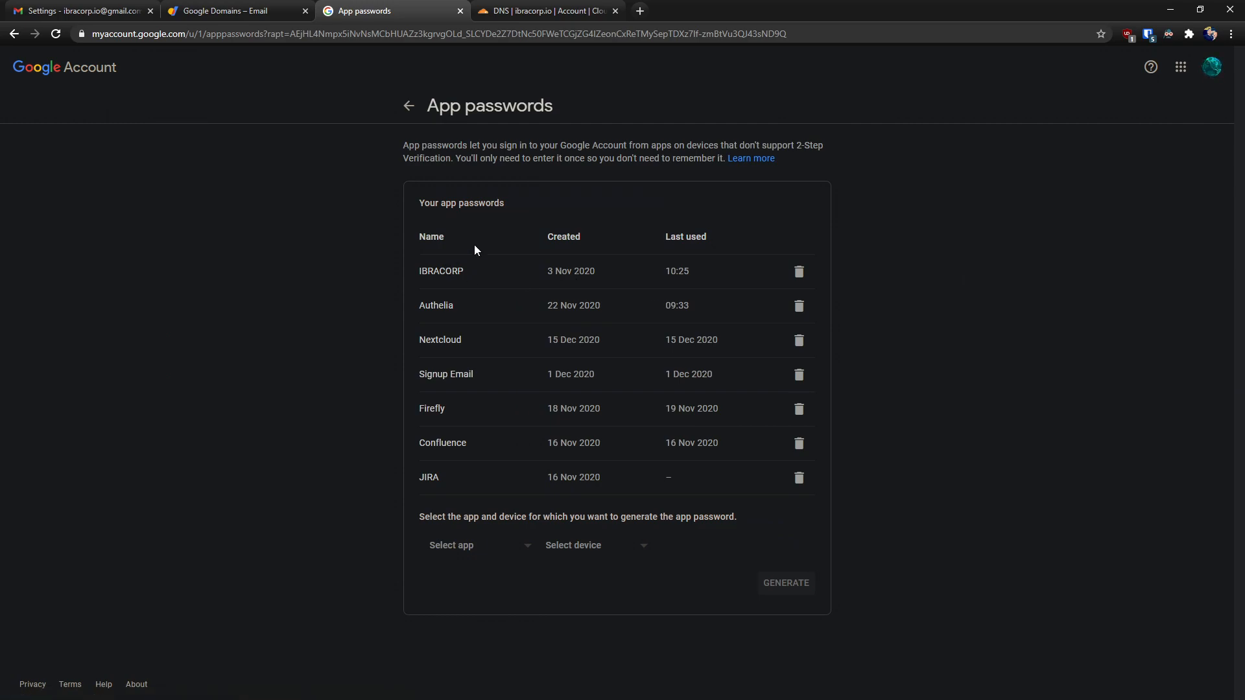
pyautogui.moveTo(499, 240)
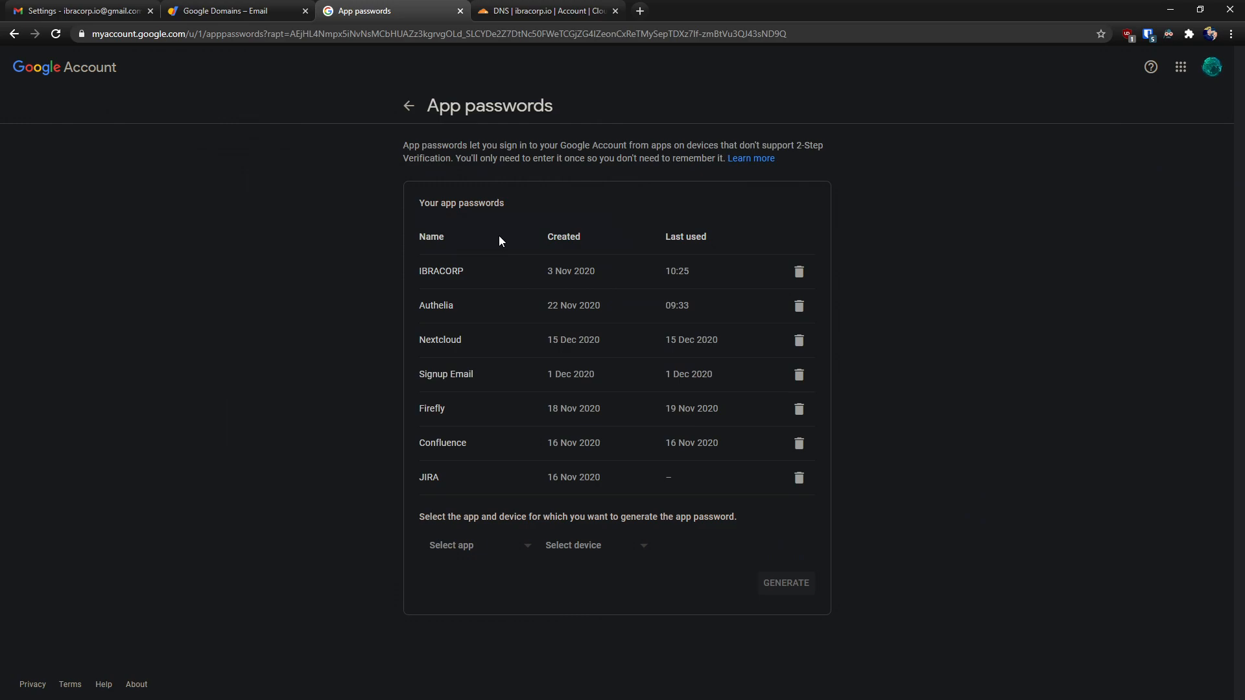
pyautogui.moveTo(799, 374)
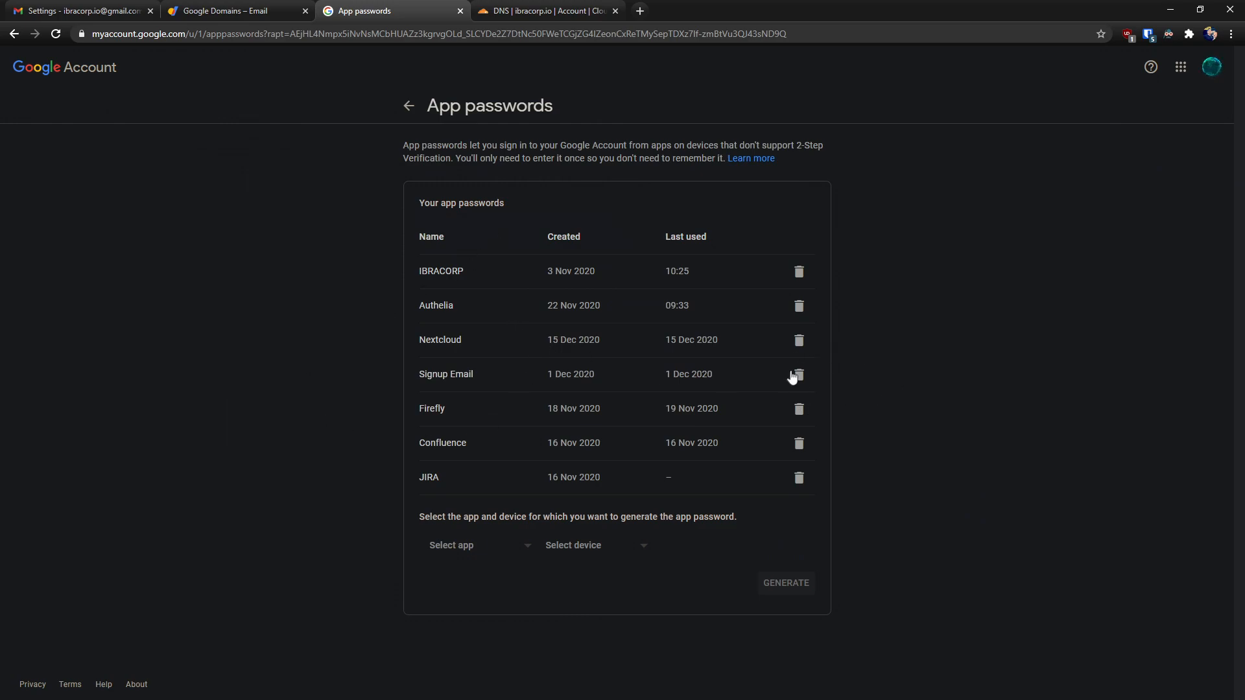
pyautogui.moveTo(492, 560)
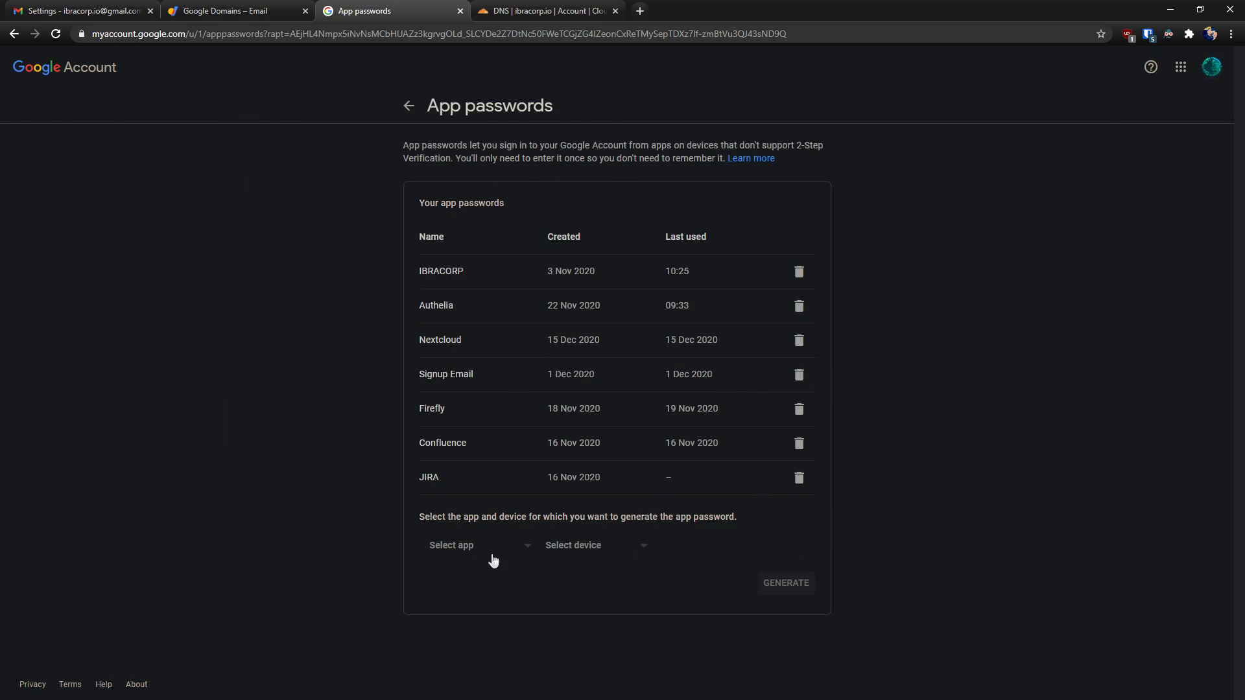
pyautogui.moveTo(526, 546)
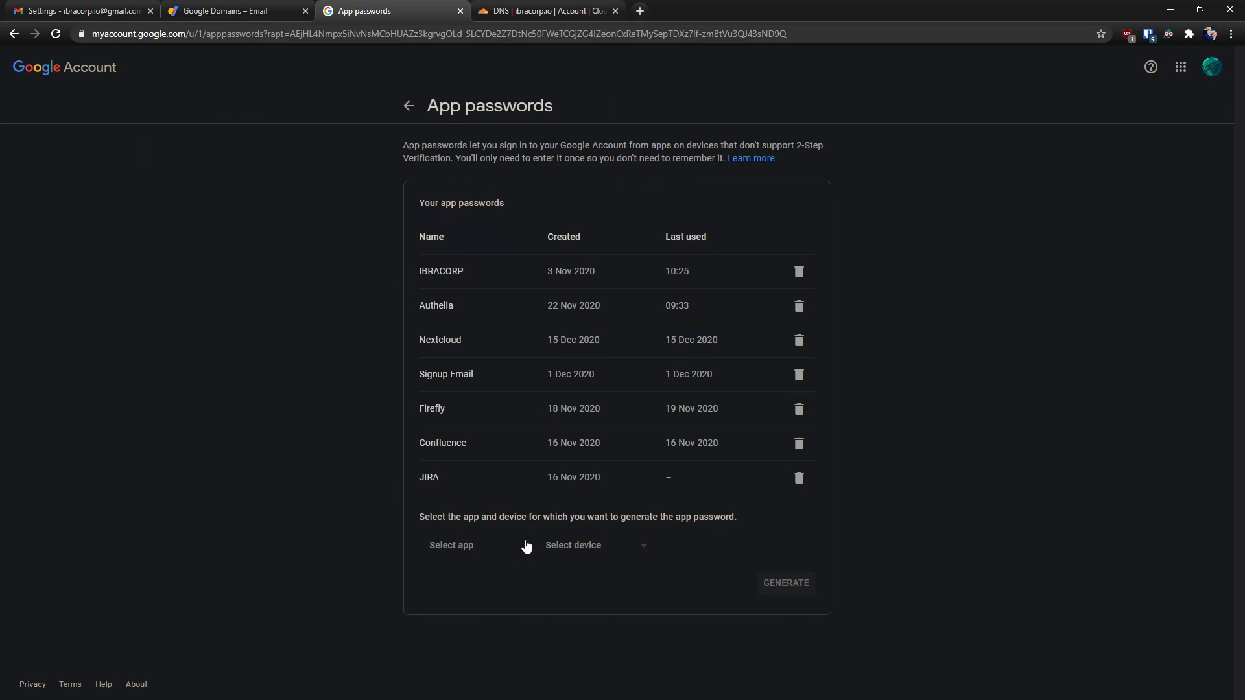
pyautogui.moveTo(488, 544)
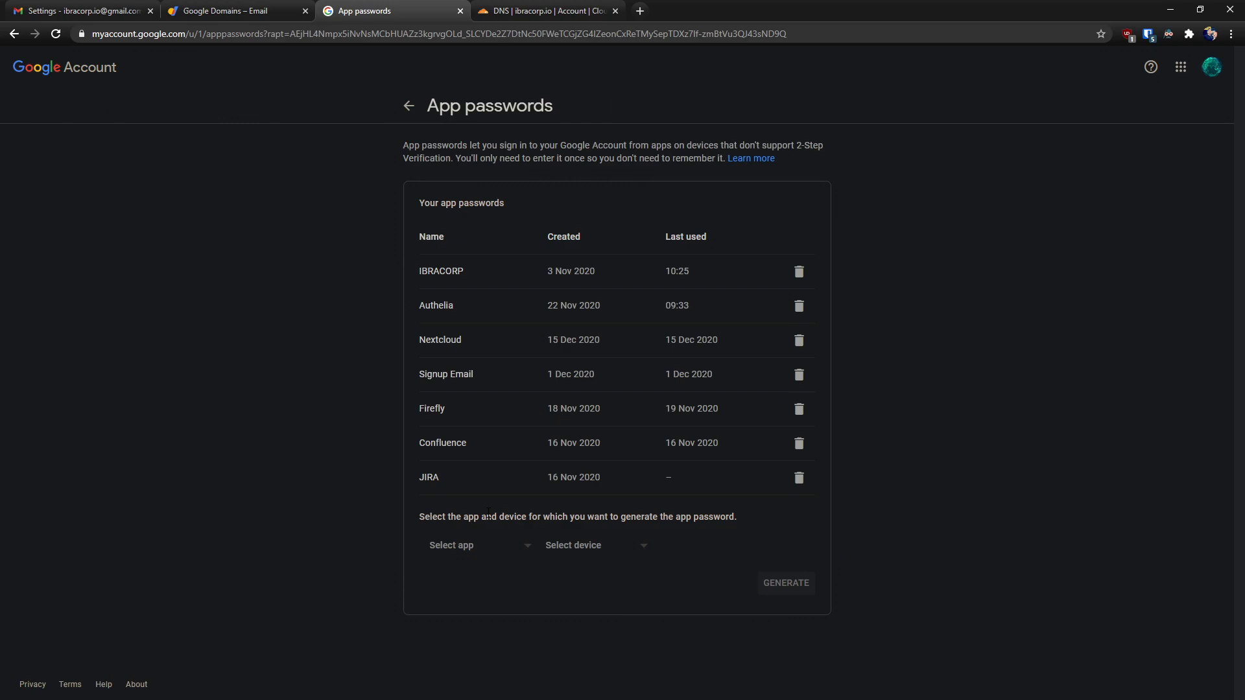
pyautogui.moveTo(453, 556)
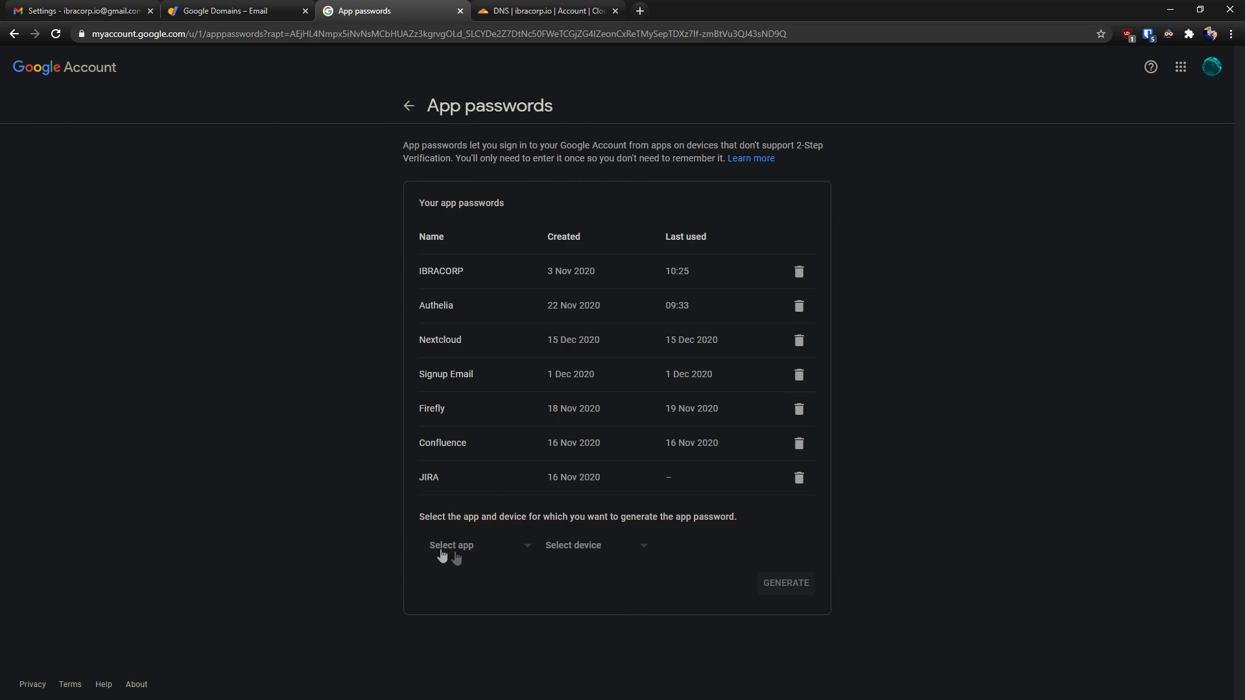
pyautogui.moveTo(477, 548)
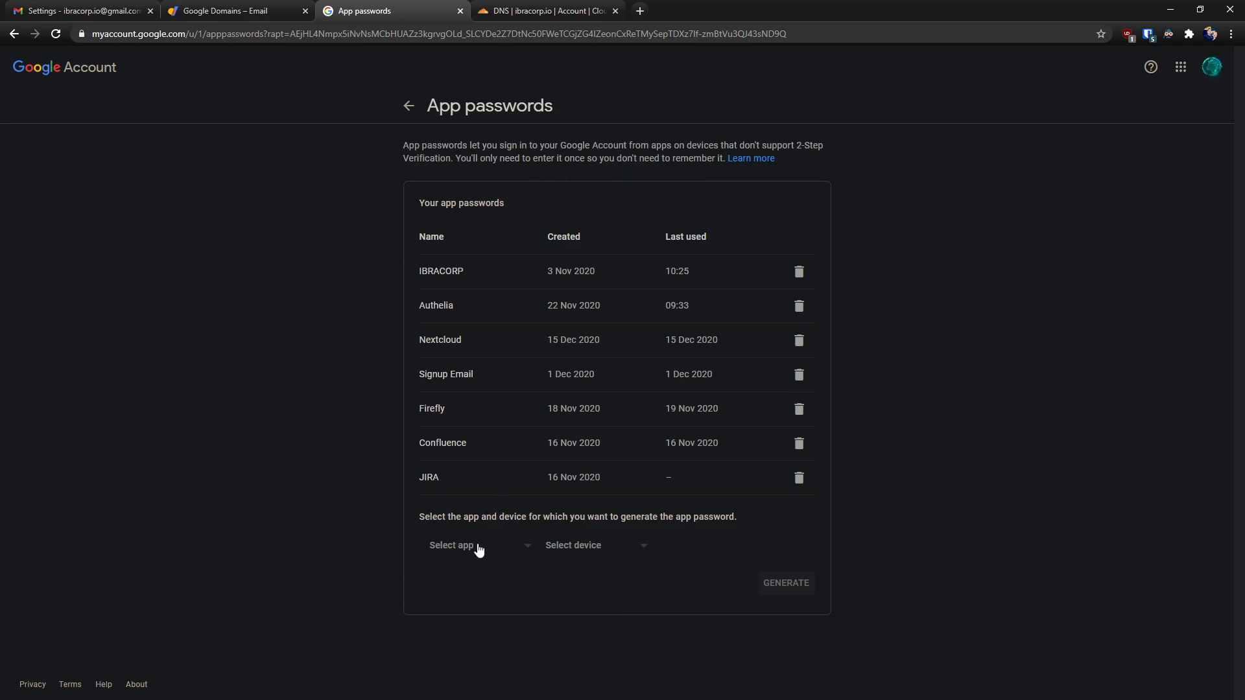
pyautogui.moveTo(498, 447)
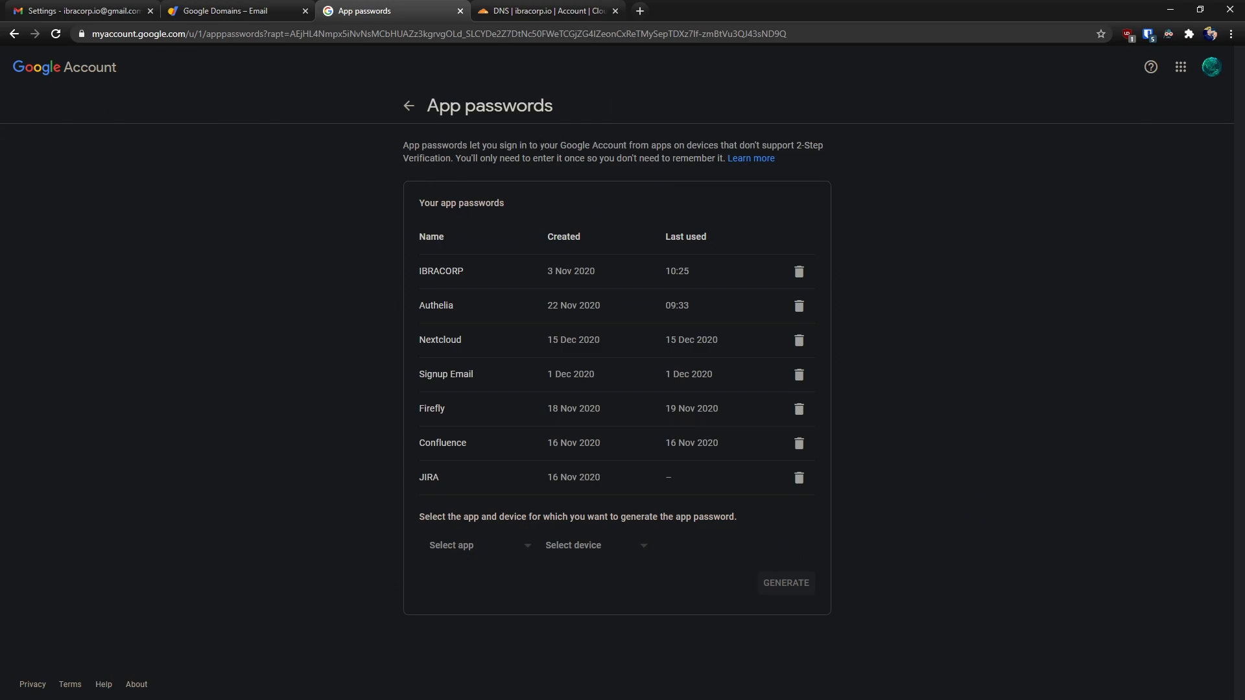
pyautogui.moveTo(748, 158)
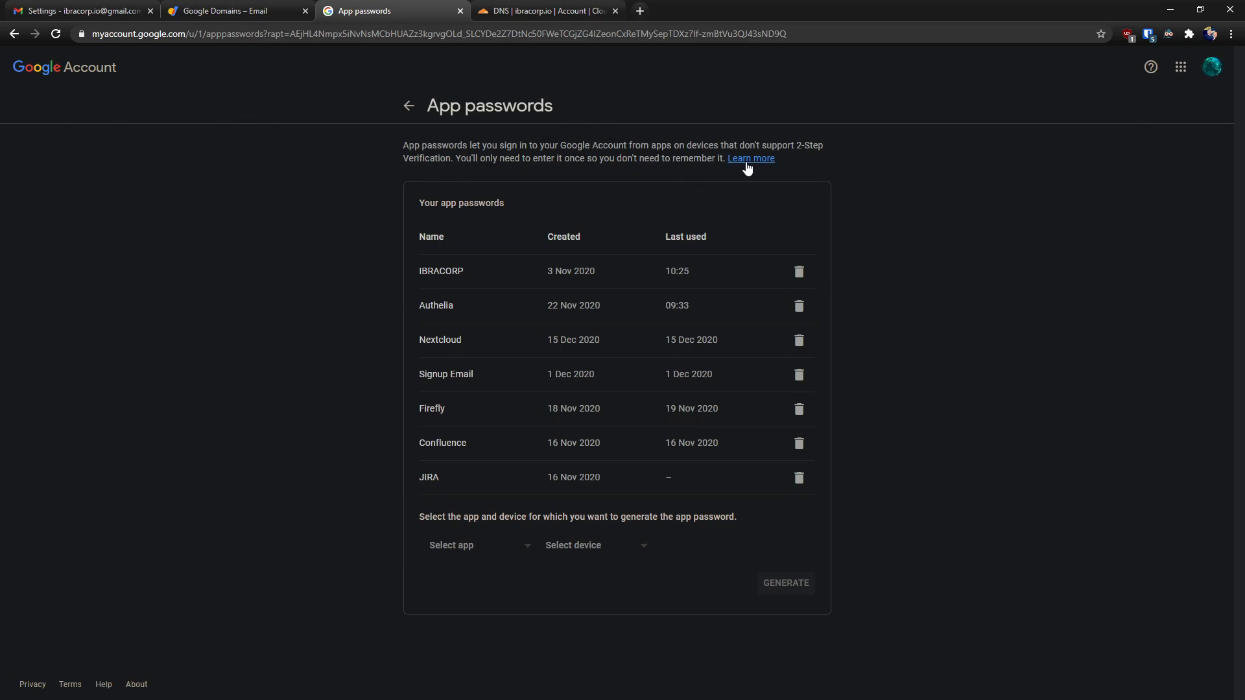
pyautogui.moveTo(490, 192)
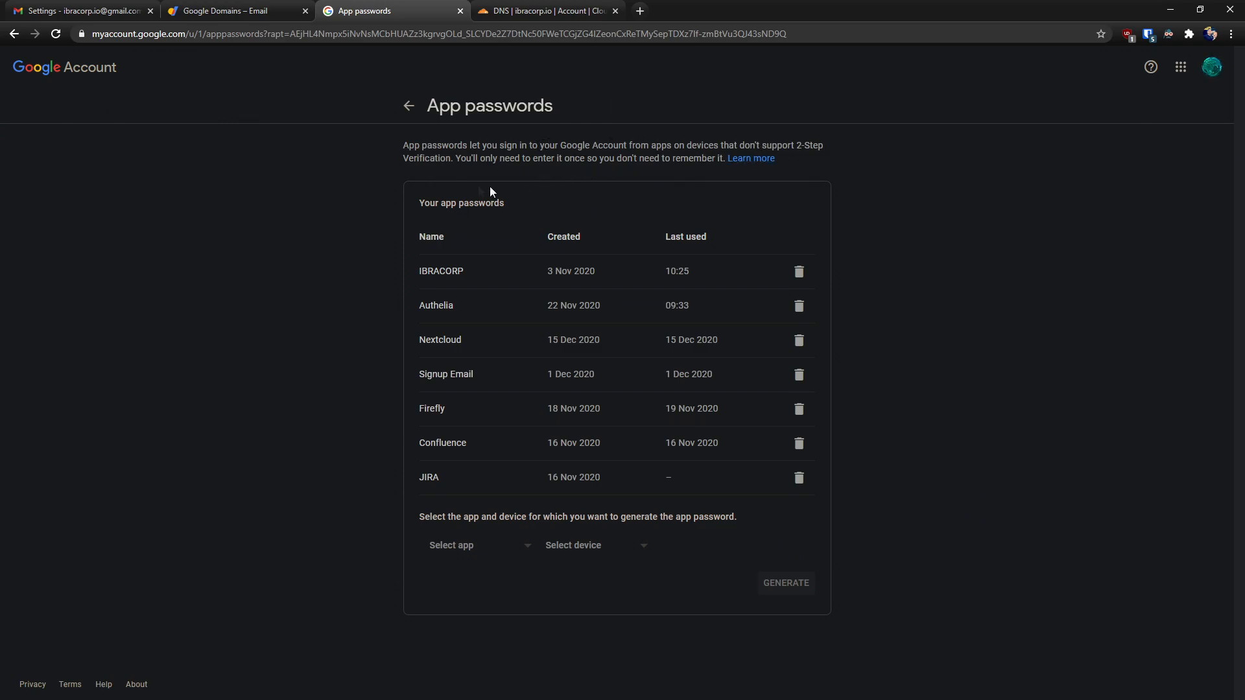
pyautogui.moveTo(516, 176)
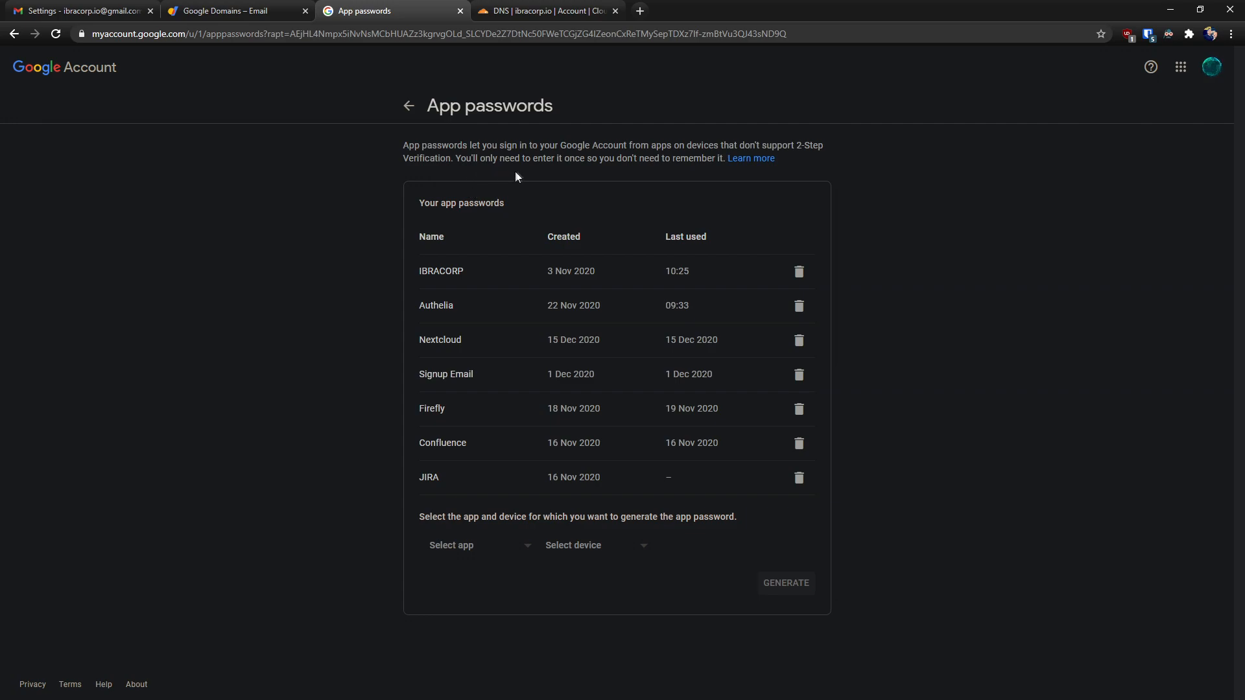
pyautogui.moveTo(531, 232)
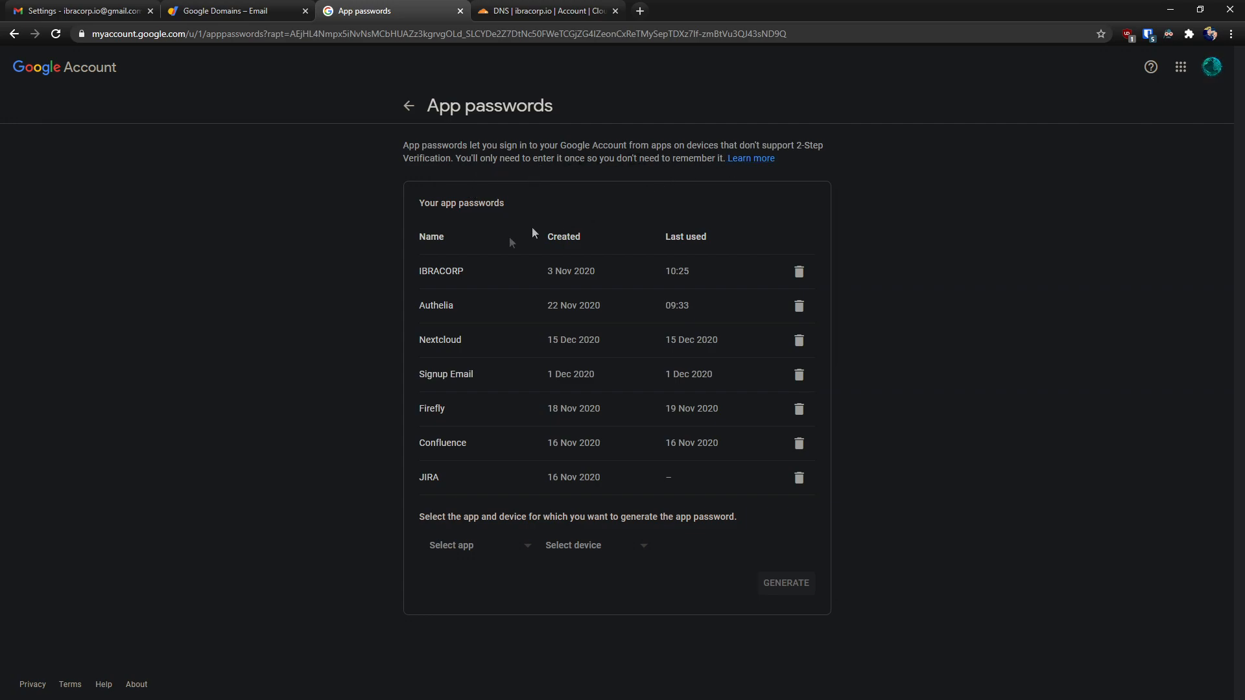
# Step: Generate a Mail app password with the custom device name 'YouTube Email Address'
pyautogui.click(476, 545)
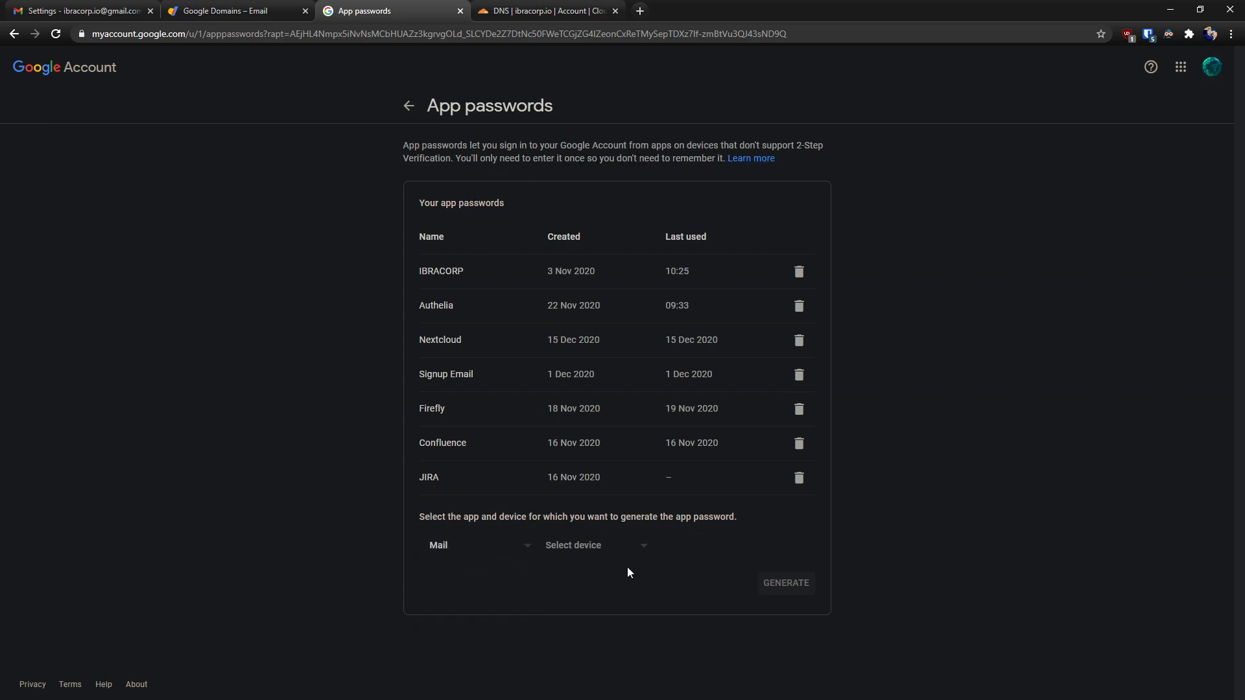
pyautogui.click(591, 545)
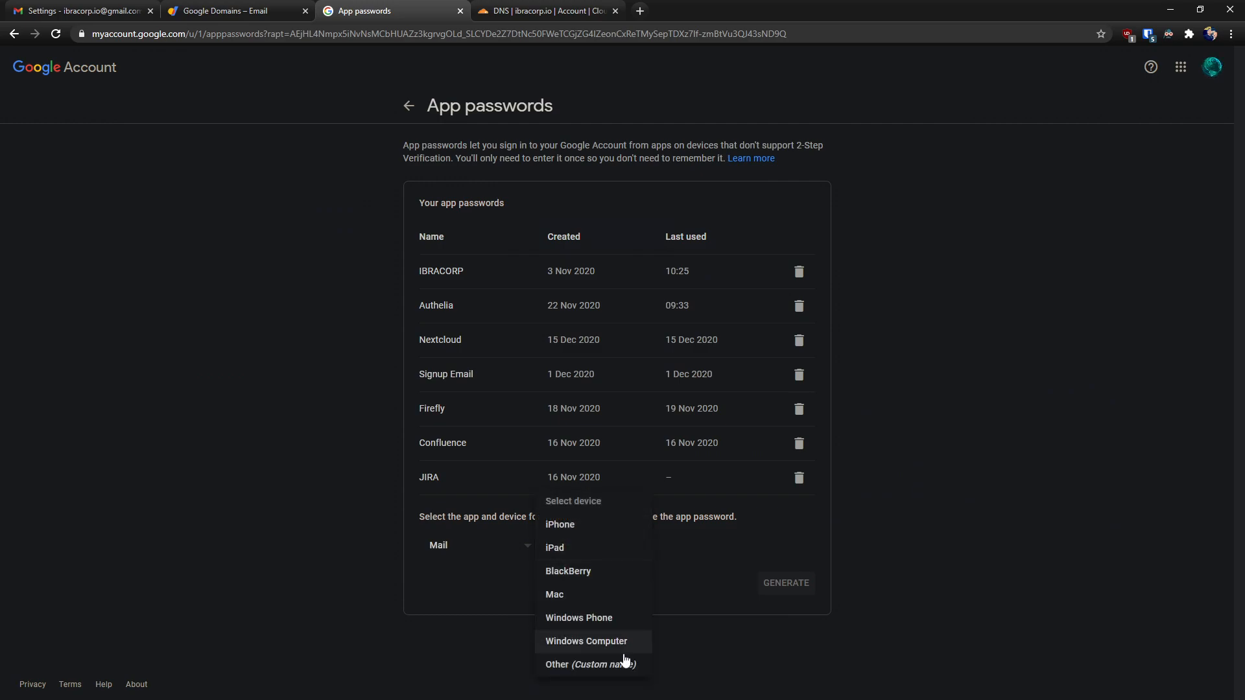
pyautogui.click(591, 665)
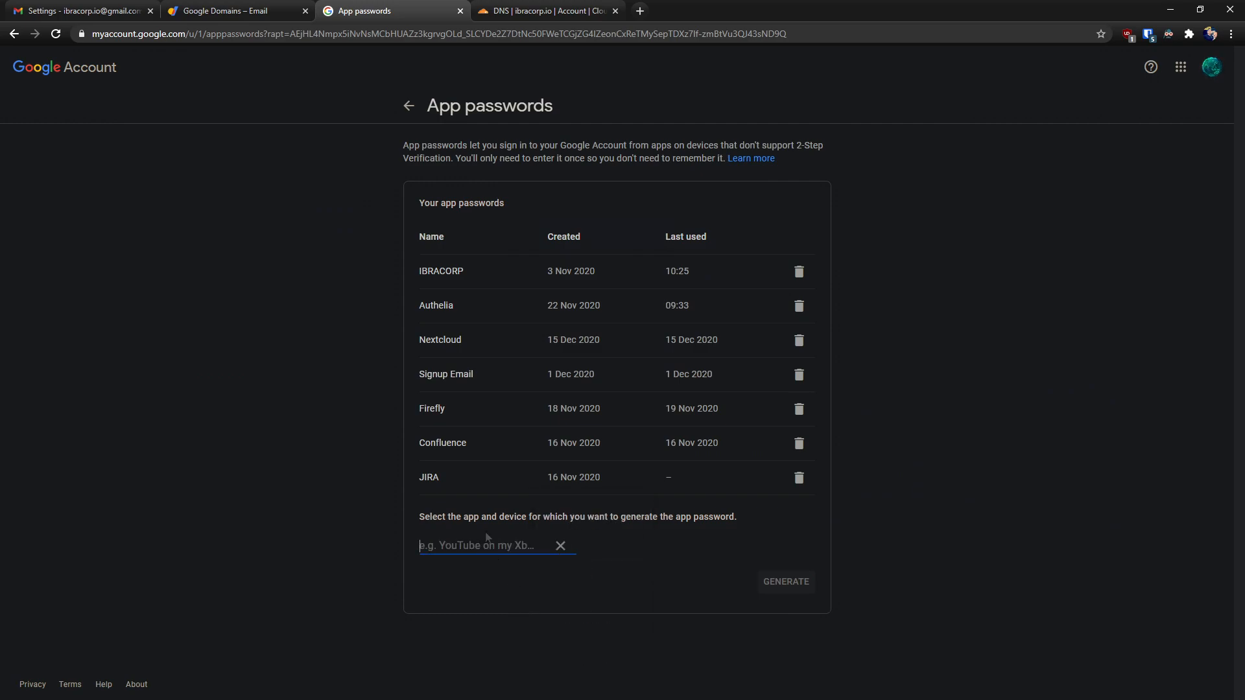
pyautogui.write('YouTube')
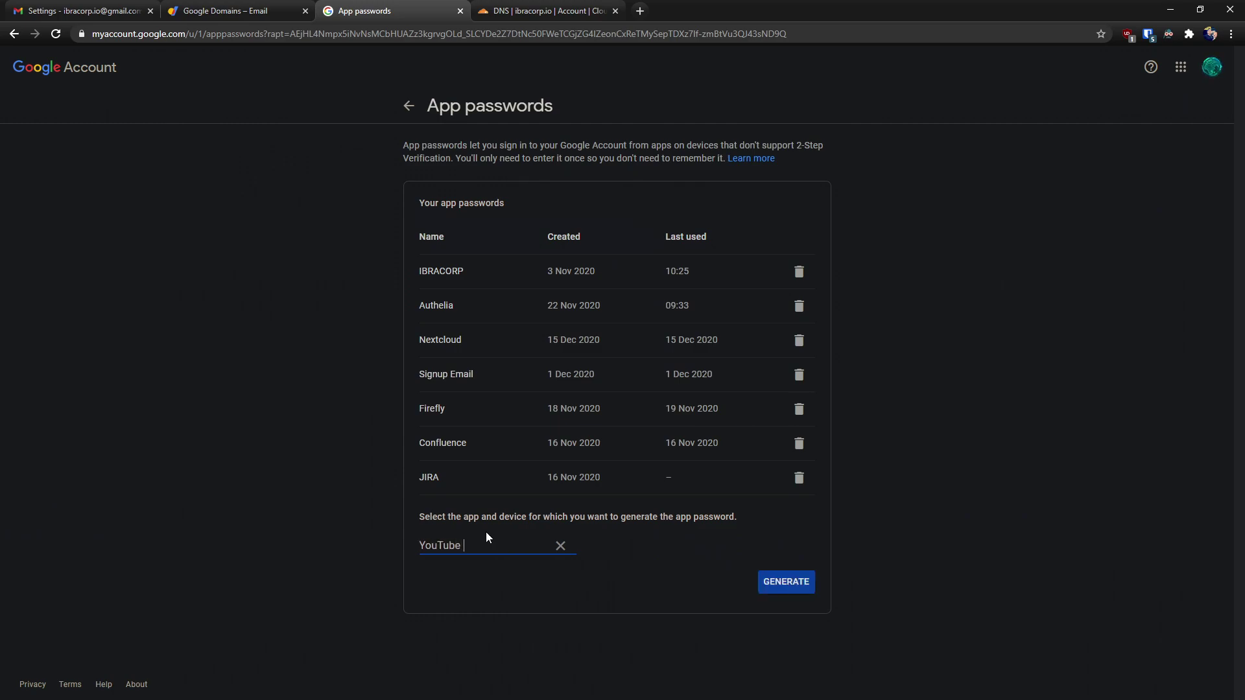
pyautogui.write('Email Address')
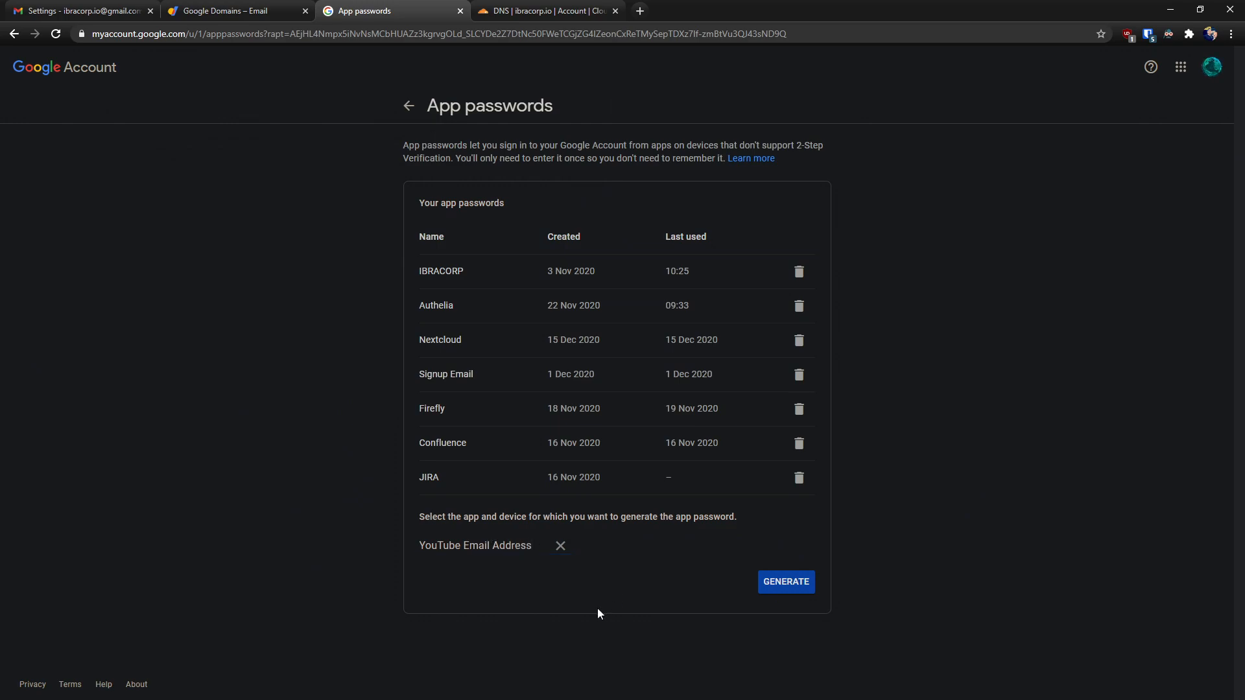
pyautogui.click(784, 581)
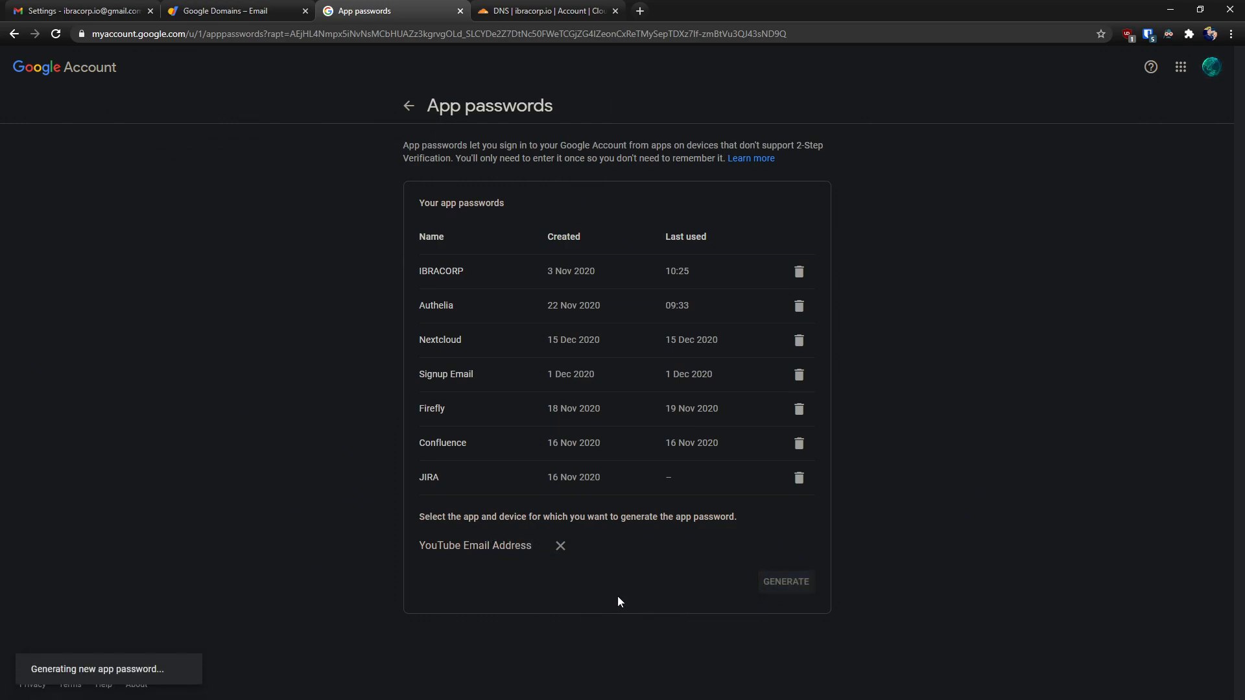
pyautogui.click(784, 581)
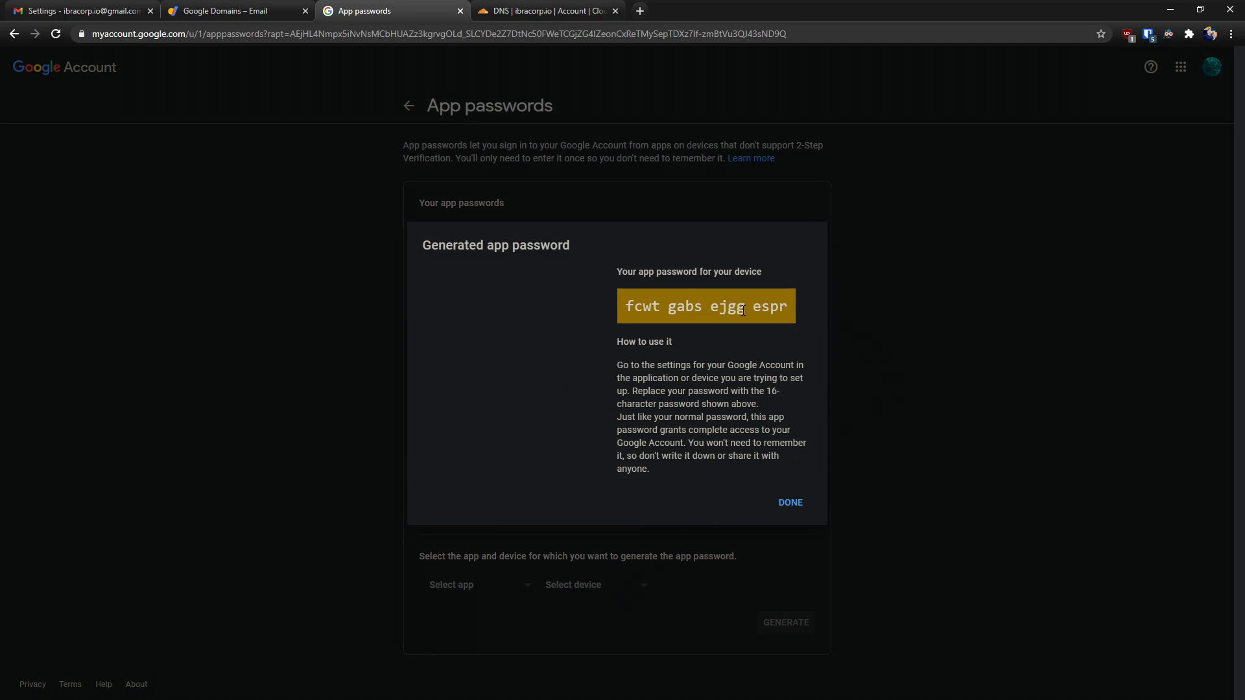
pyautogui.moveTo(640, 334)
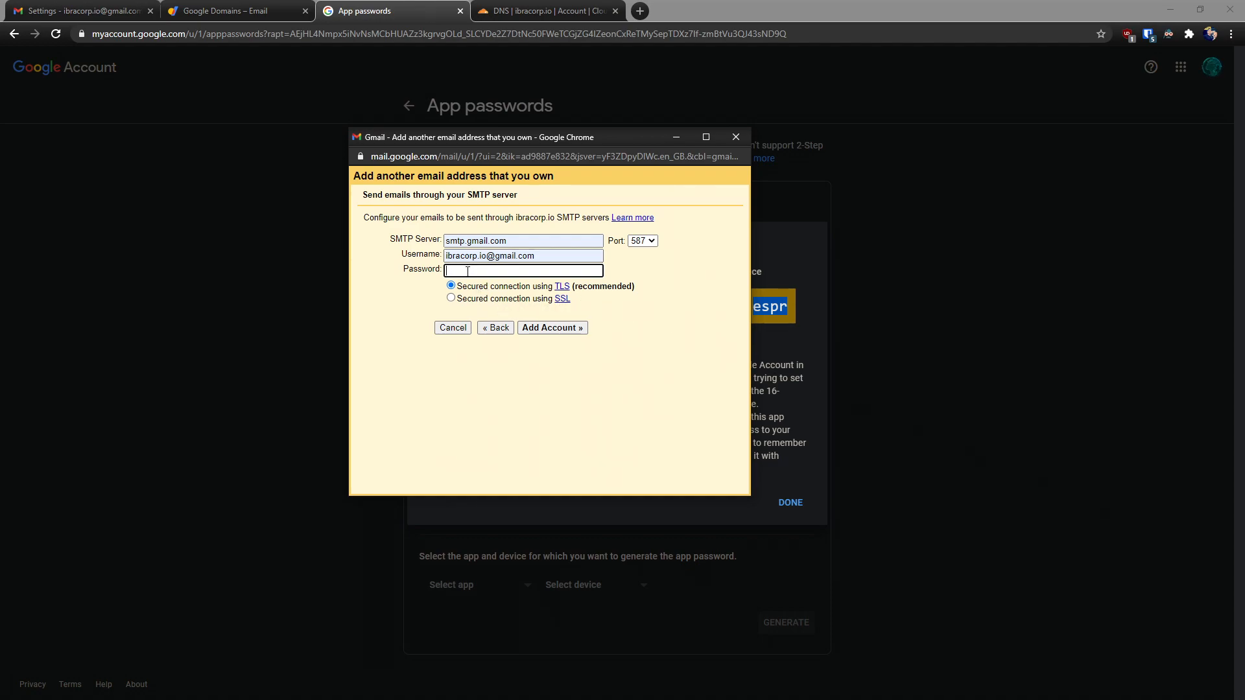
# Step: Paste the app password into the SMTP Password field and submit with Add Account
pyautogui.rightClick(523, 270)
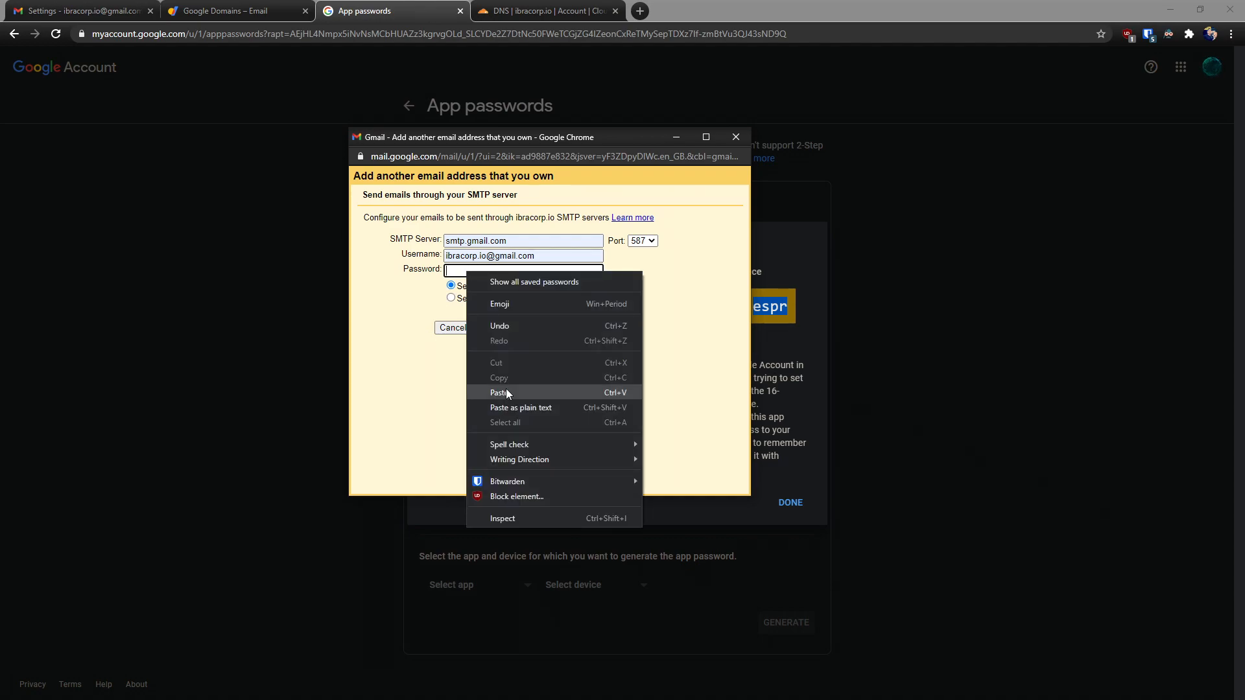
pyautogui.click(499, 392)
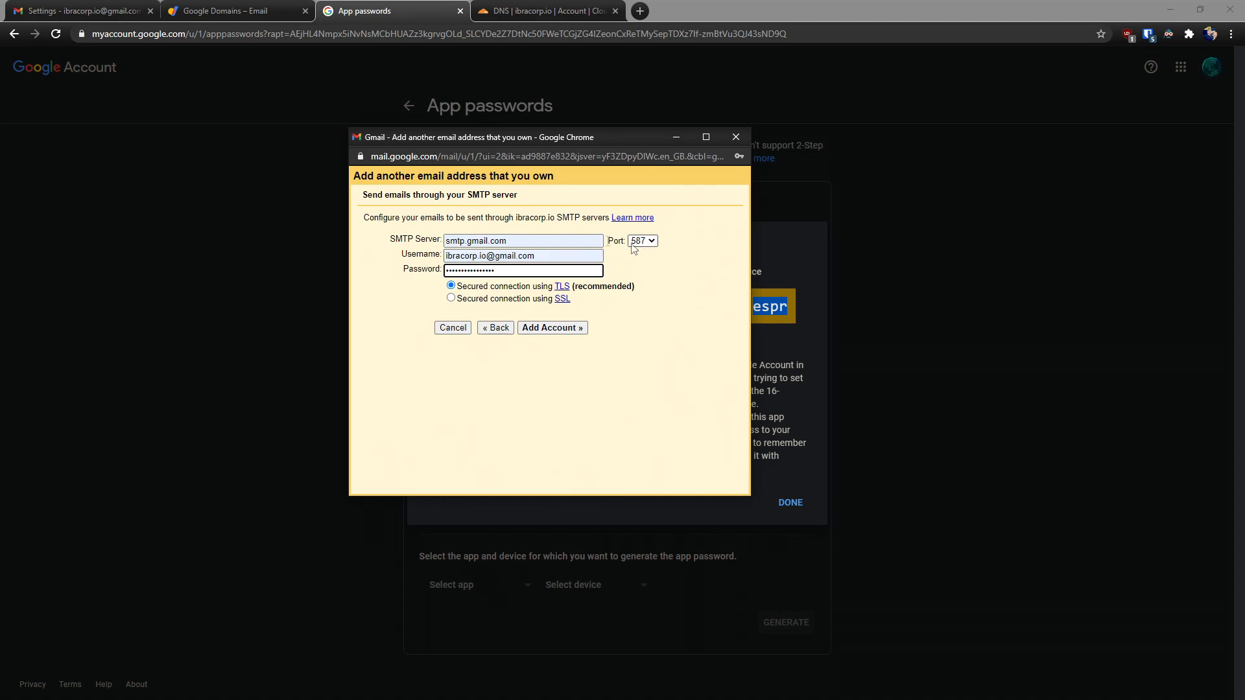
pyautogui.moveTo(540, 244)
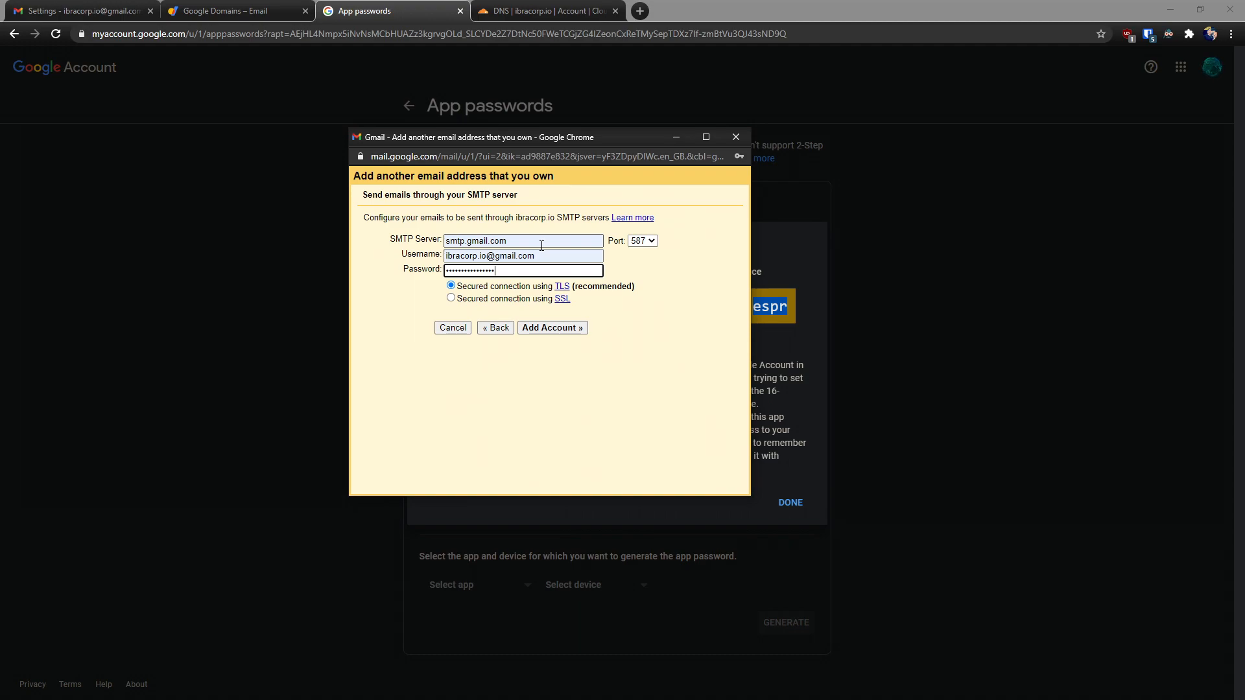
pyautogui.moveTo(616, 264)
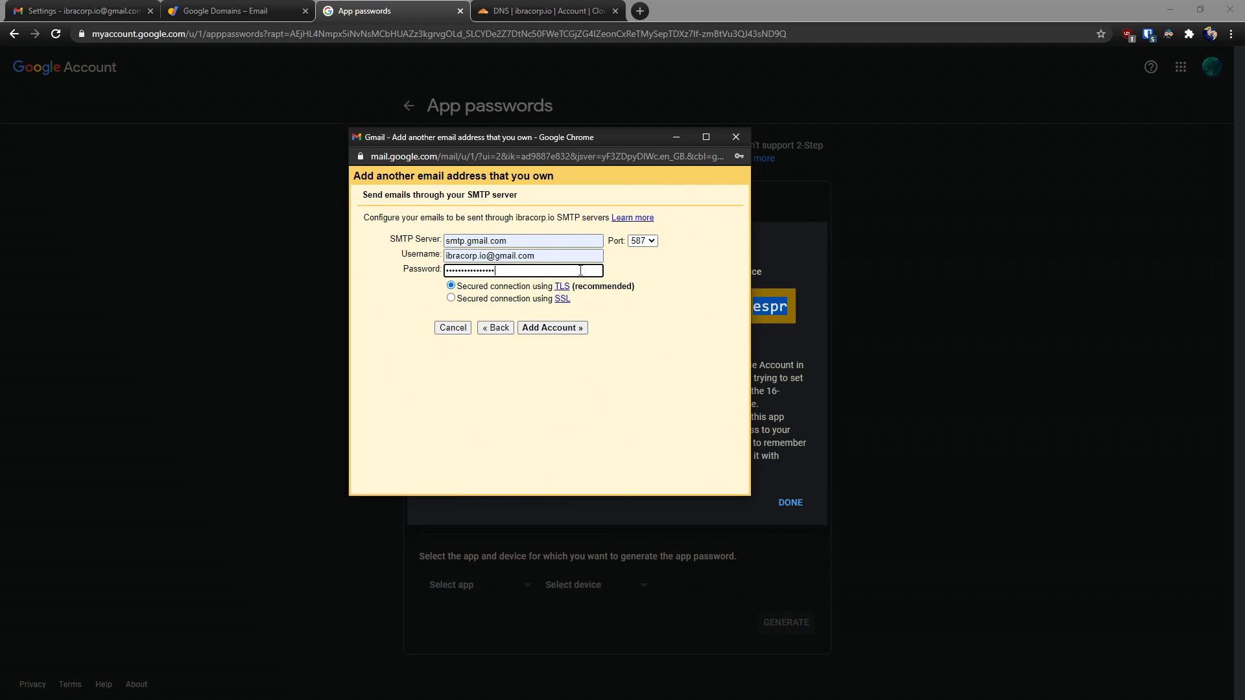
pyautogui.click(551, 327)
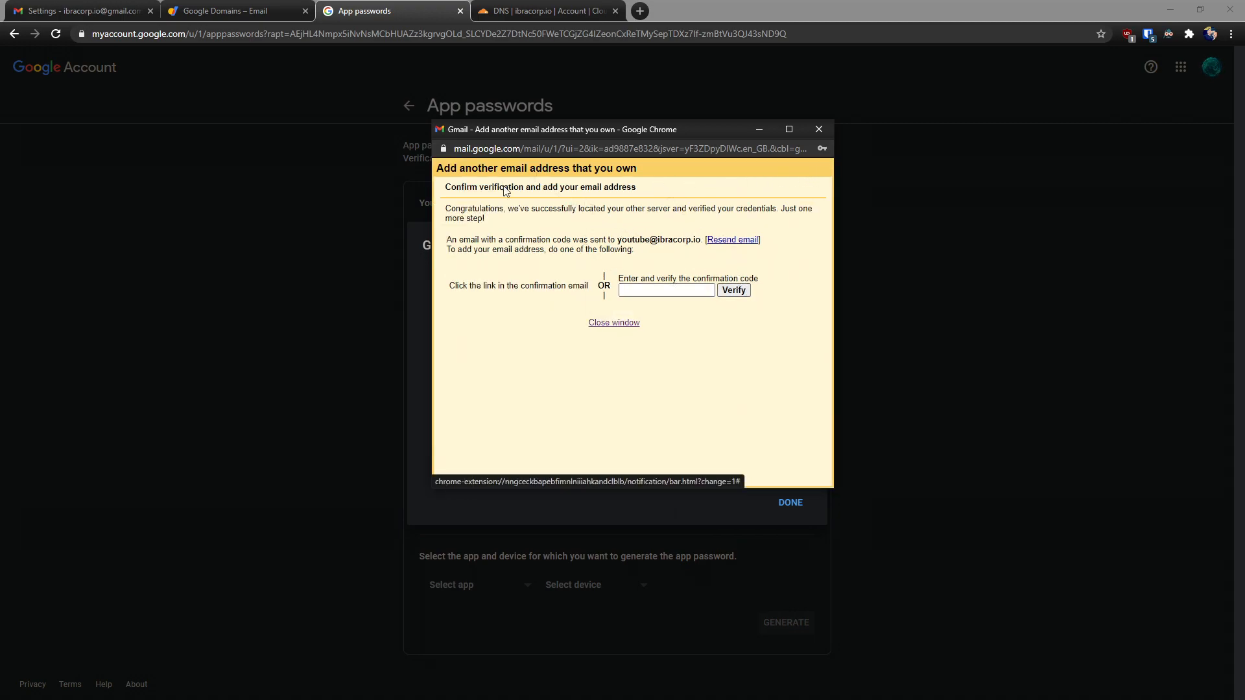
pyautogui.moveTo(655, 252)
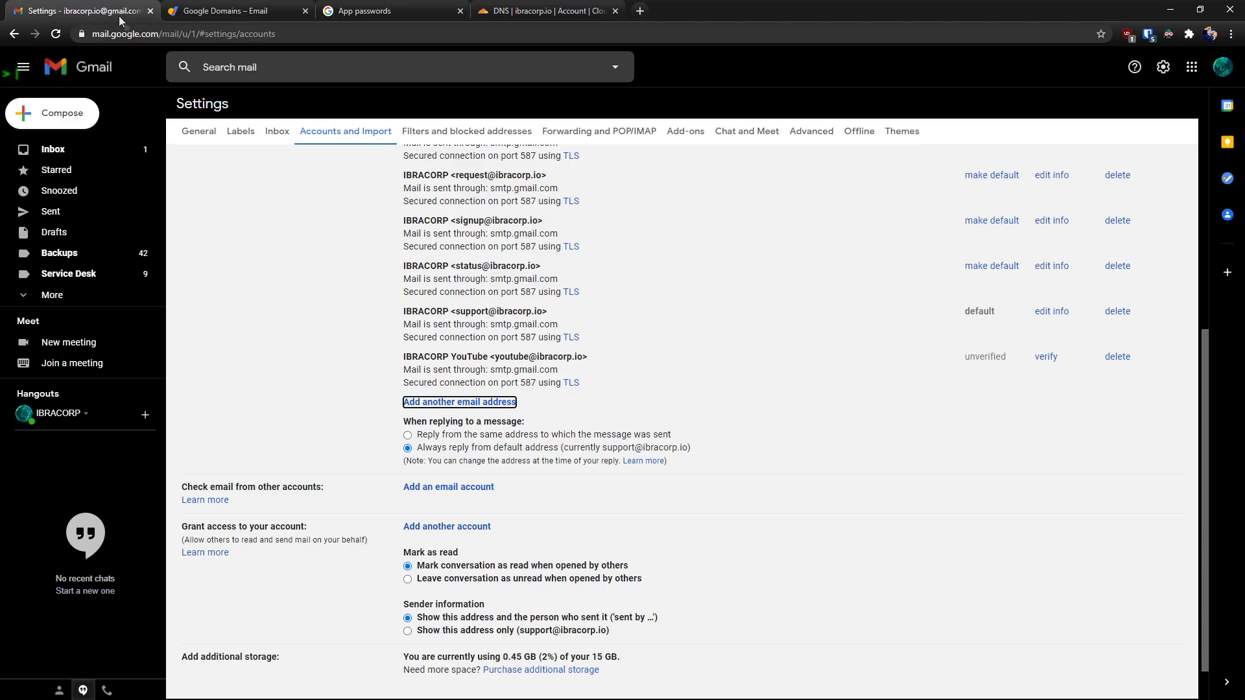
# Step: Copy the code from the Gmail Confirmation email, submit it, and close the verification window
pyautogui.click(52, 149)
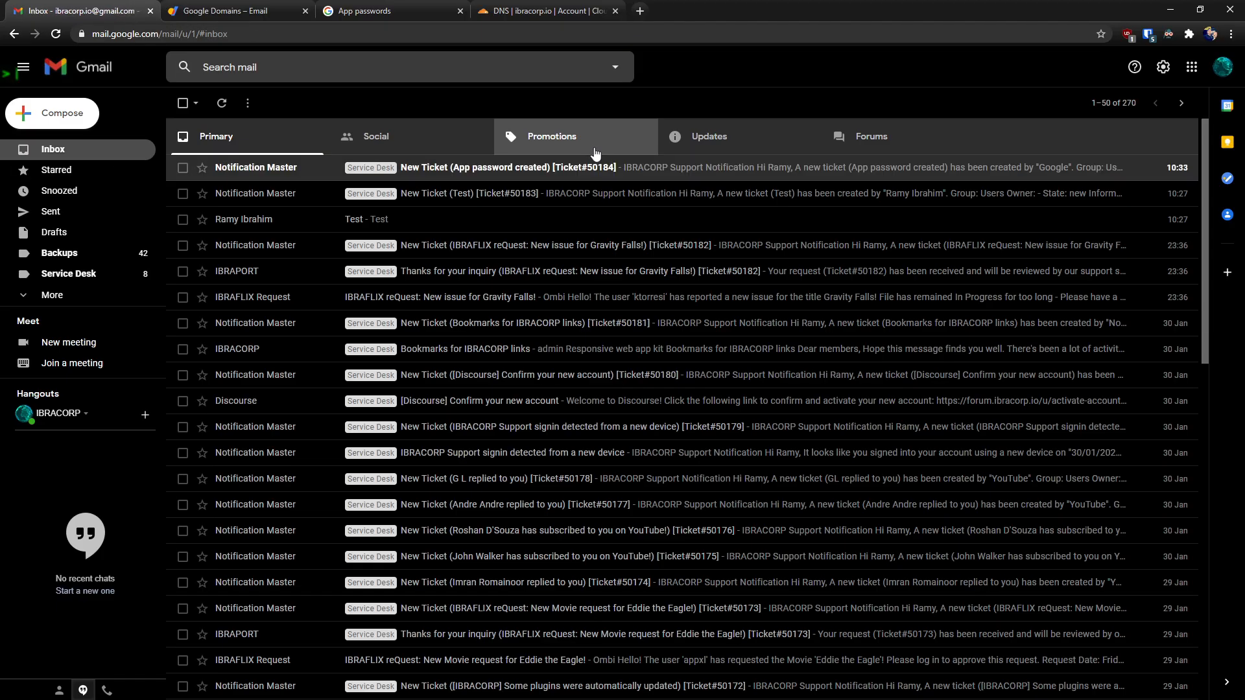
pyautogui.click(708, 136)
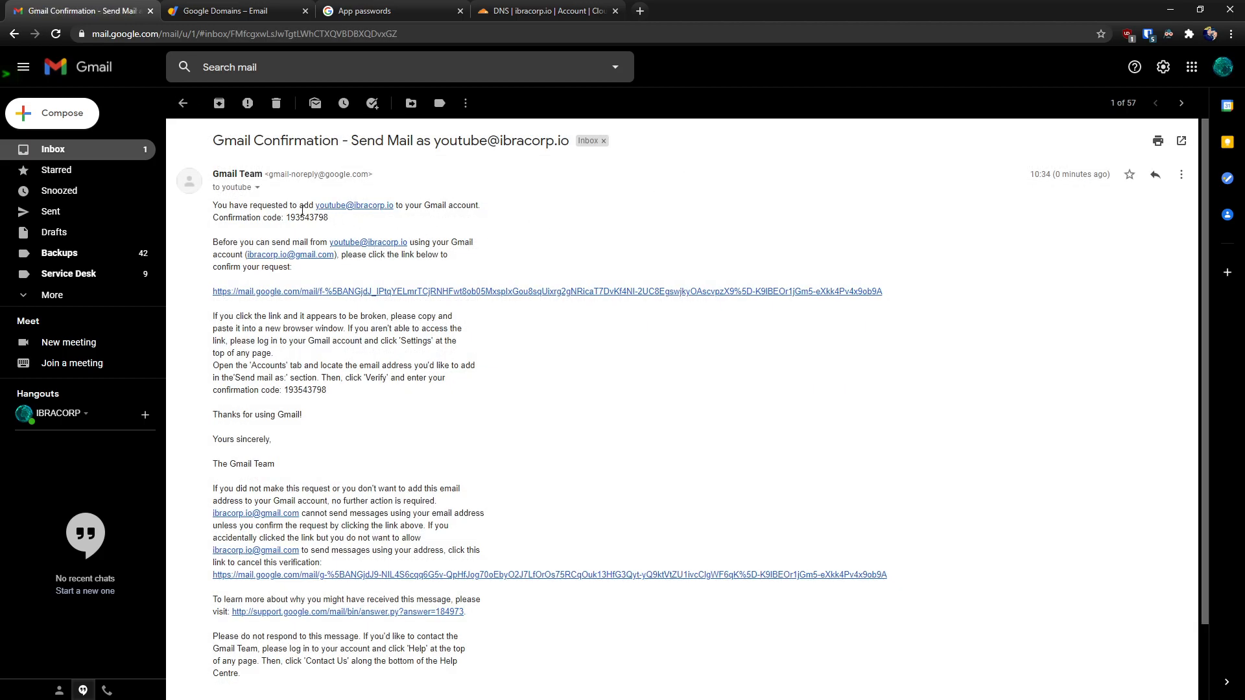
pyautogui.rightClick(308, 217)
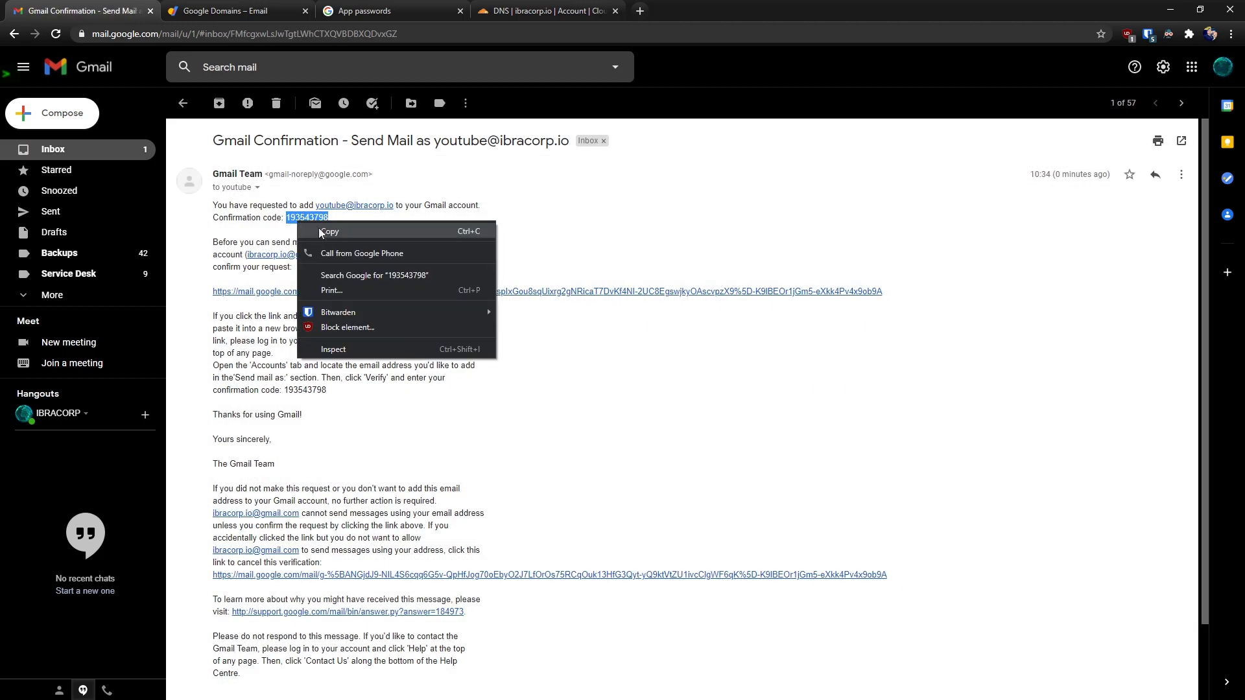
pyautogui.click(329, 232)
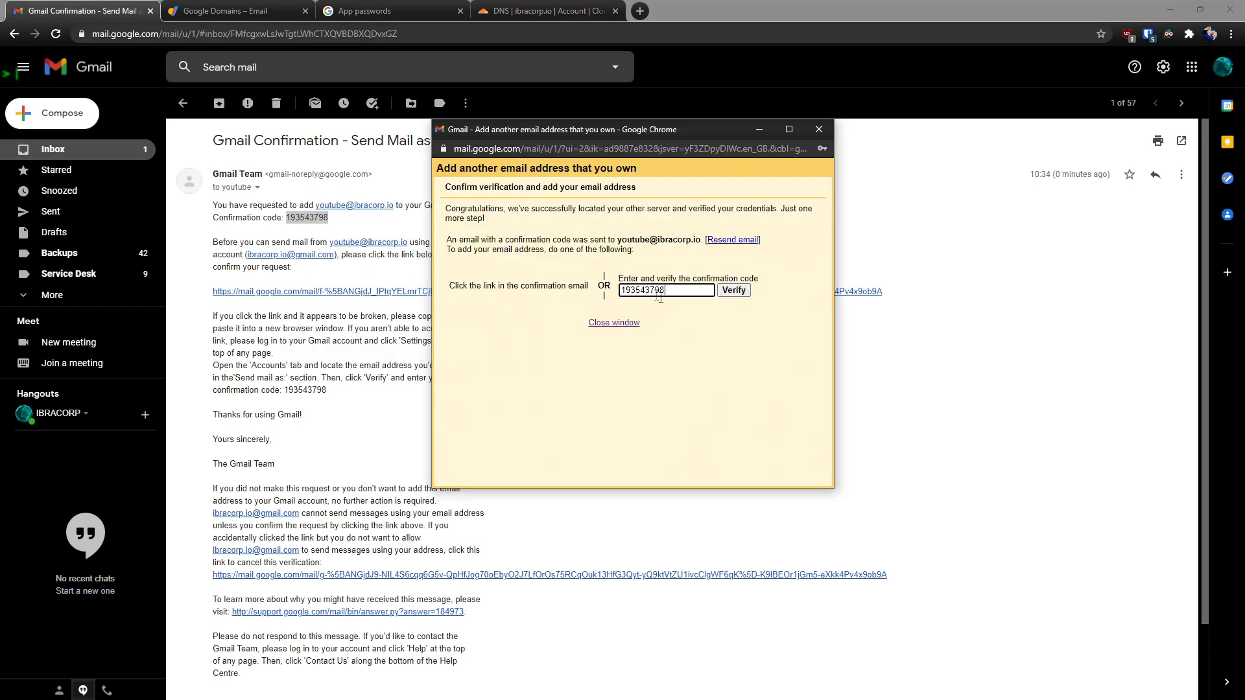
pyautogui.click(731, 290)
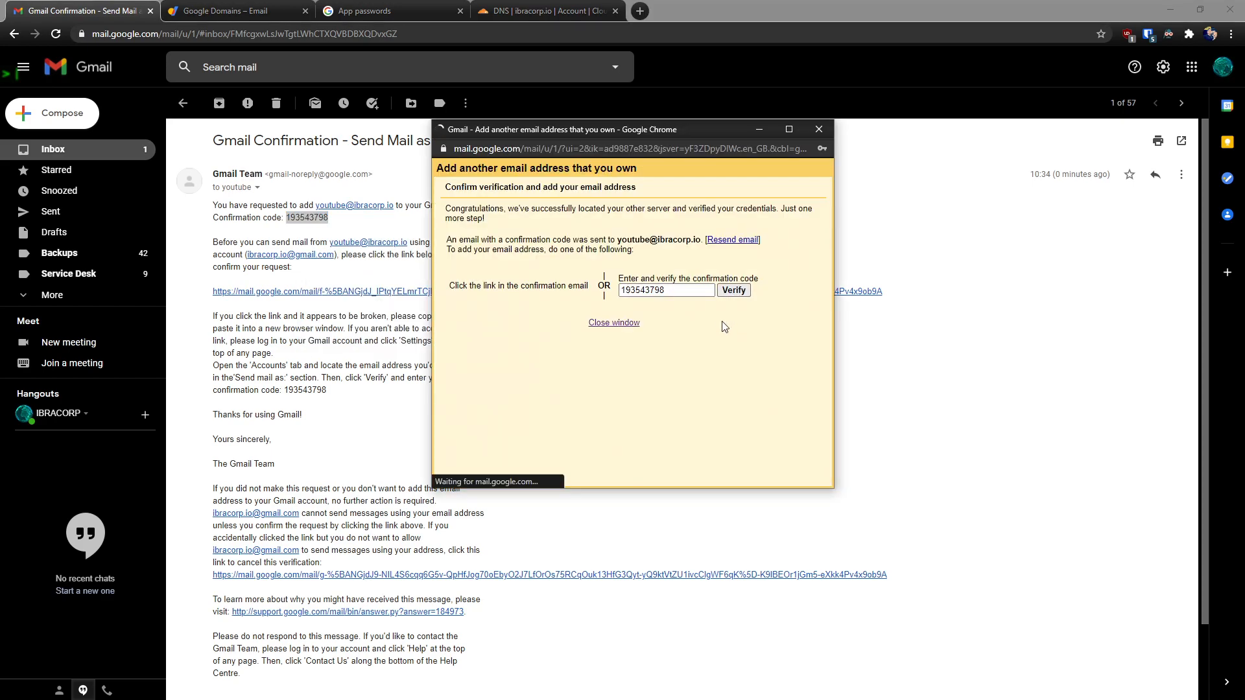
pyautogui.click(613, 323)
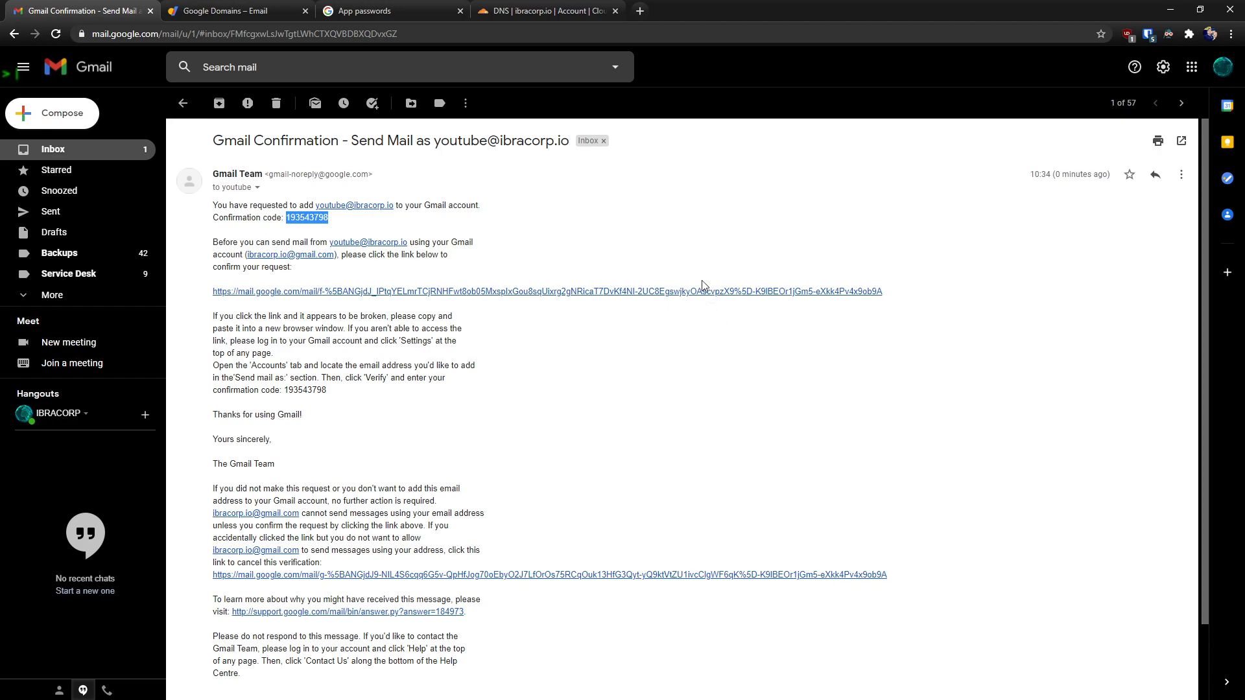
pyautogui.moveTo(111, 157)
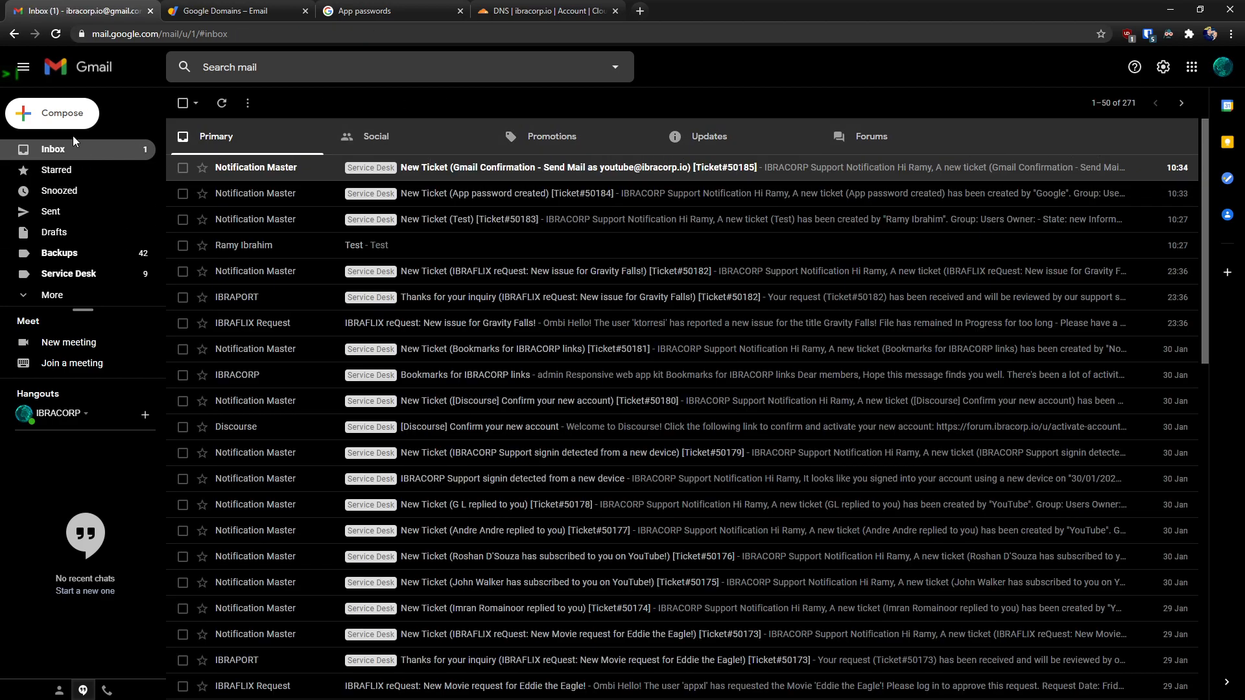
pyautogui.click(52, 113)
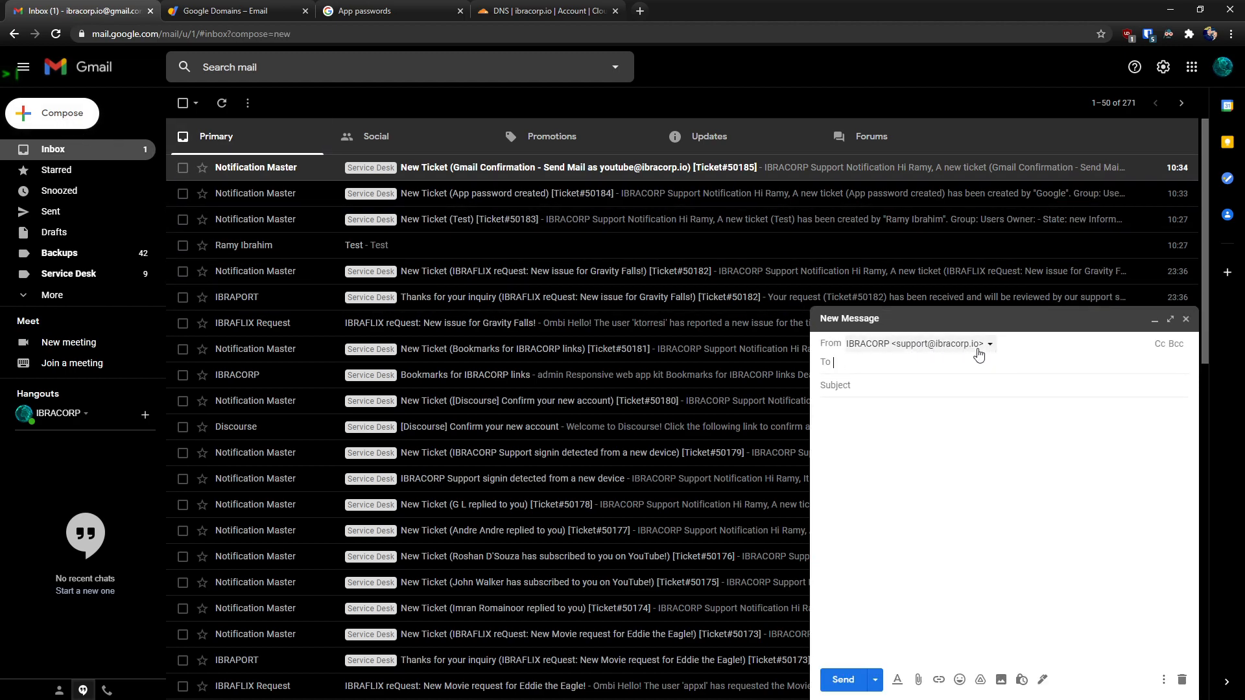
pyautogui.click(990, 343)
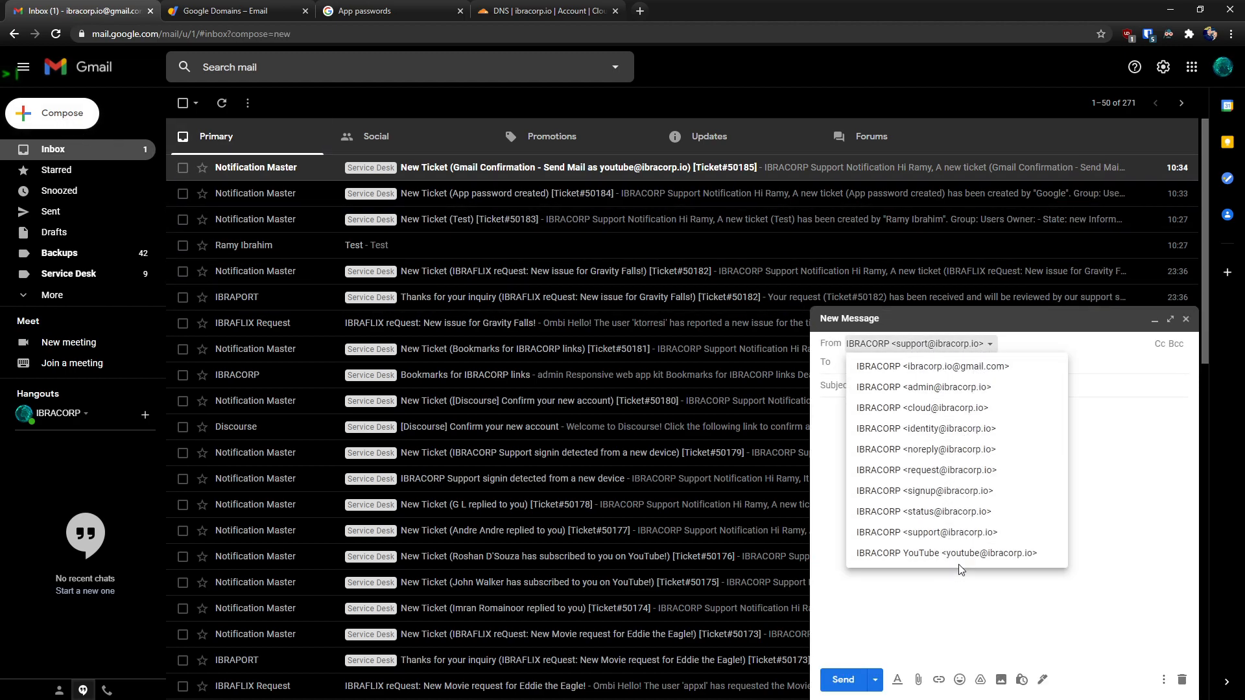
pyautogui.click(948, 552)
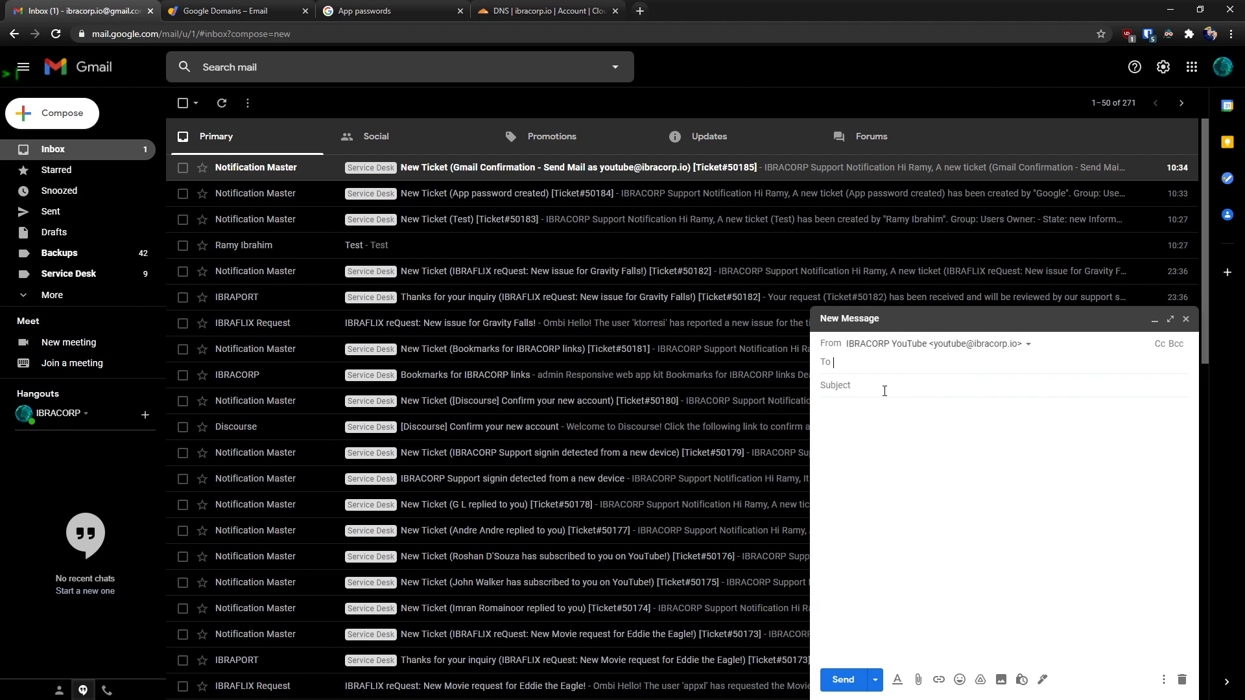
pyautogui.moveTo(956, 355)
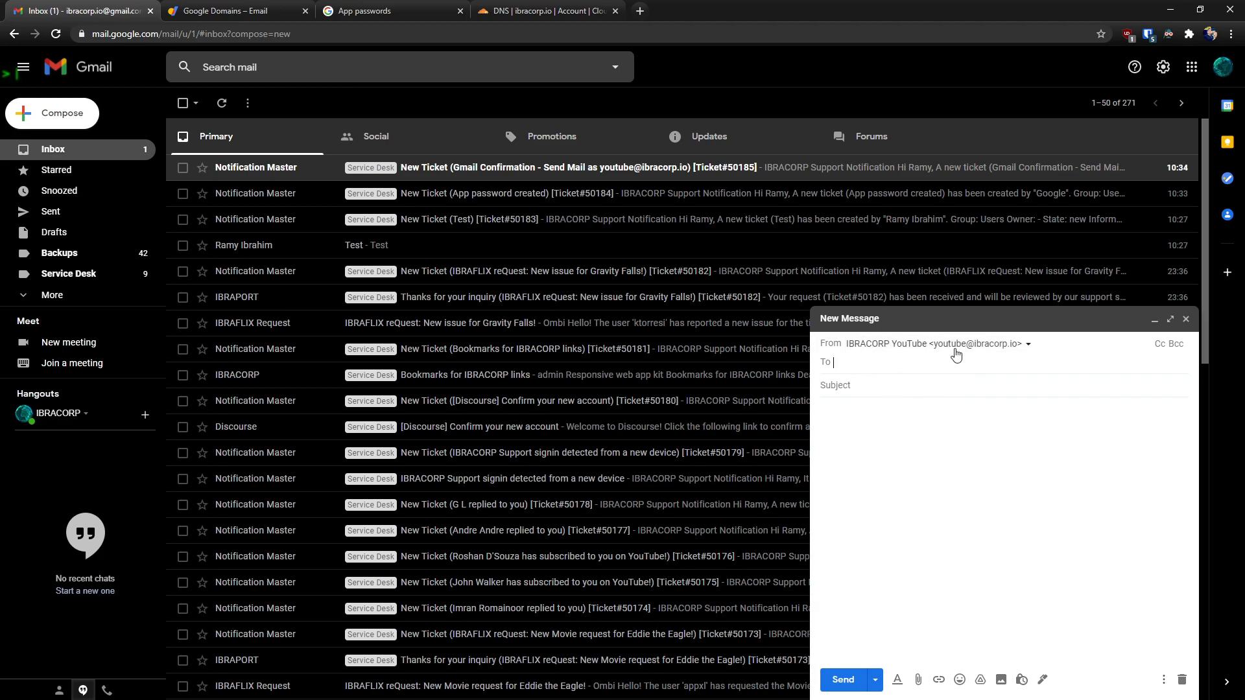
pyautogui.moveTo(866, 469)
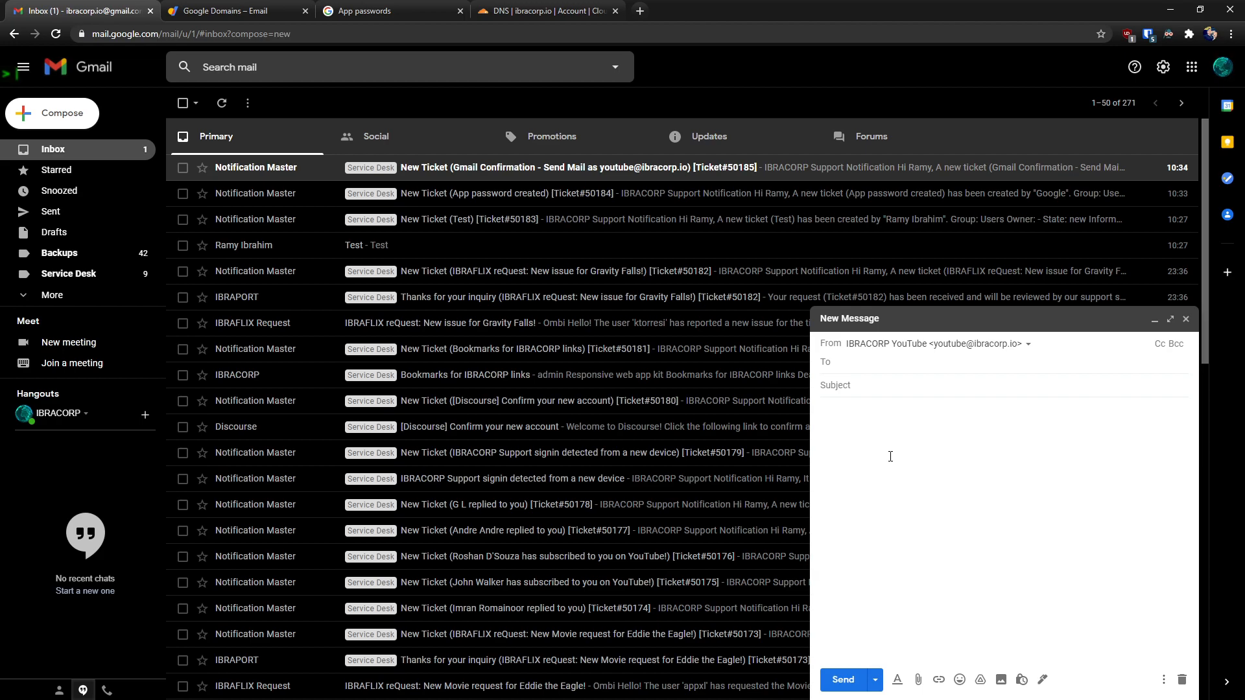
pyautogui.click(837, 362)
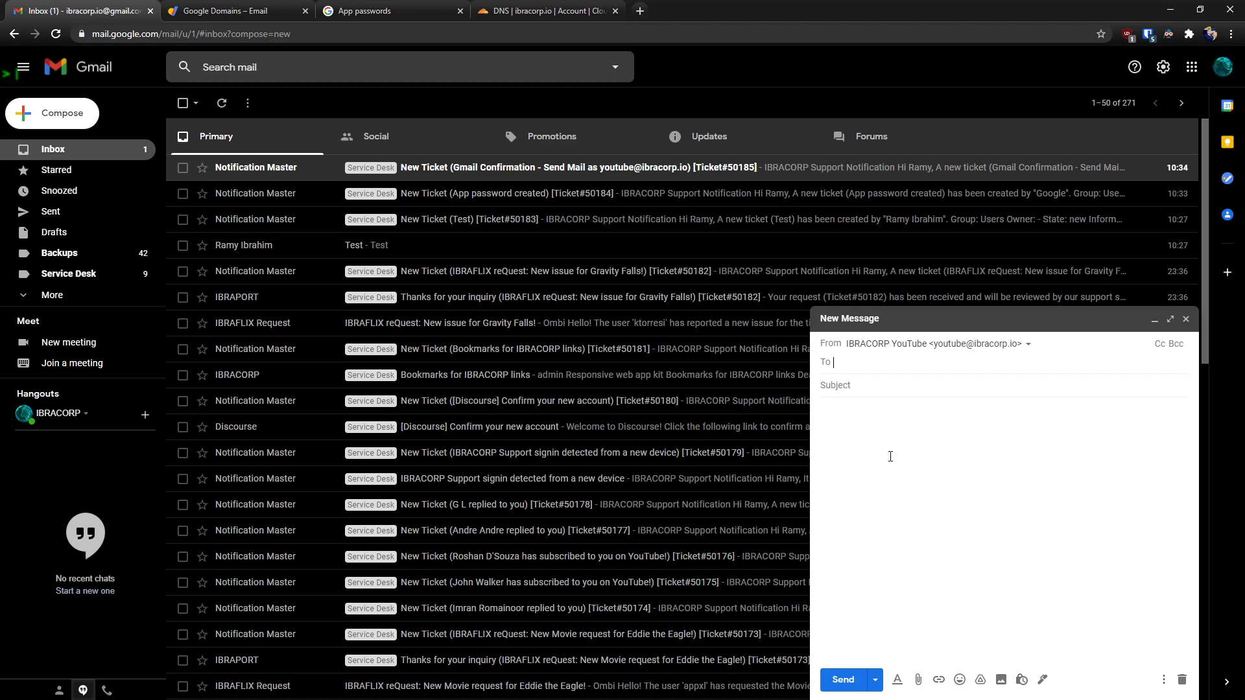
pyautogui.moveTo(889, 456)
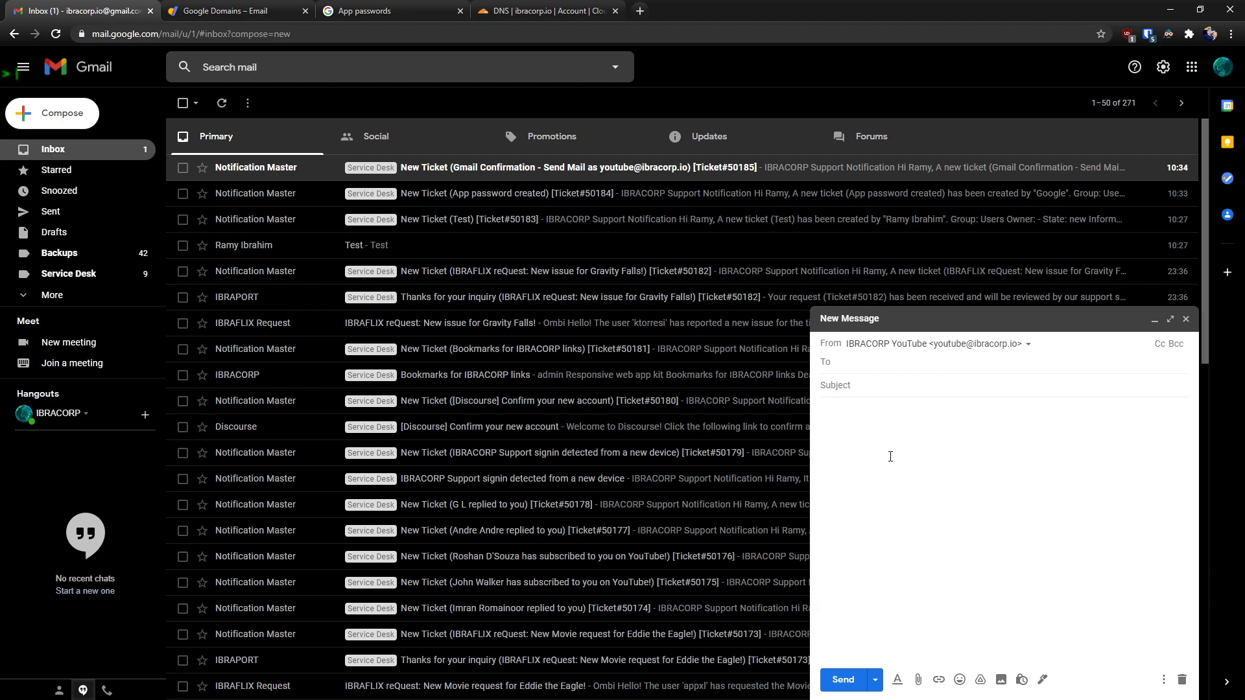
pyautogui.moveTo(896, 442)
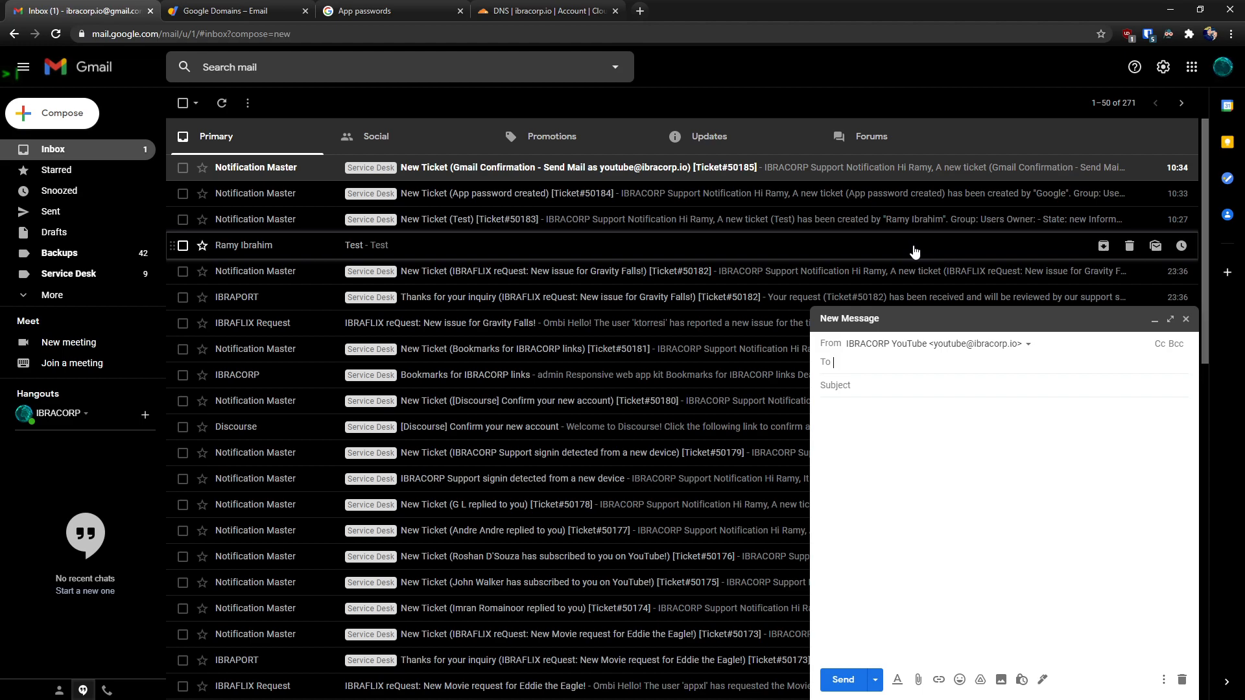
pyautogui.moveTo(897, 271)
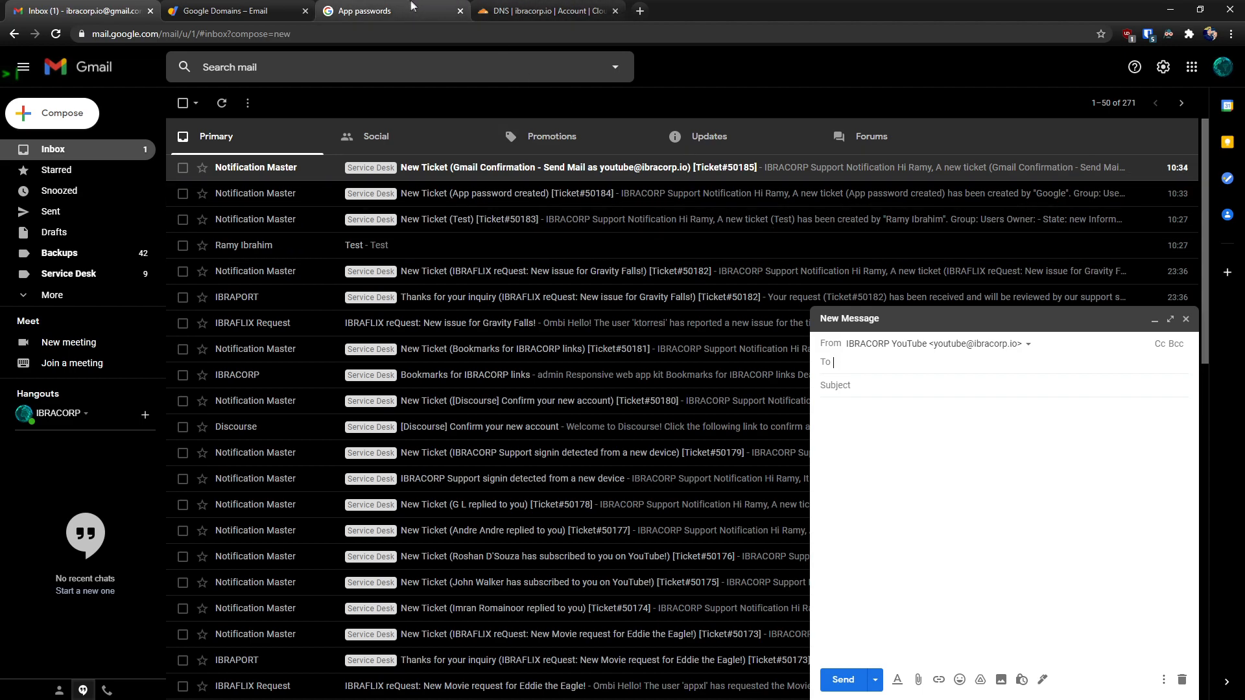
pyautogui.moveTo(393, 10)
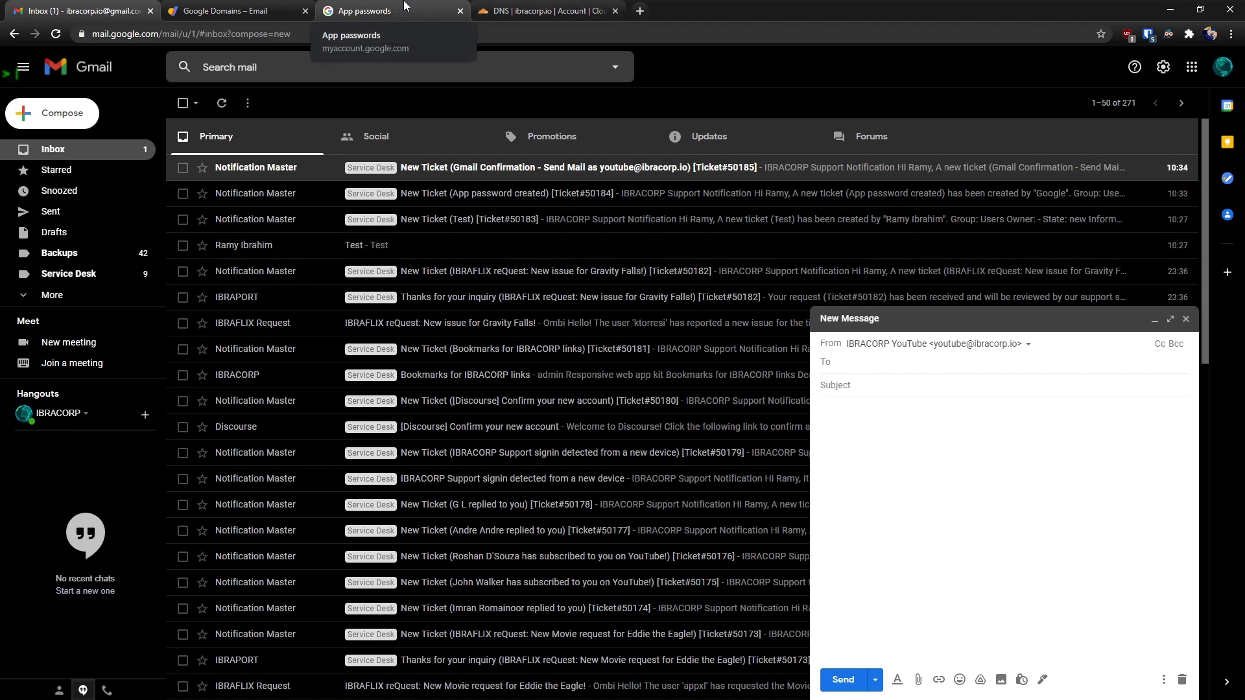